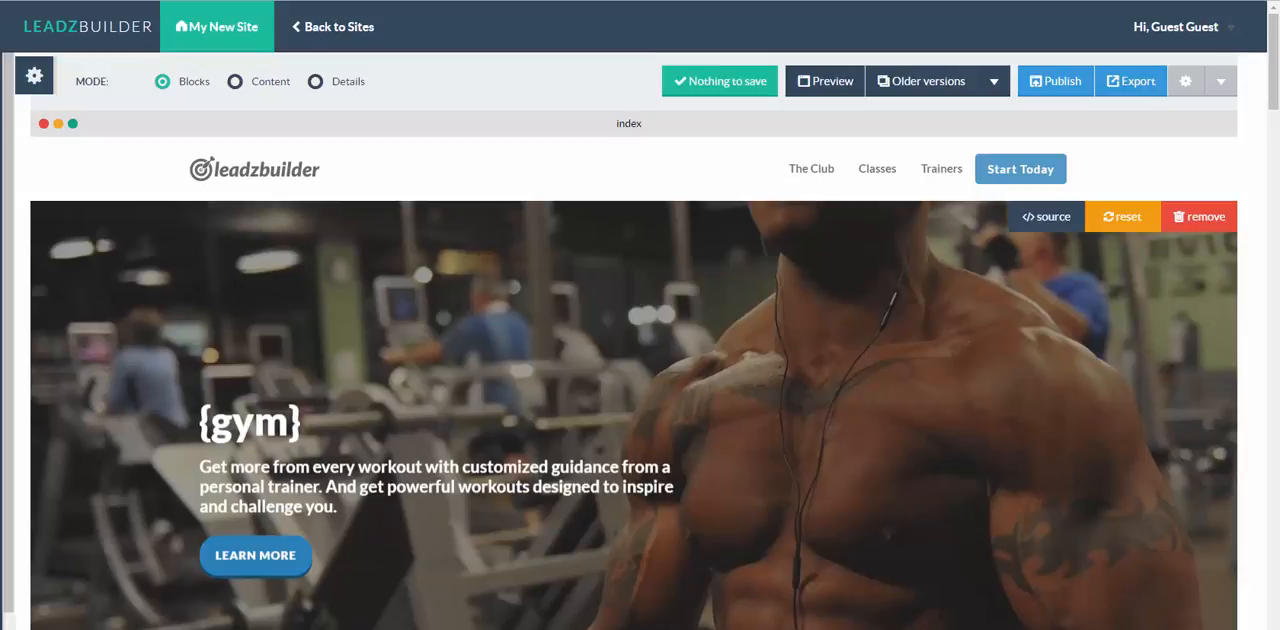
mouse_move(928, 532)
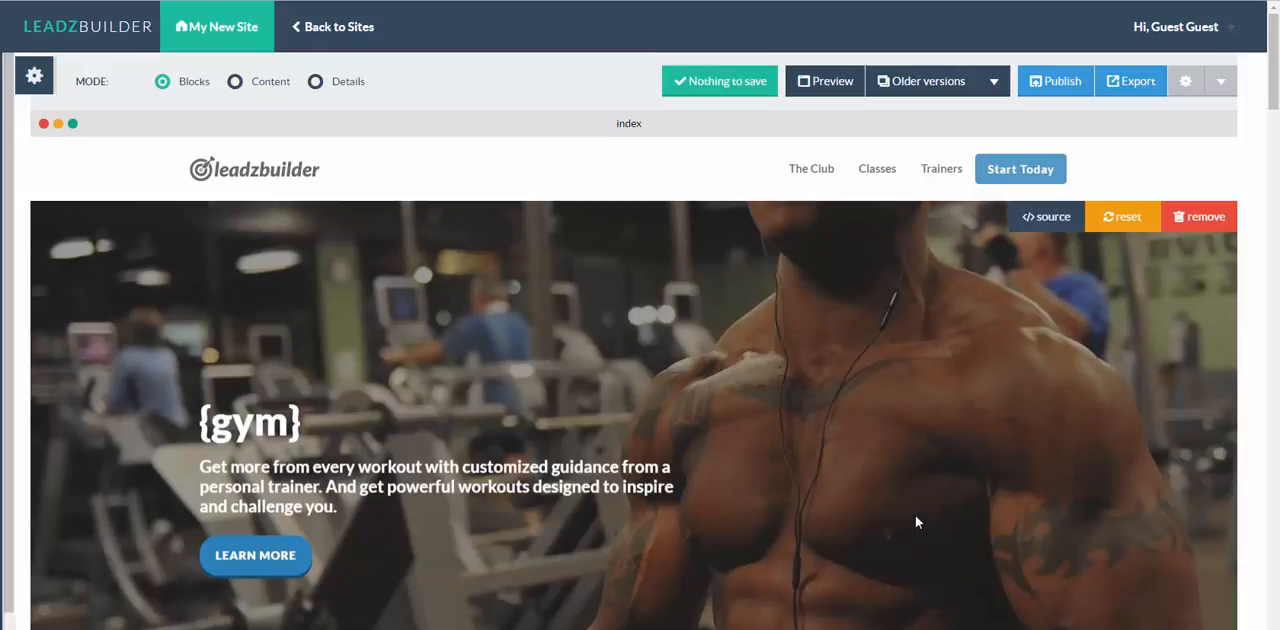
mouse_move(880, 458)
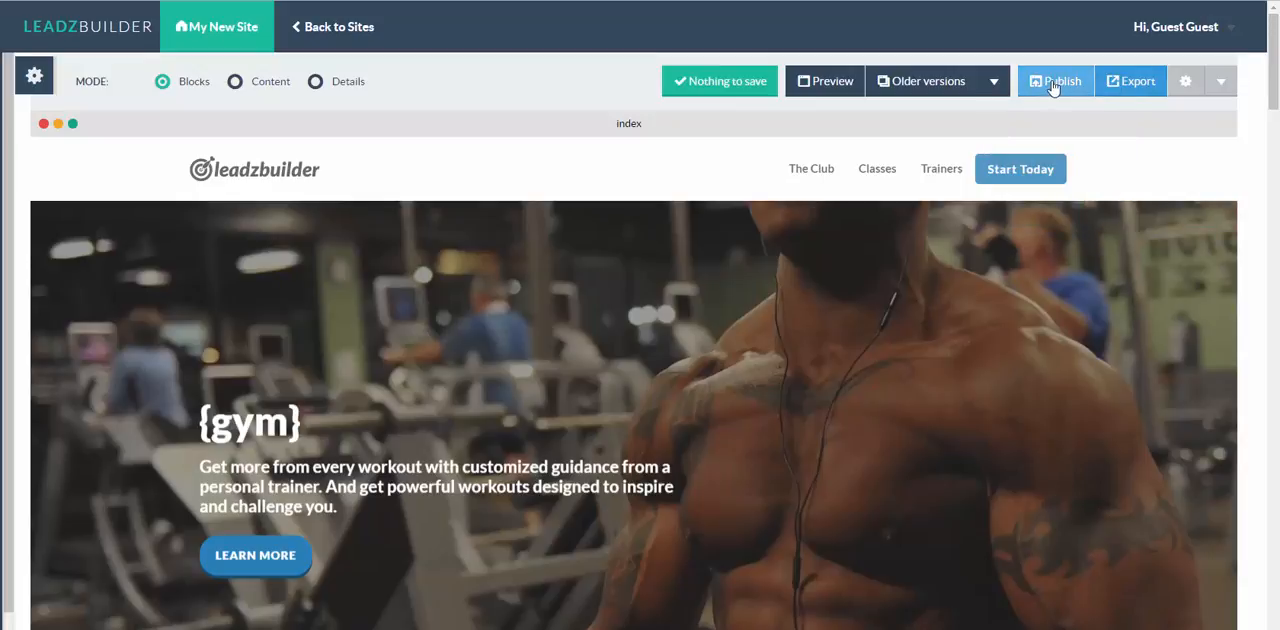
mouse_move(1222, 84)
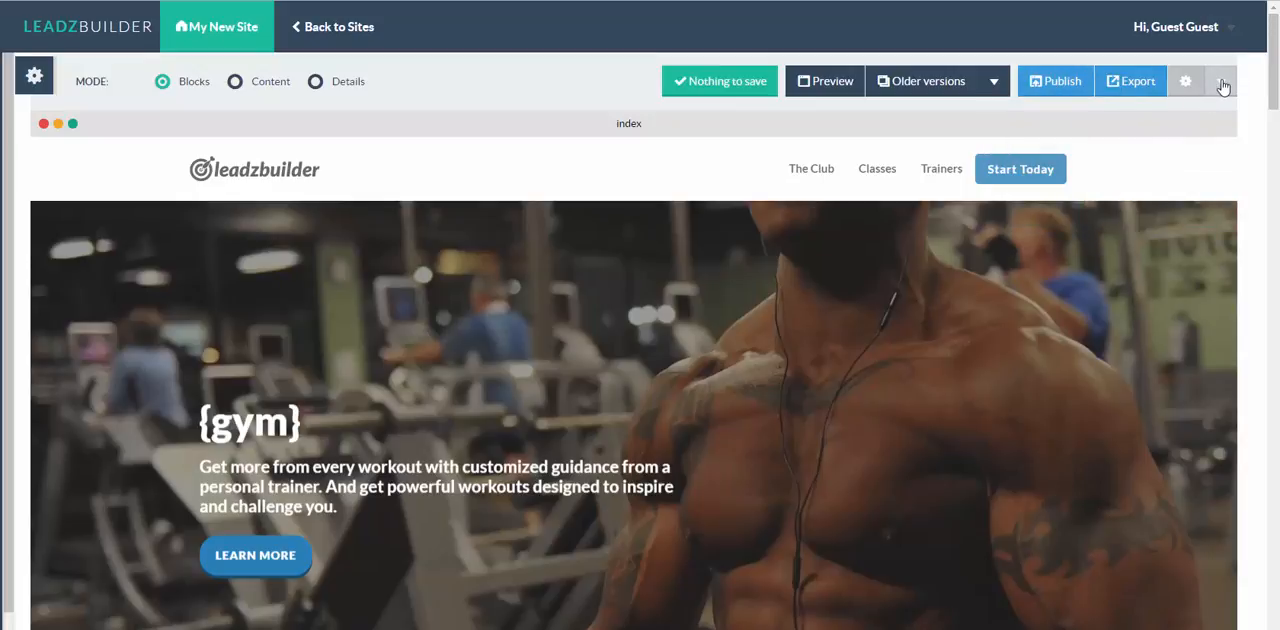
Review the gym site's public web address in LeadzBuilder's site-wide settings
click(1222, 80)
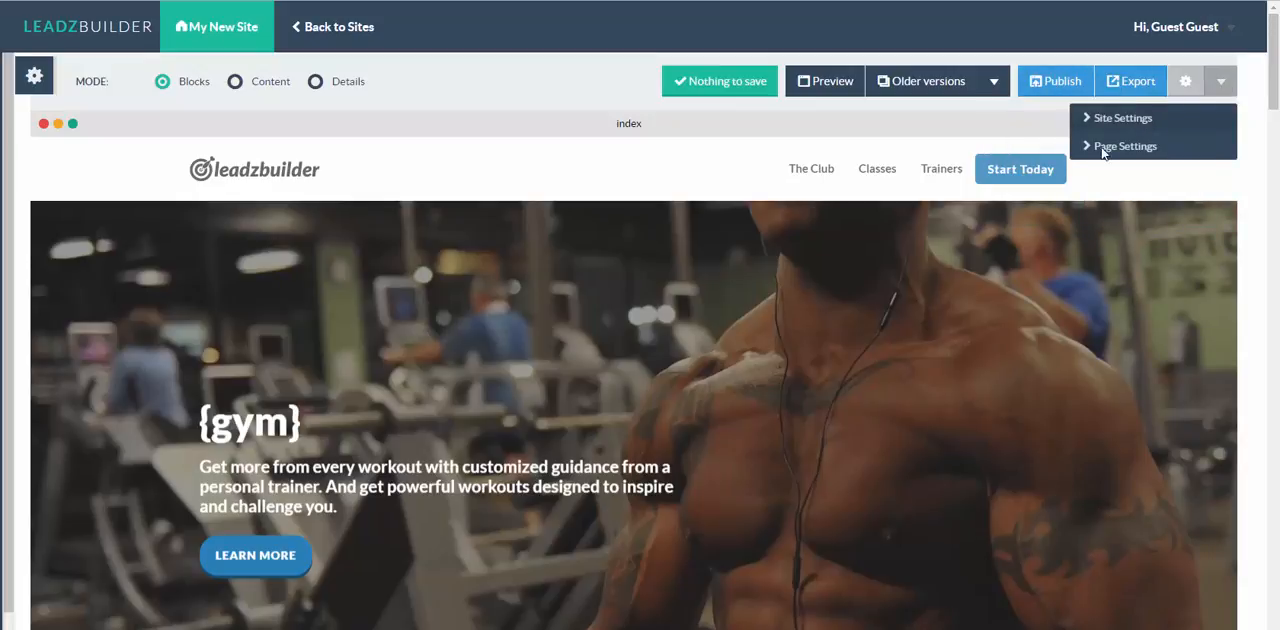
click(1124, 116)
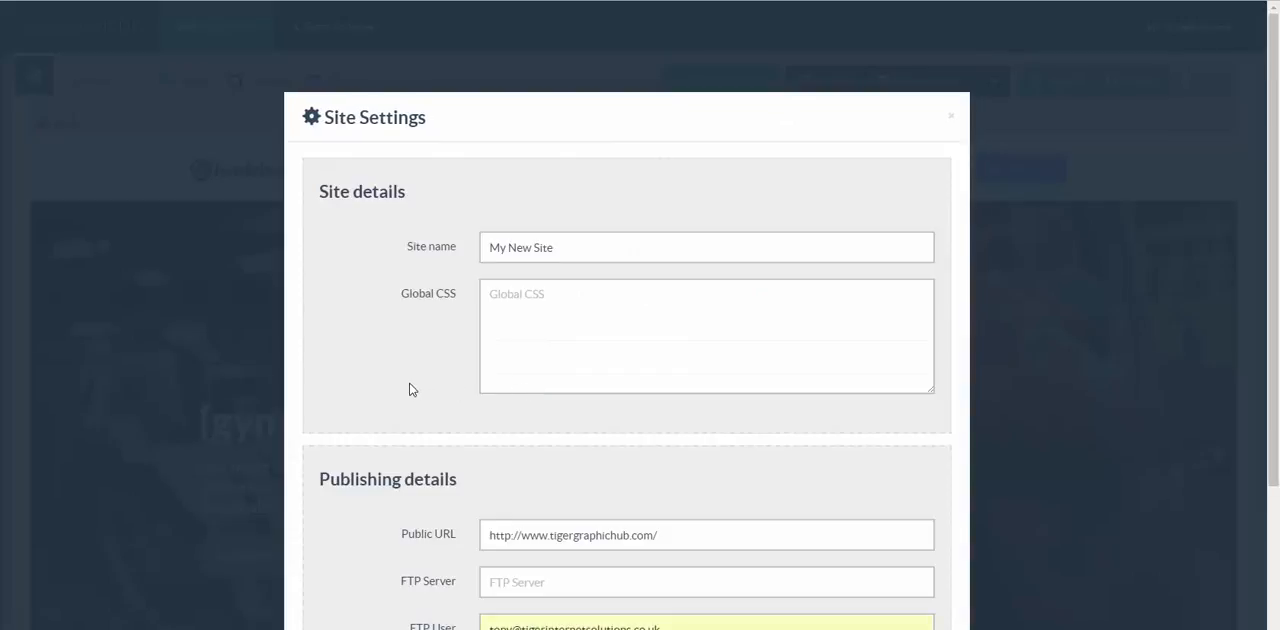
scroll(down, 3)
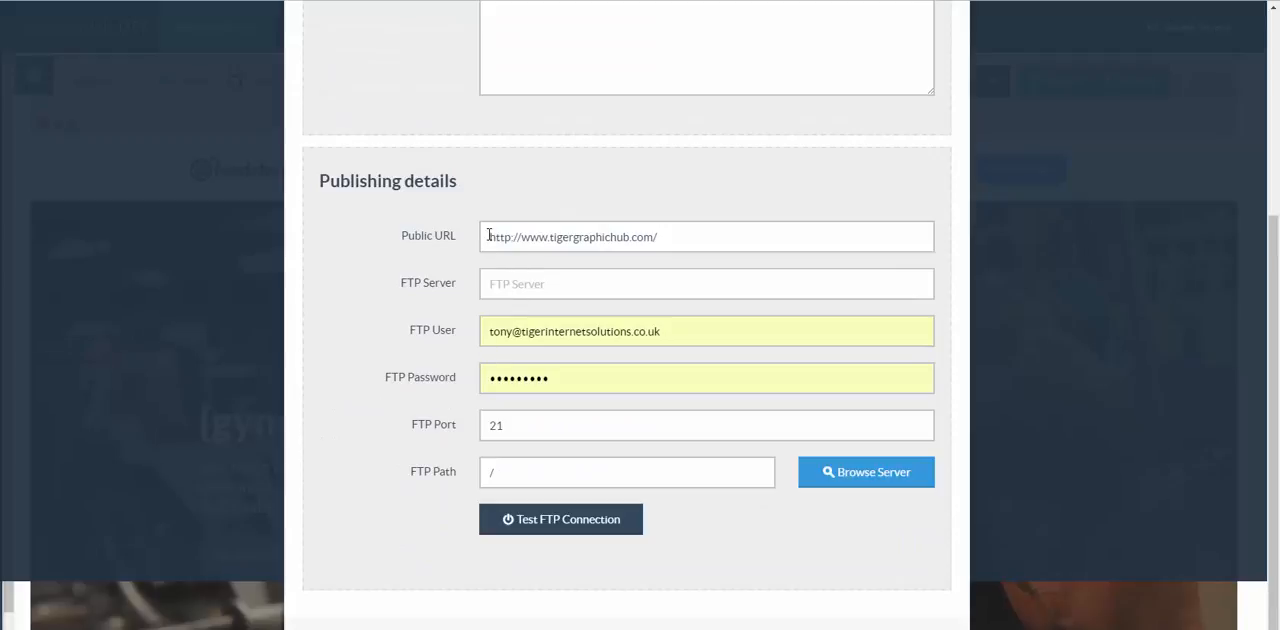
click(484, 236)
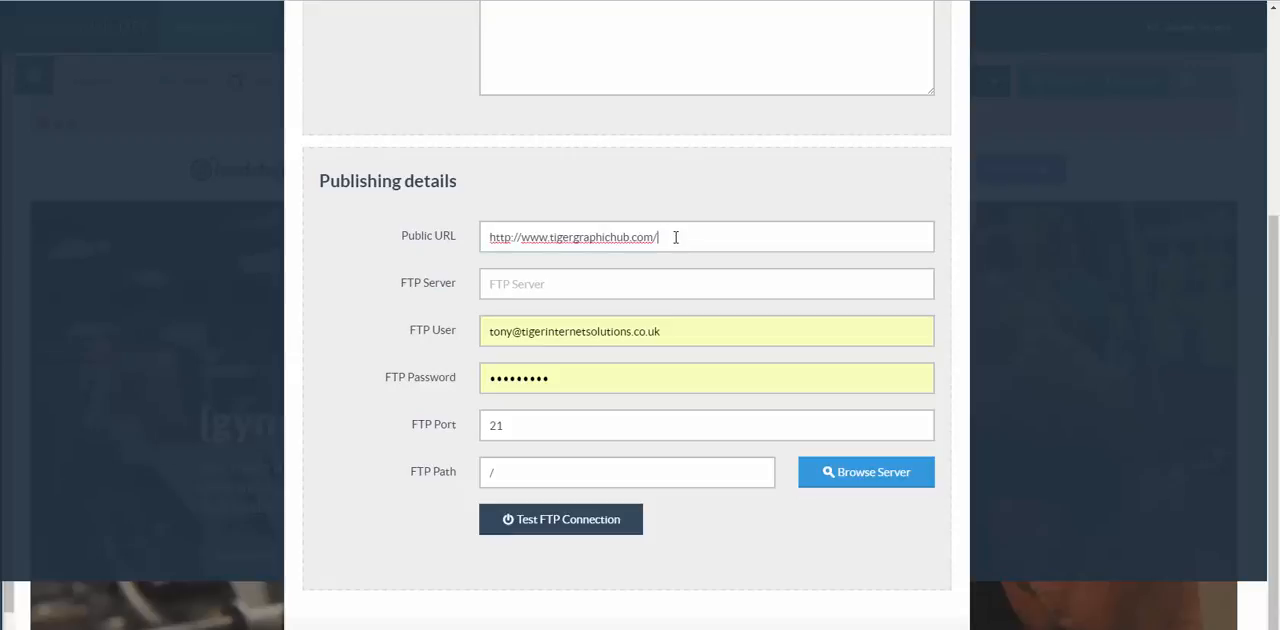
click(676, 236)
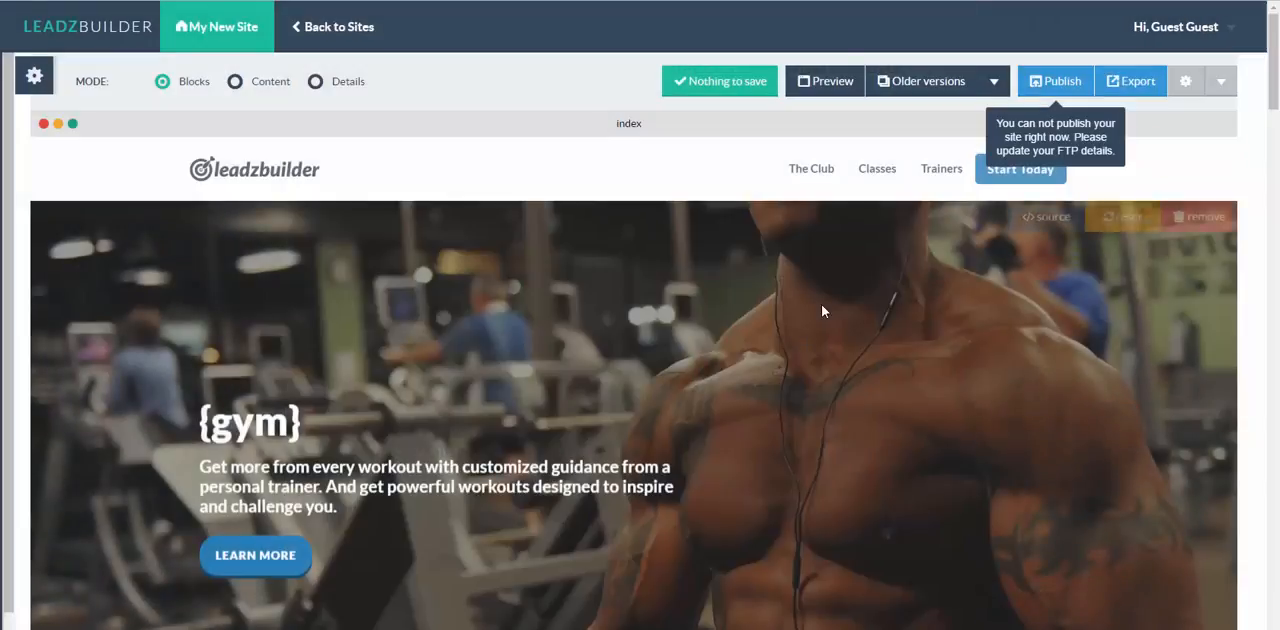
mouse_move(1056, 82)
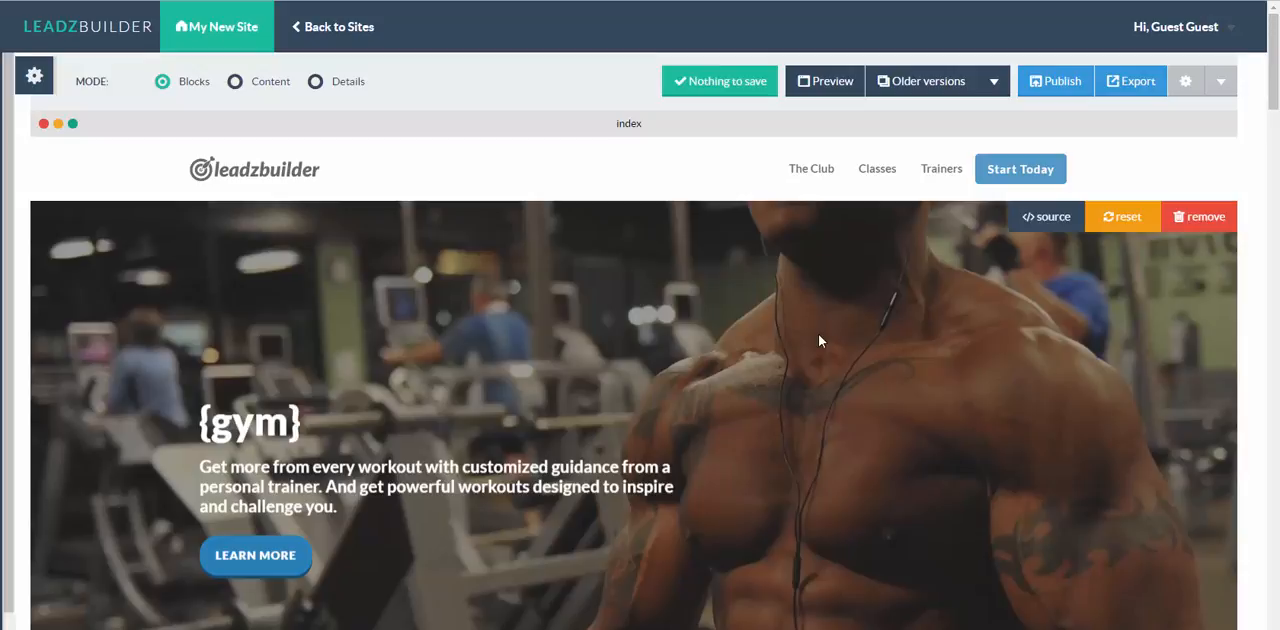
mouse_move(624, 174)
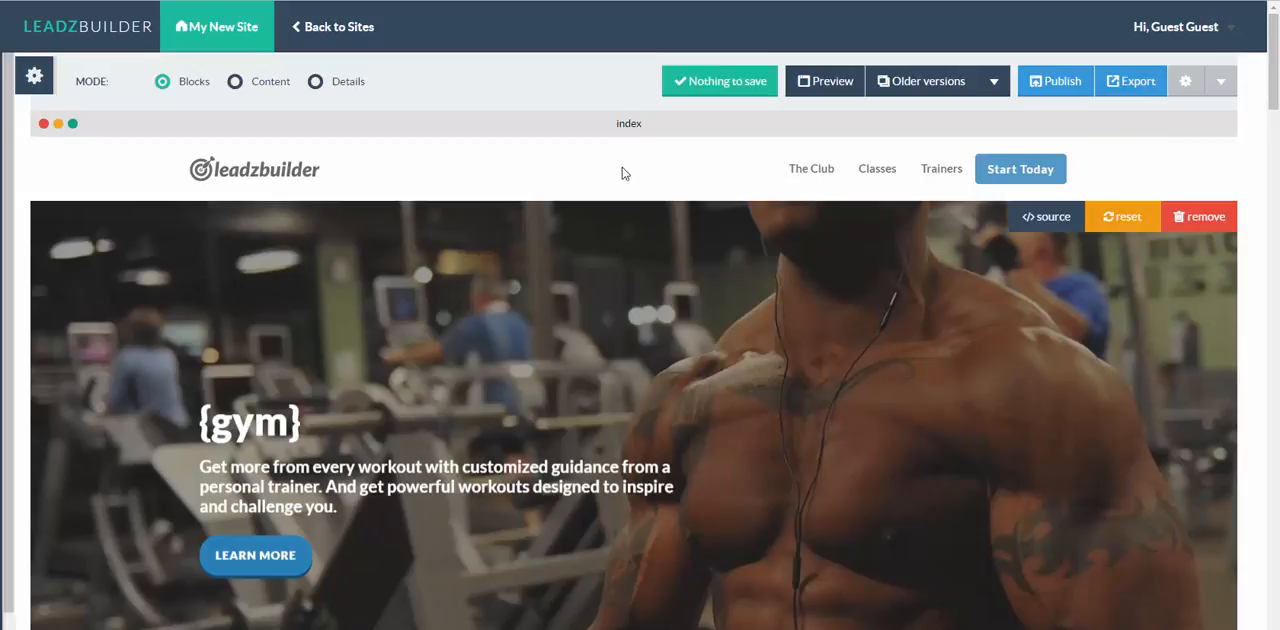
mouse_move(606, 416)
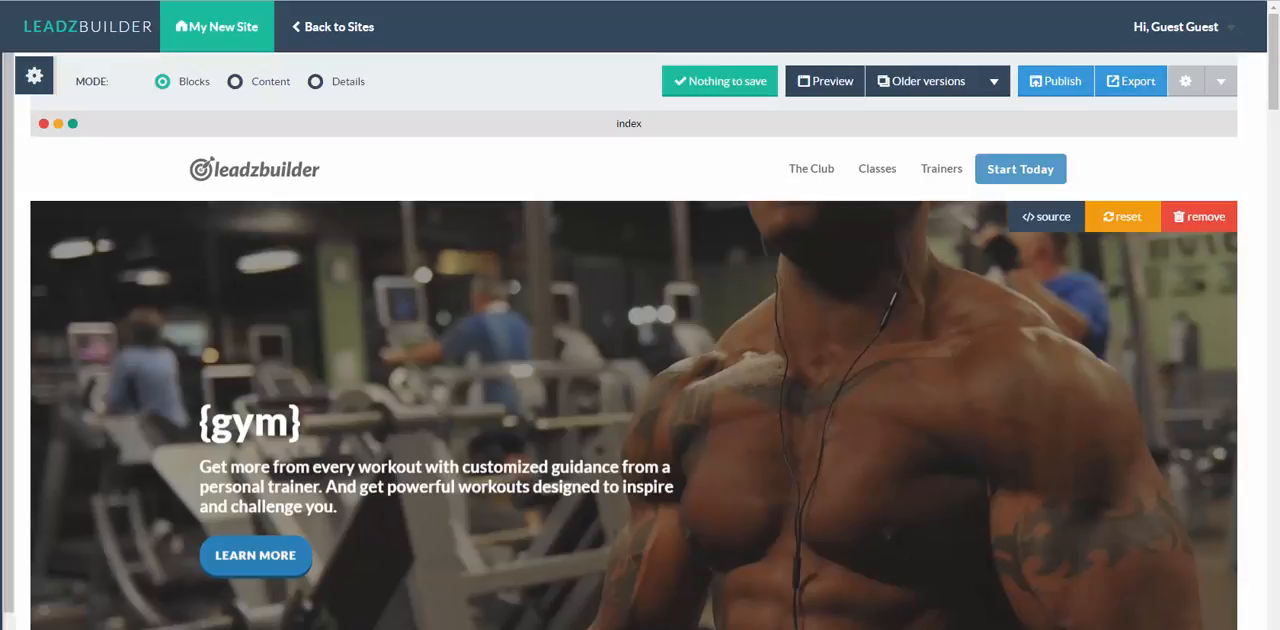
mouse_move(1078, 202)
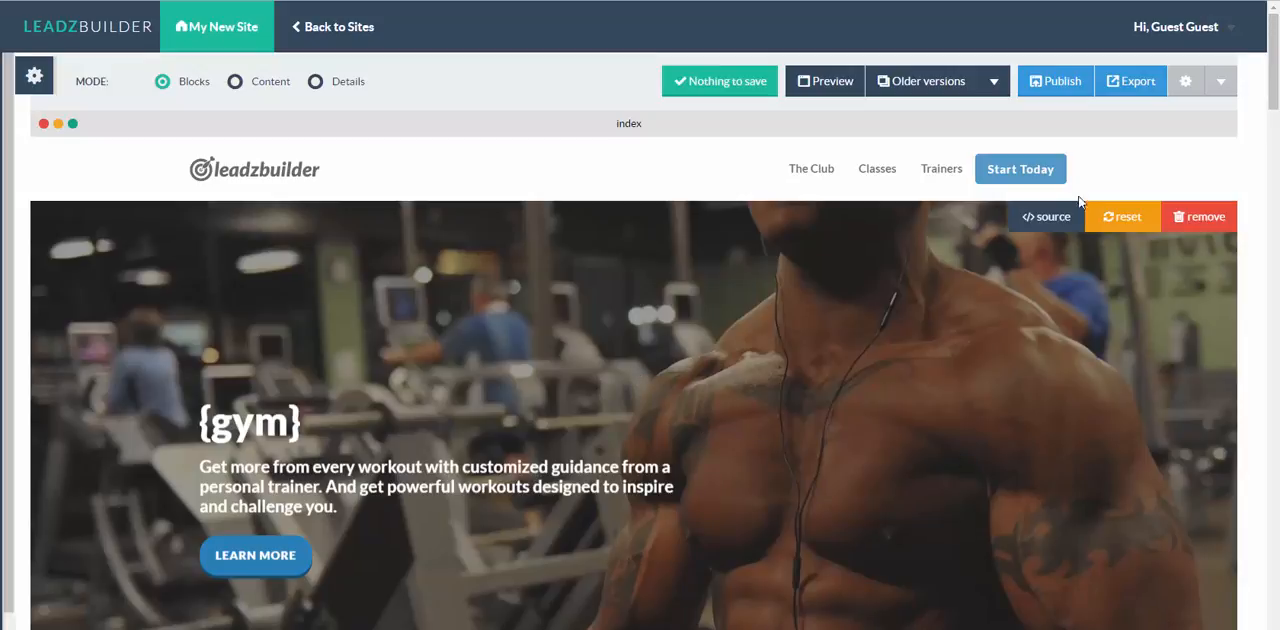
mouse_move(832, 294)
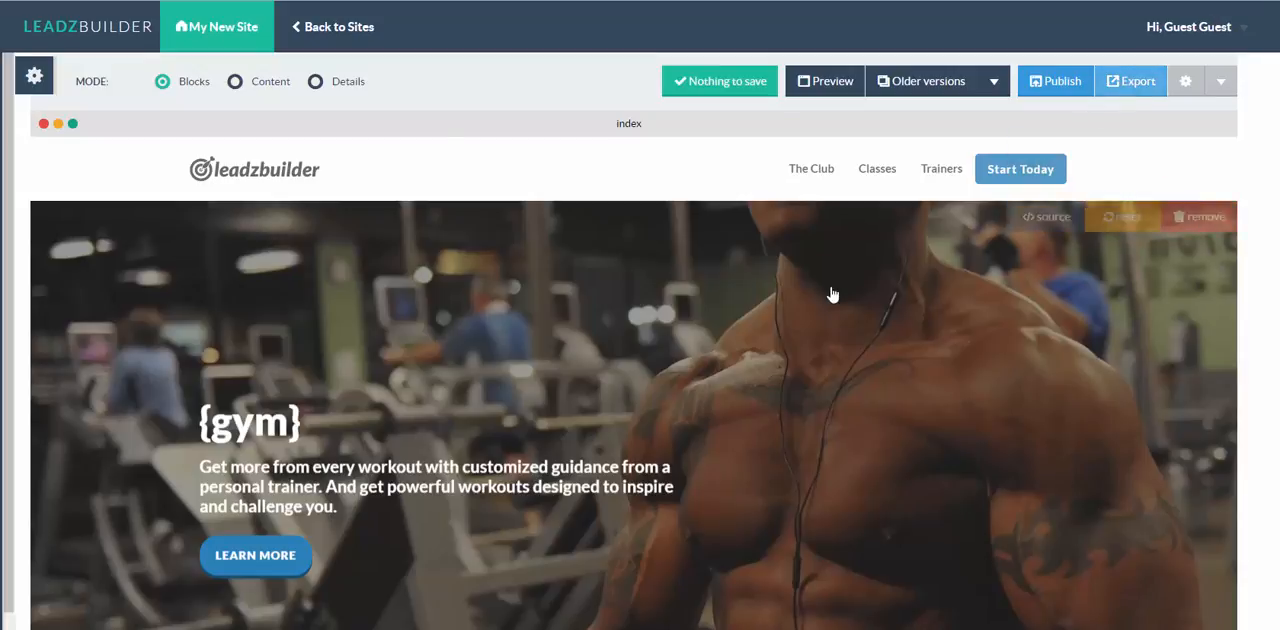
Export the site's markup with Export Now and save it as a compressed website zip folder
click(1130, 80)
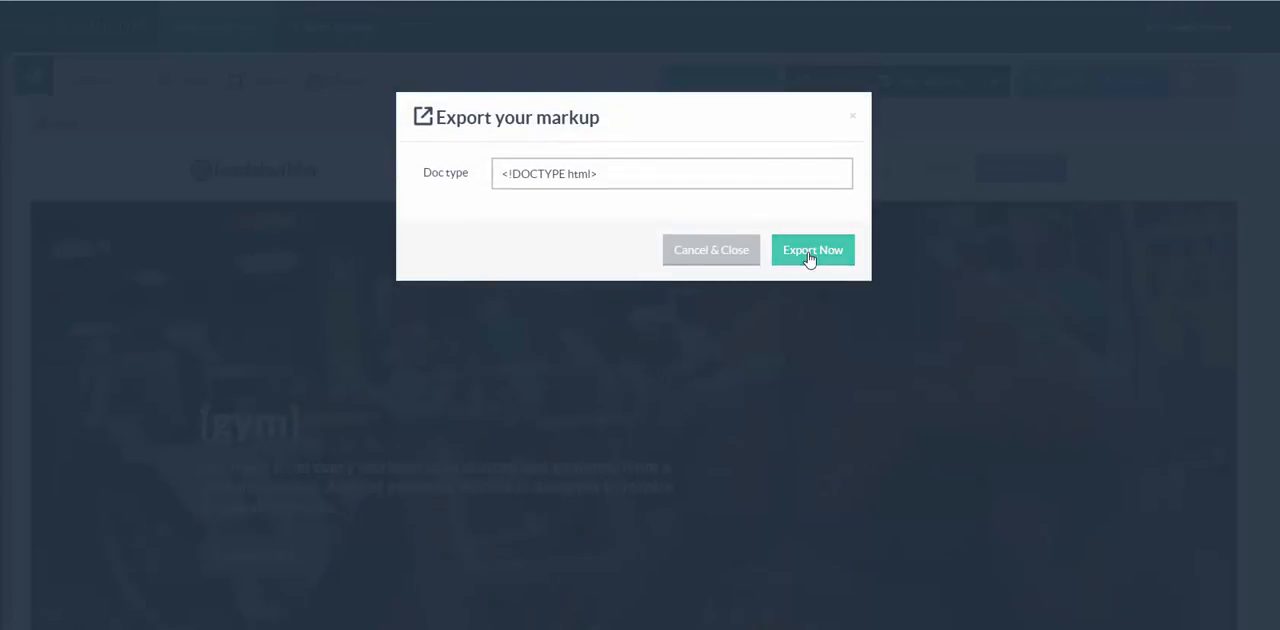
click(812, 250)
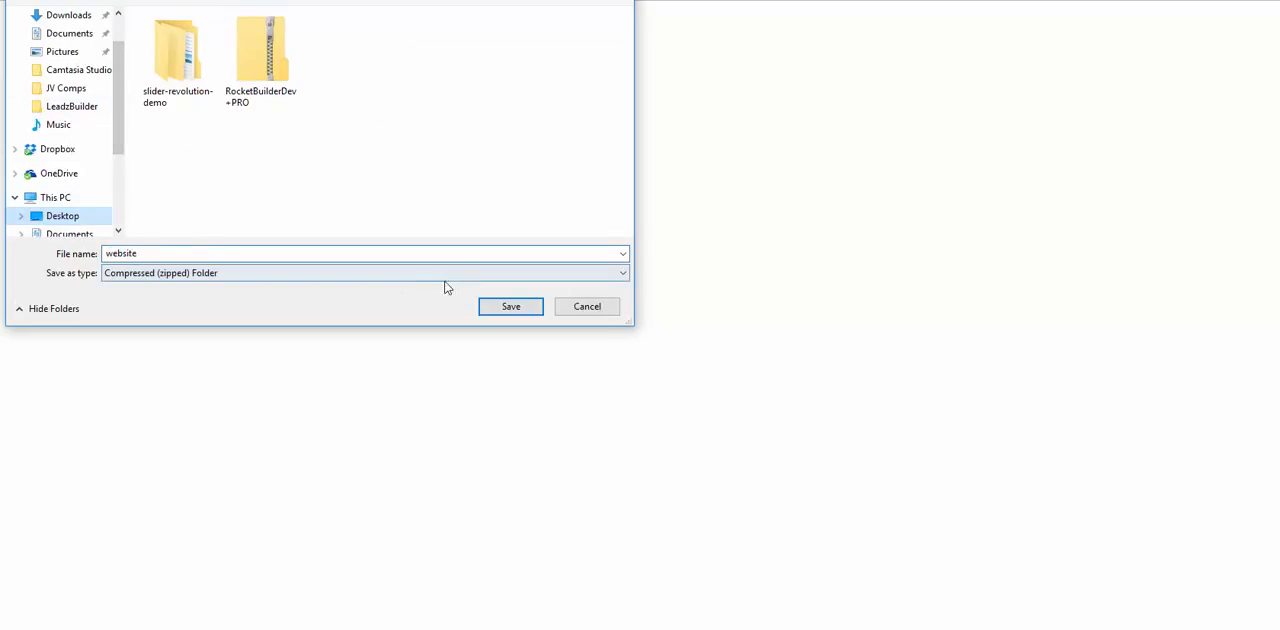
click(510, 306)
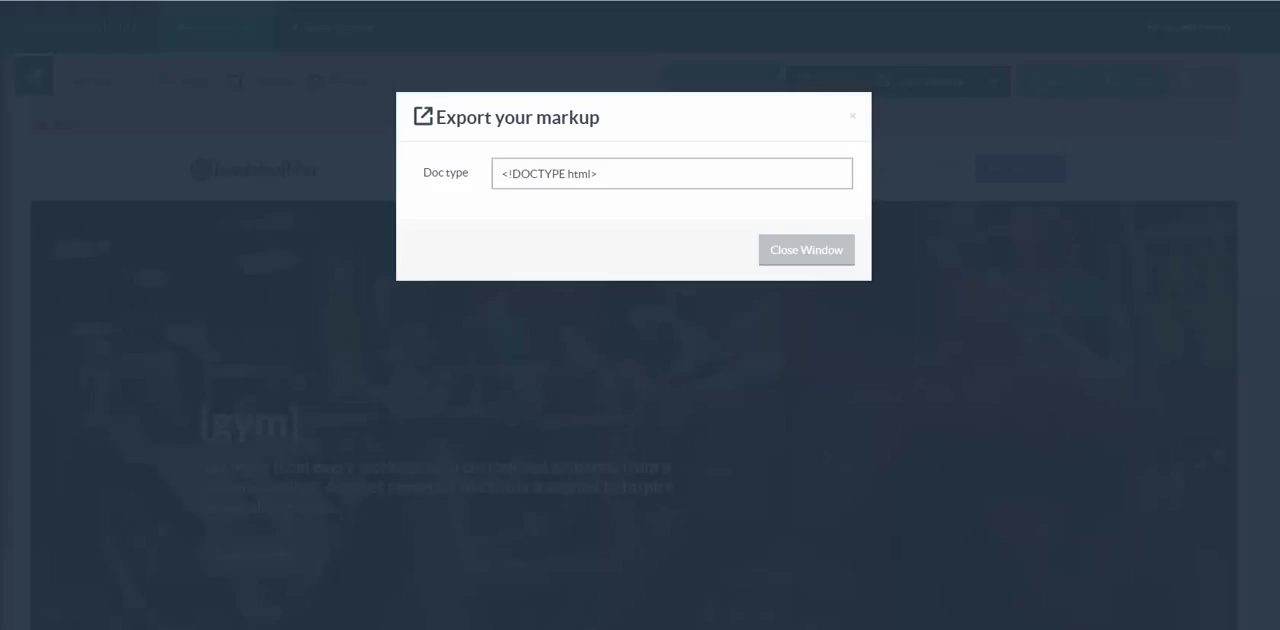
click(806, 248)
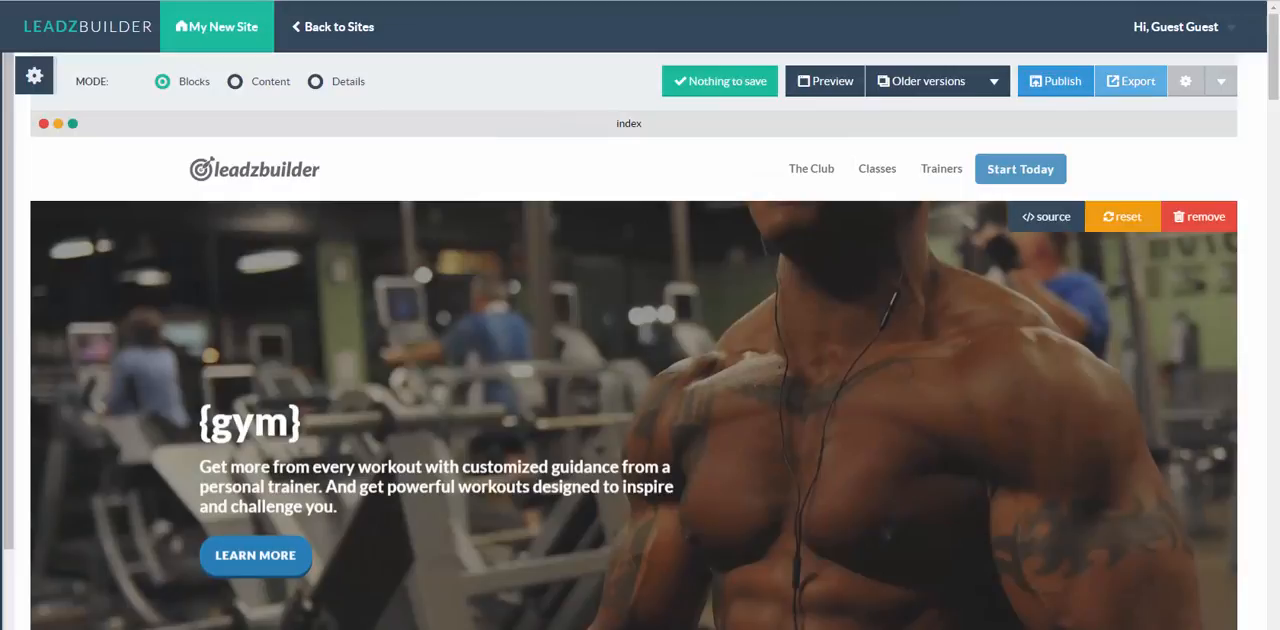
mouse_move(416, 244)
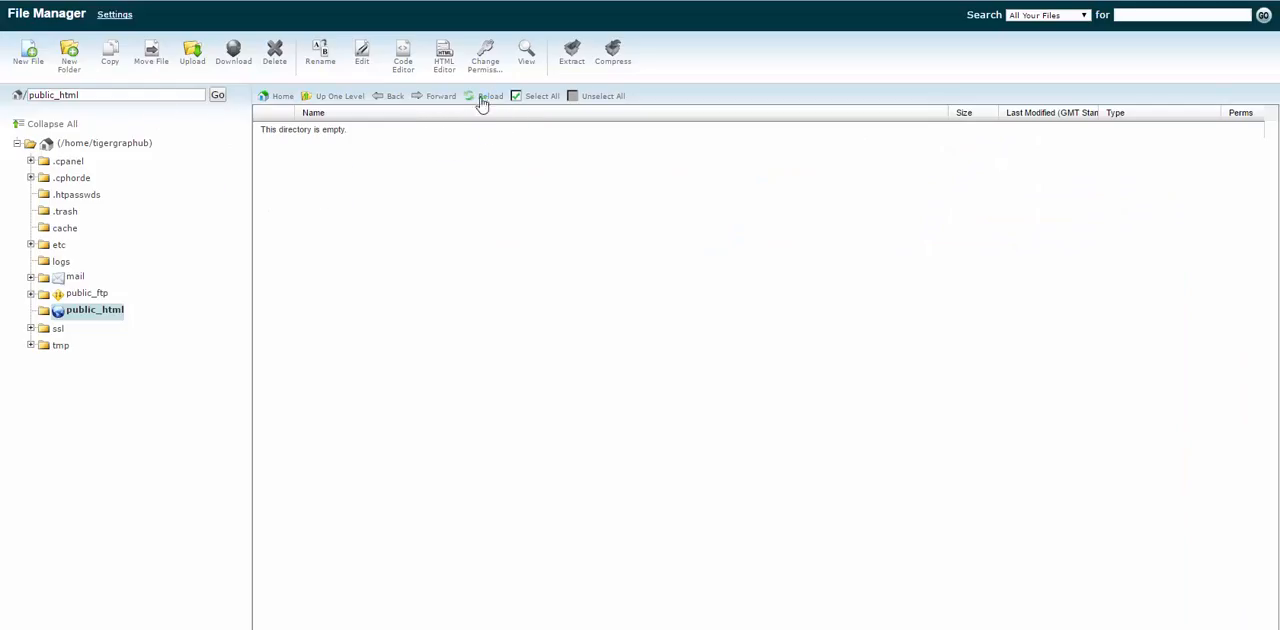
Reload the empty public_html folder and bring up its file upload page
click(488, 96)
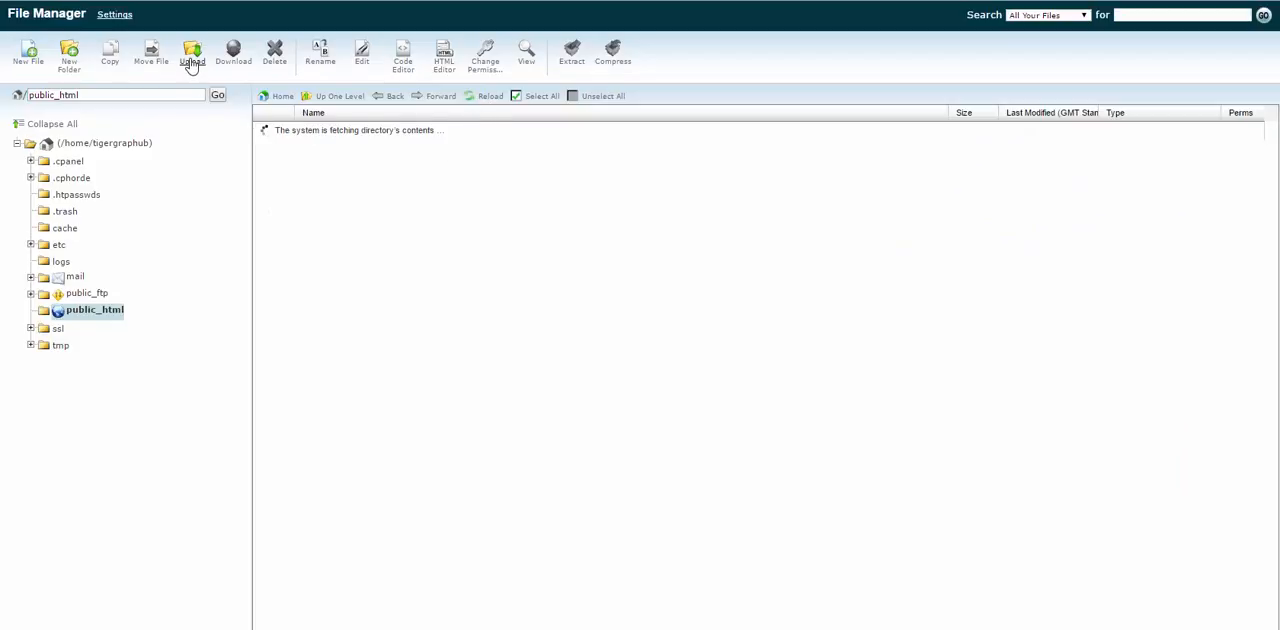
mouse_move(396, 280)
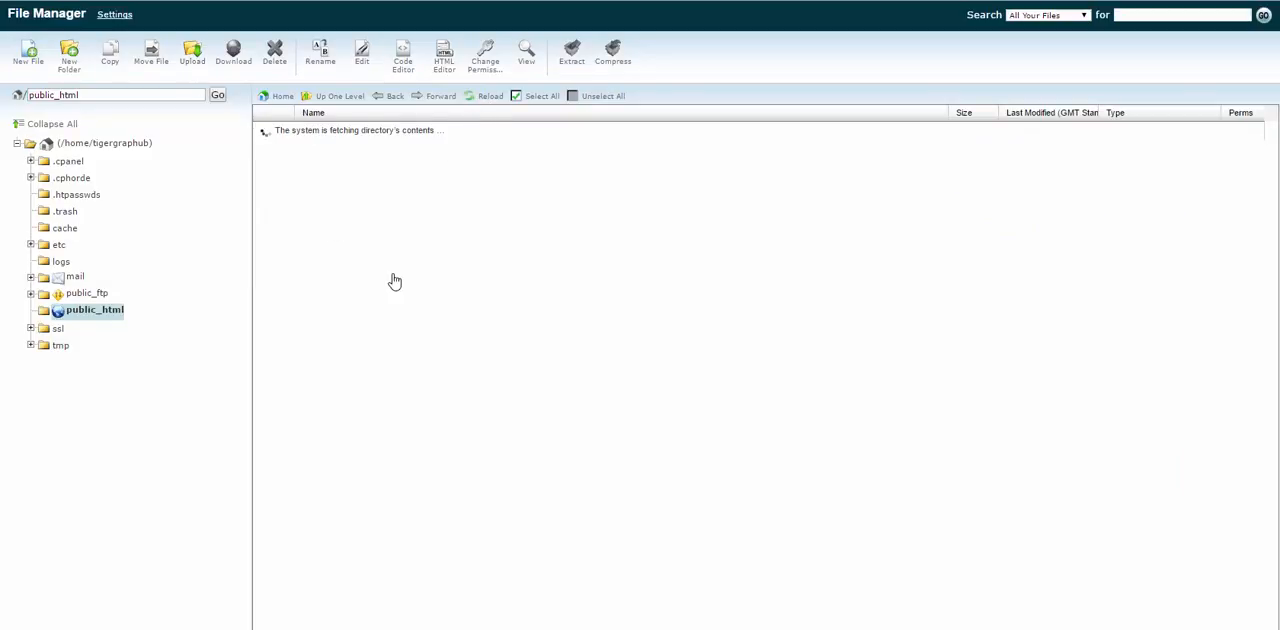
click(192, 52)
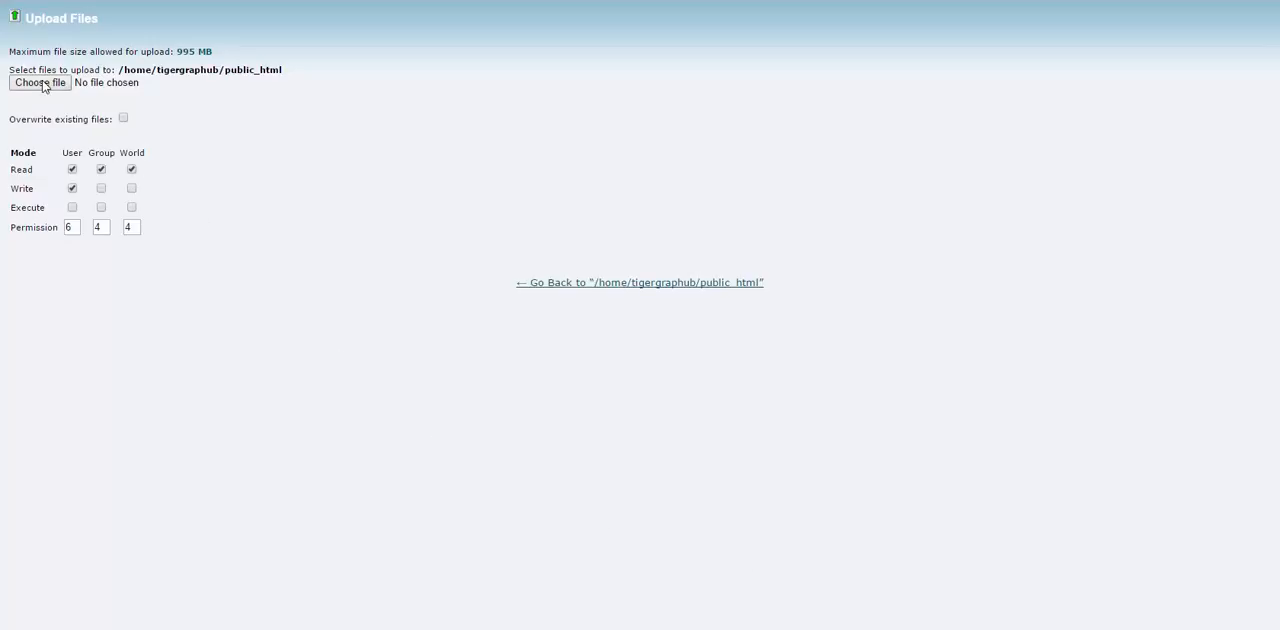
Upload website.zip into public_html and return to that folder's listing
click(50, 84)
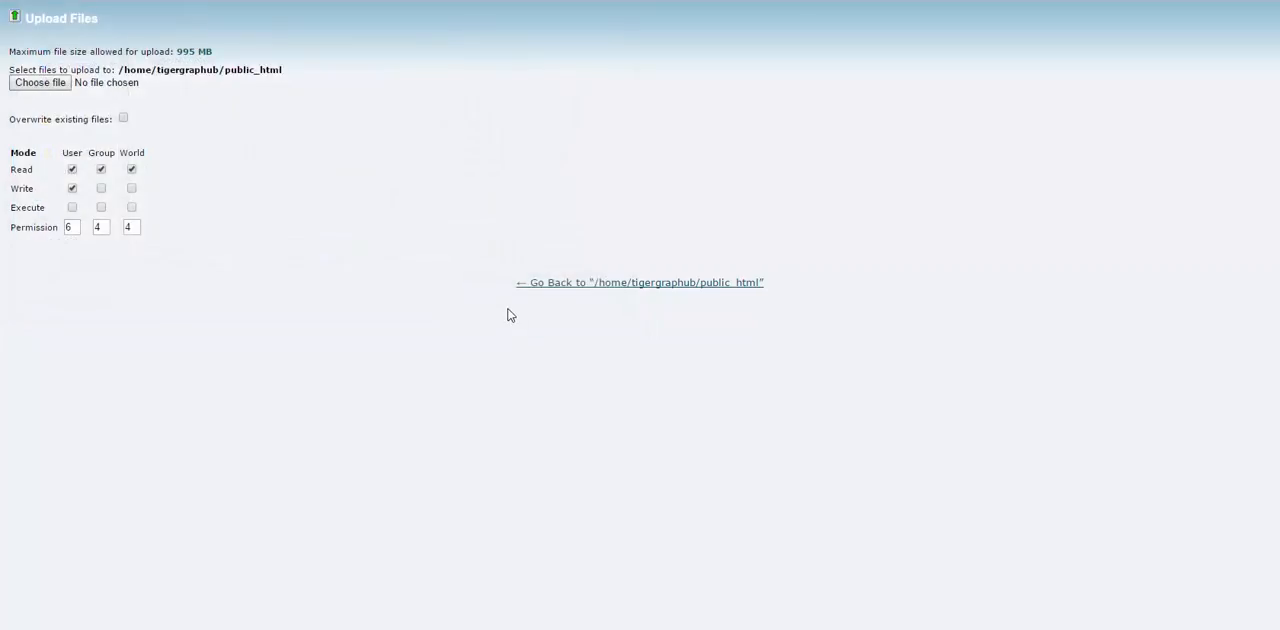
mouse_move(668, 444)
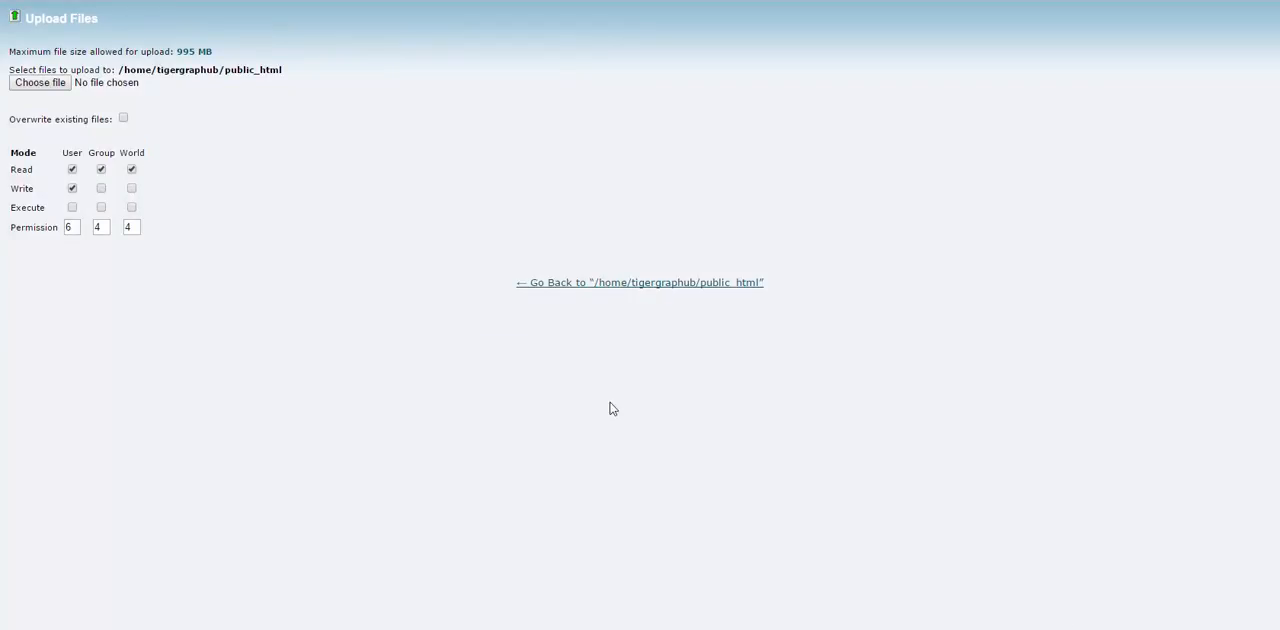
mouse_move(608, 288)
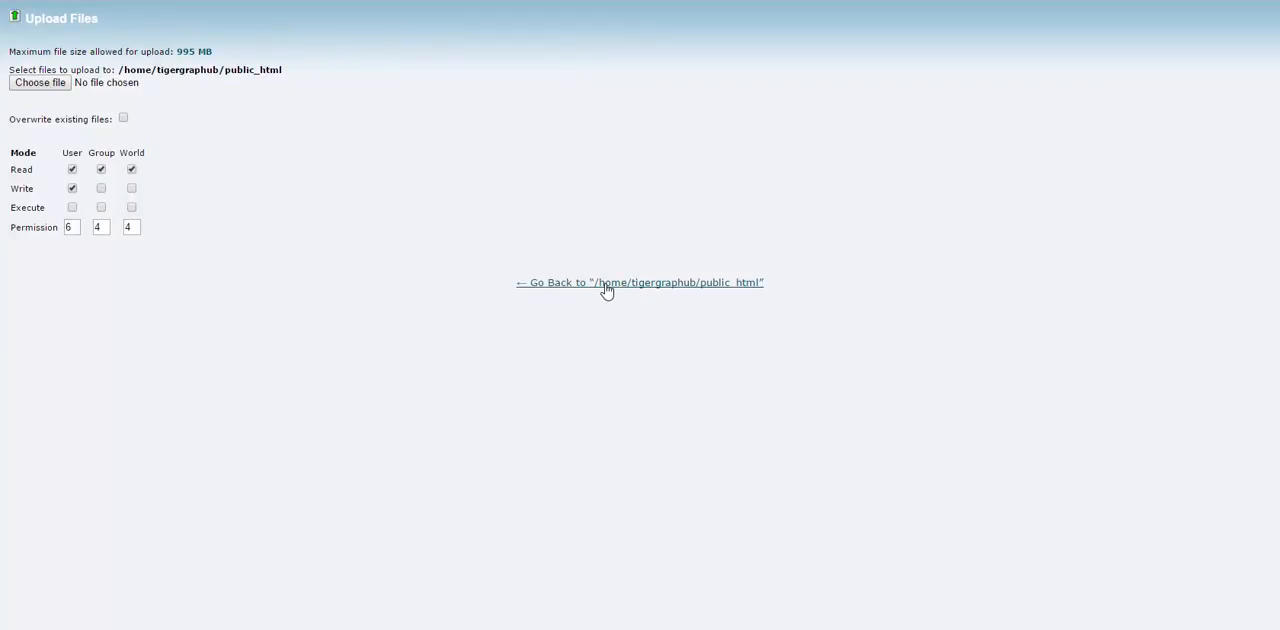
click(608, 284)
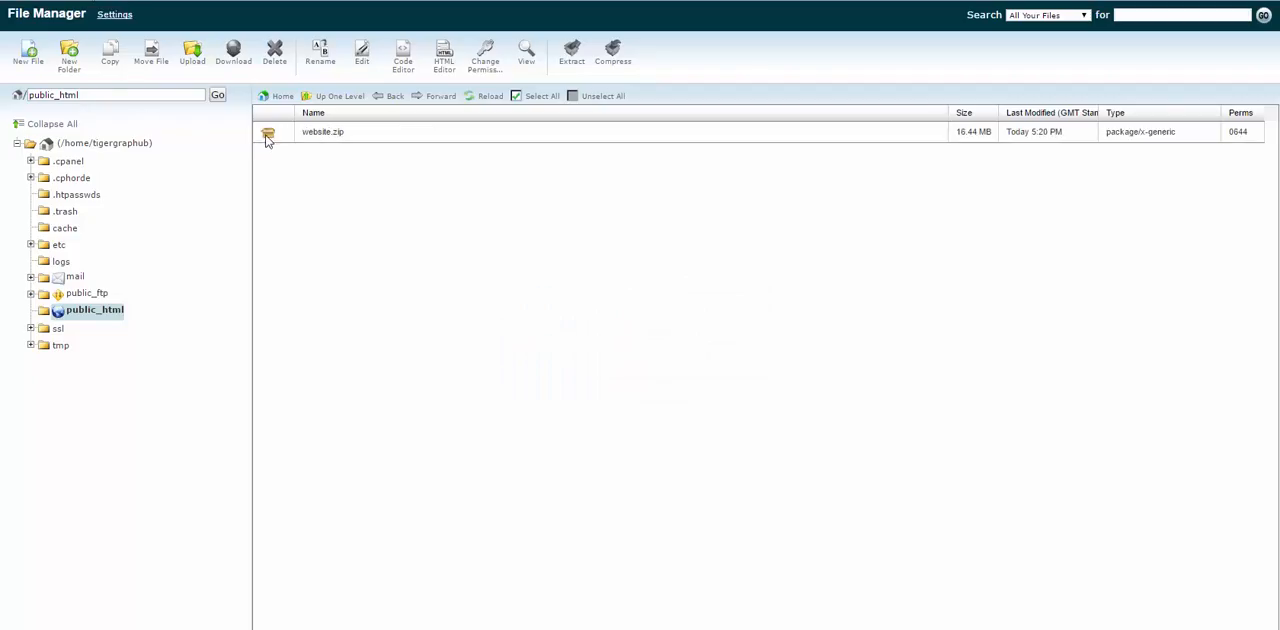
Extract website.zip into /public_html, then select the archive for deletion
click(322, 132)
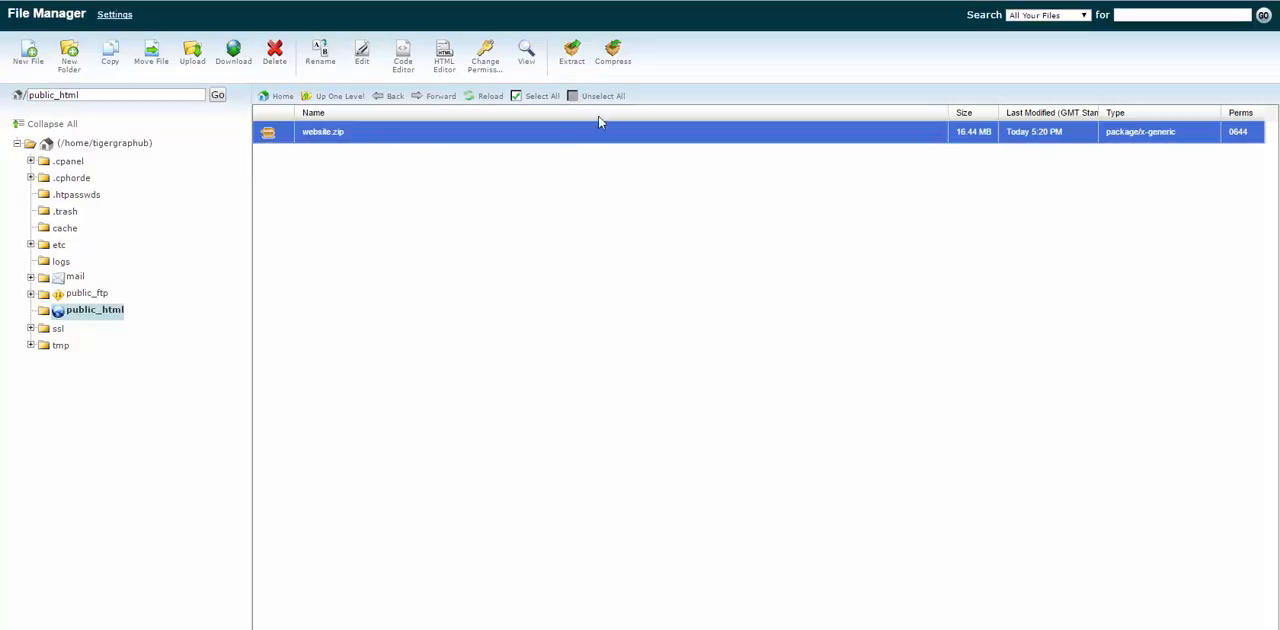
click(570, 50)
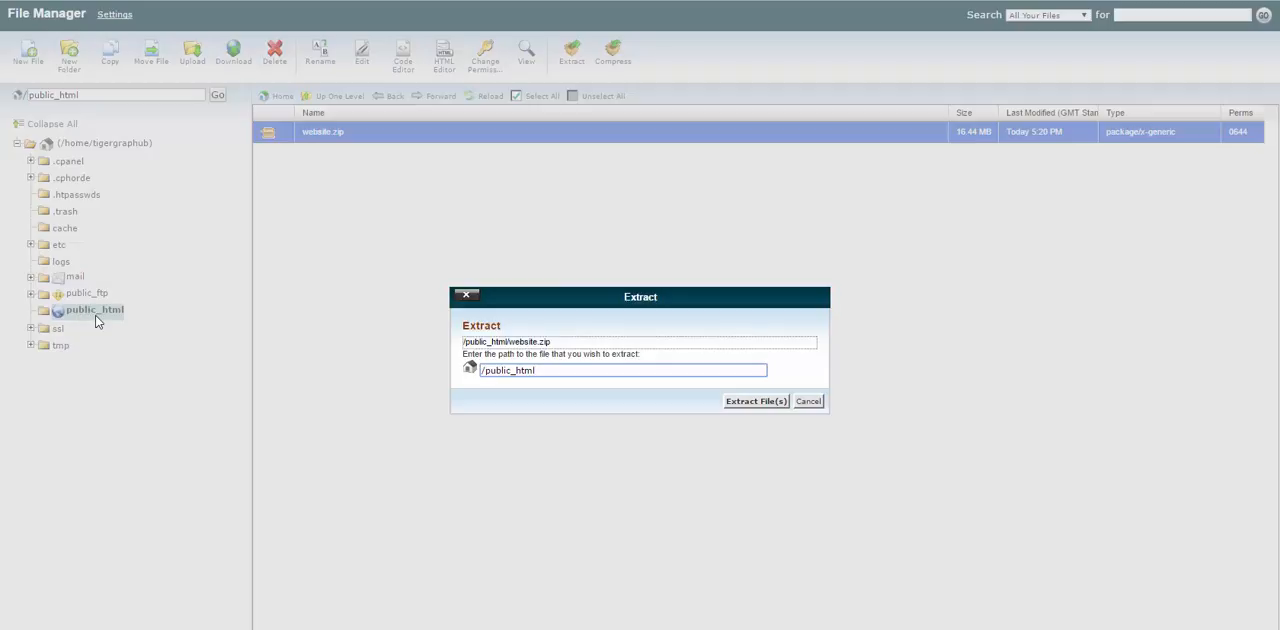
mouse_move(200, 324)
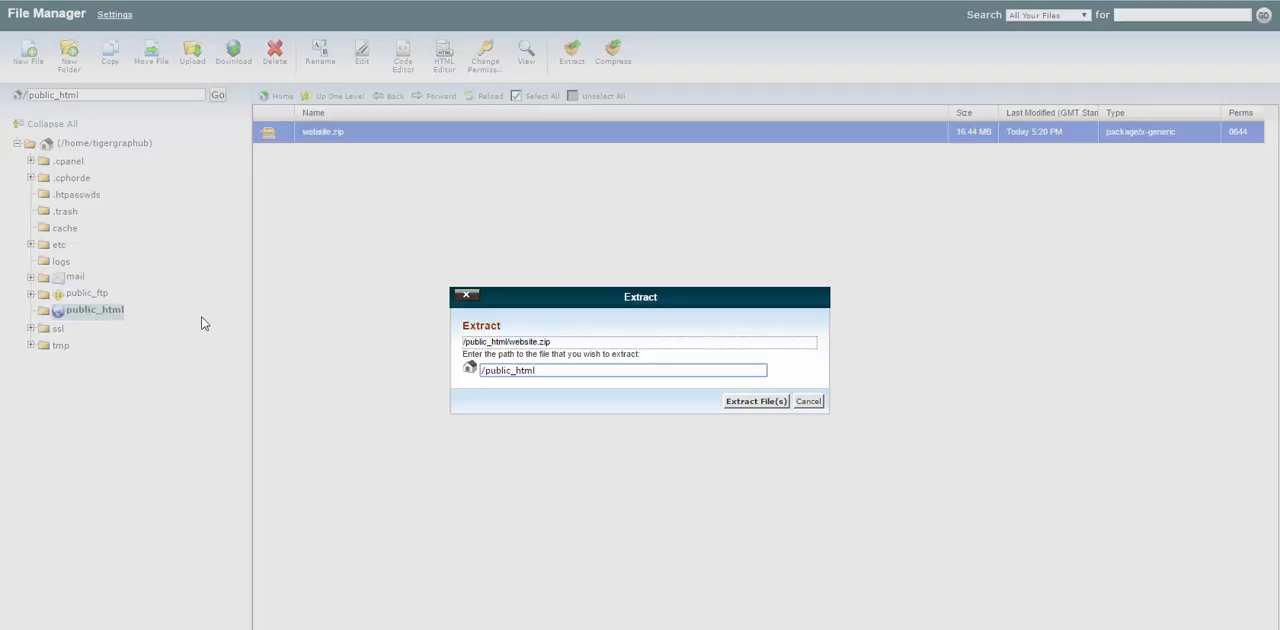
mouse_move(336, 284)
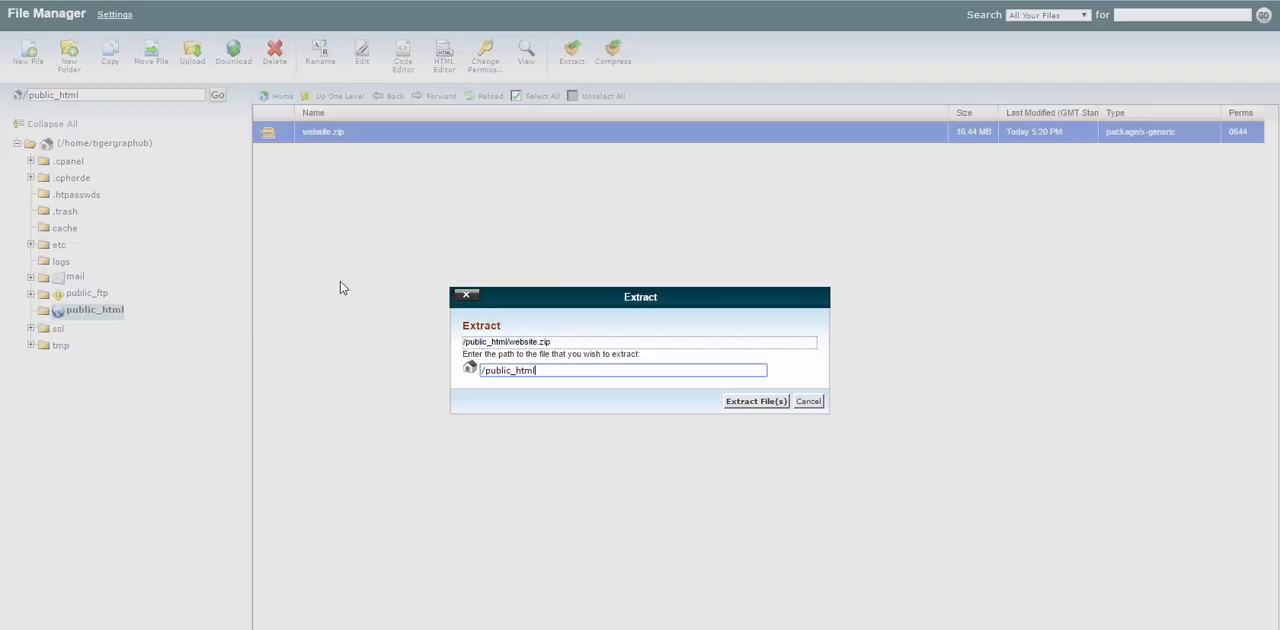
mouse_move(360, 220)
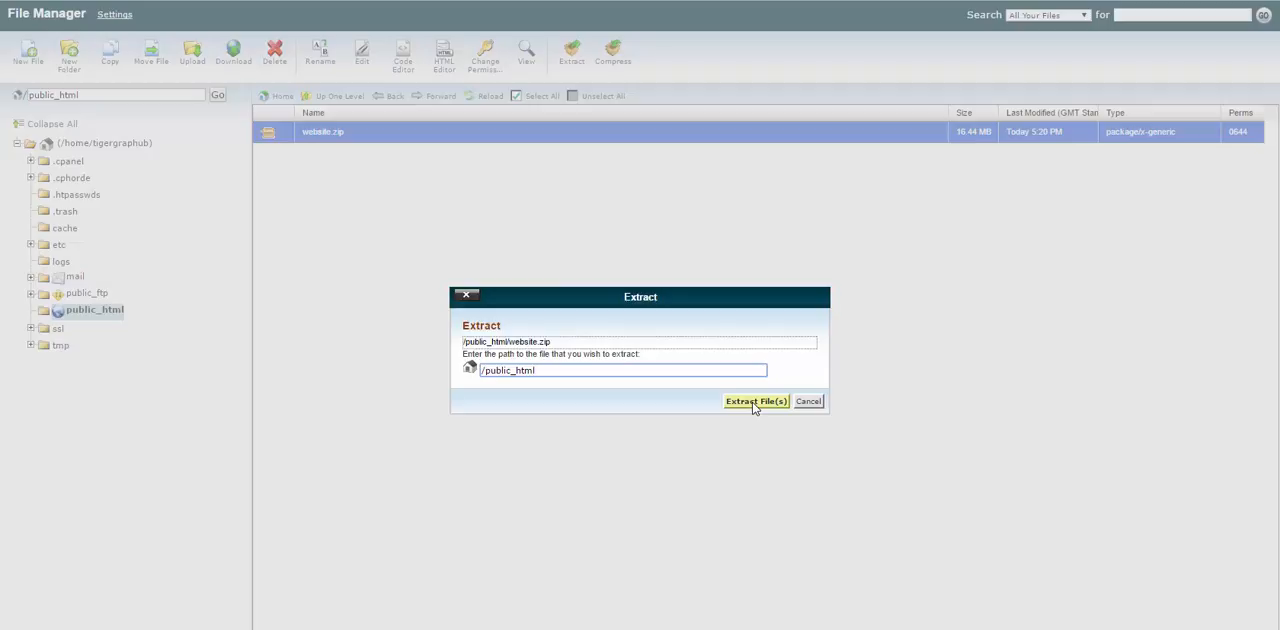
click(756, 400)
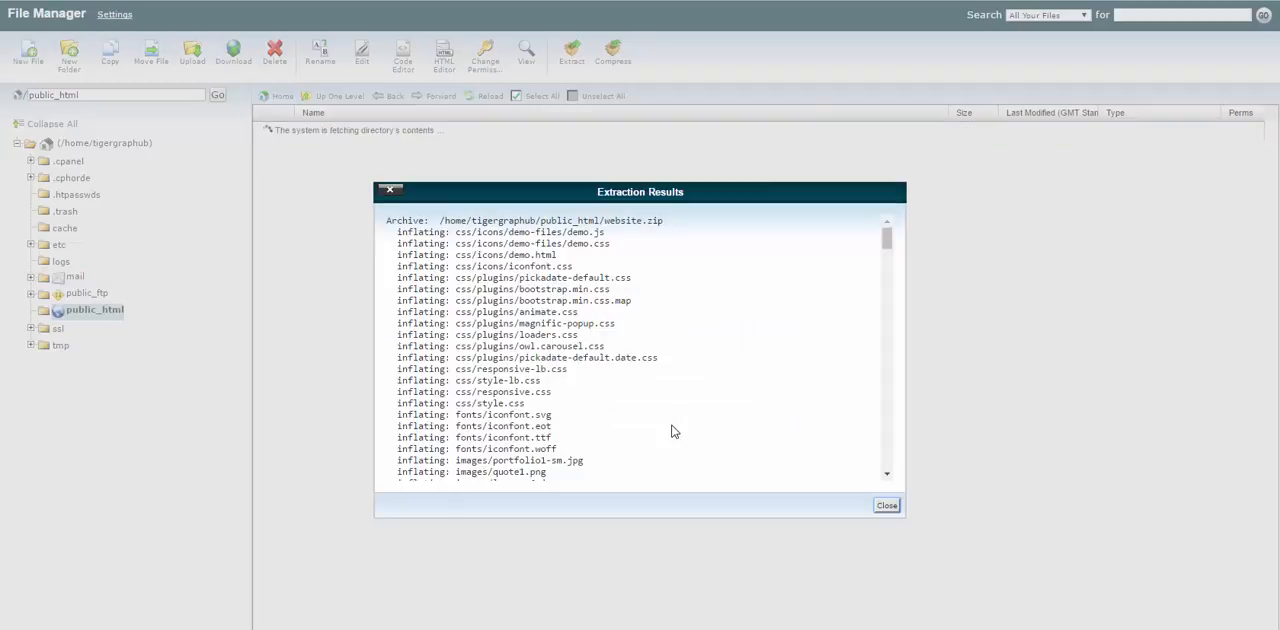
click(886, 504)
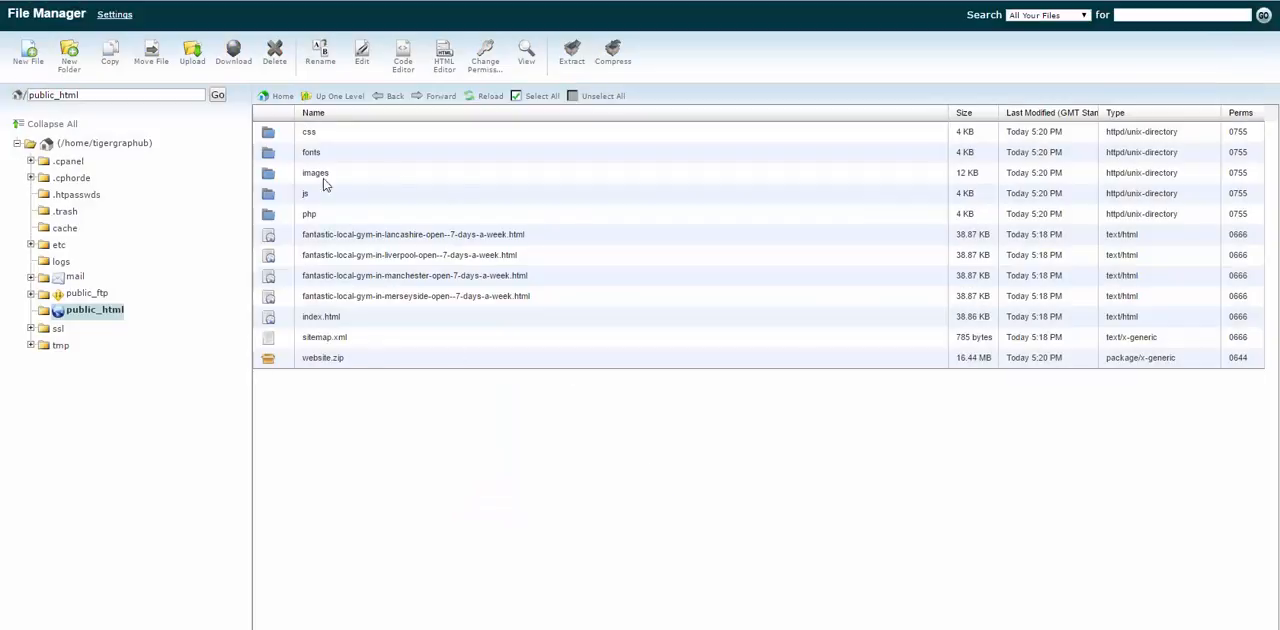
click(322, 356)
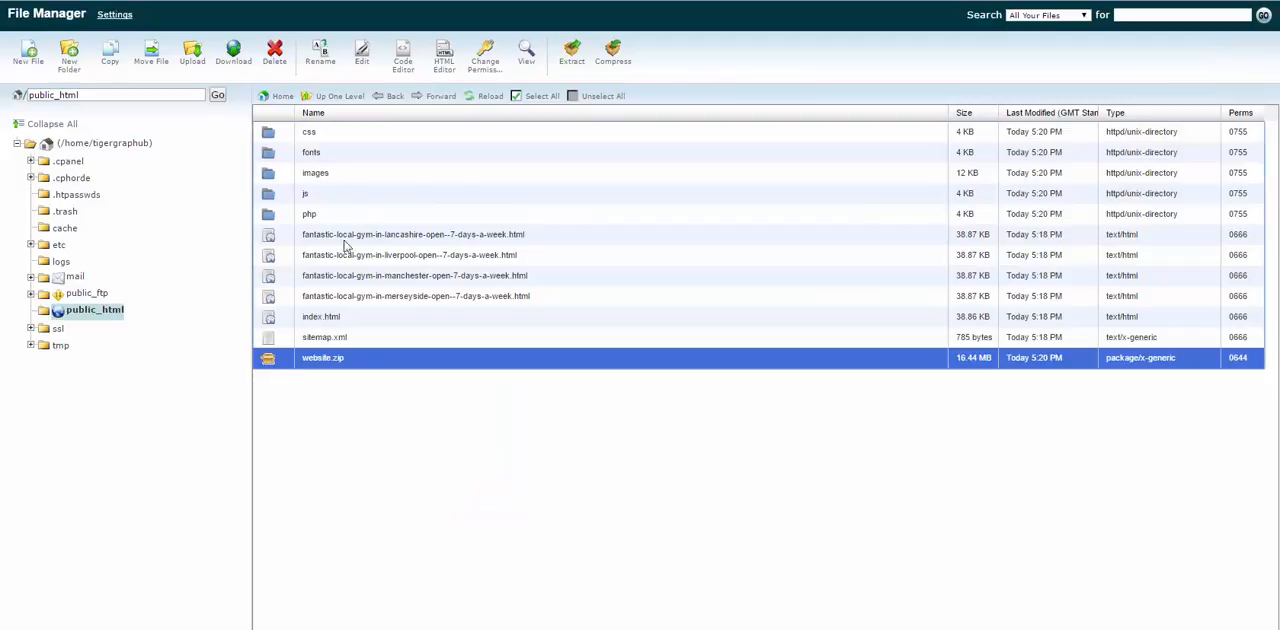
click(272, 50)
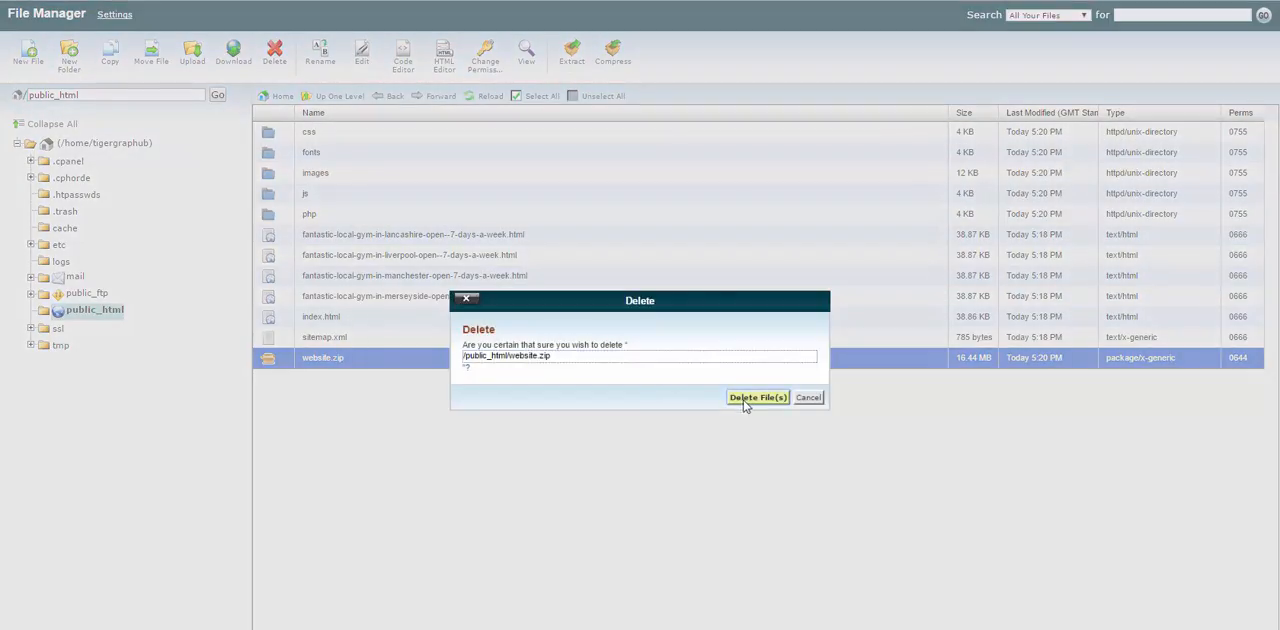
Confirm deleting website.zip, leaving the extracted site files, and select index.html
click(756, 396)
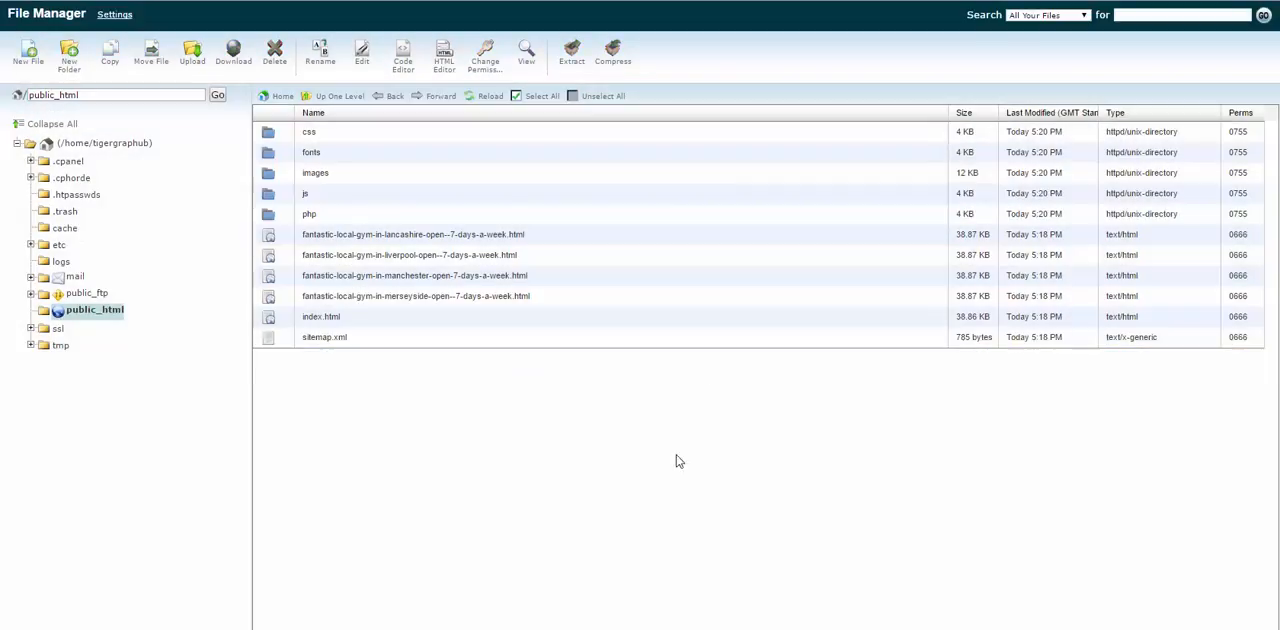
mouse_move(456, 444)
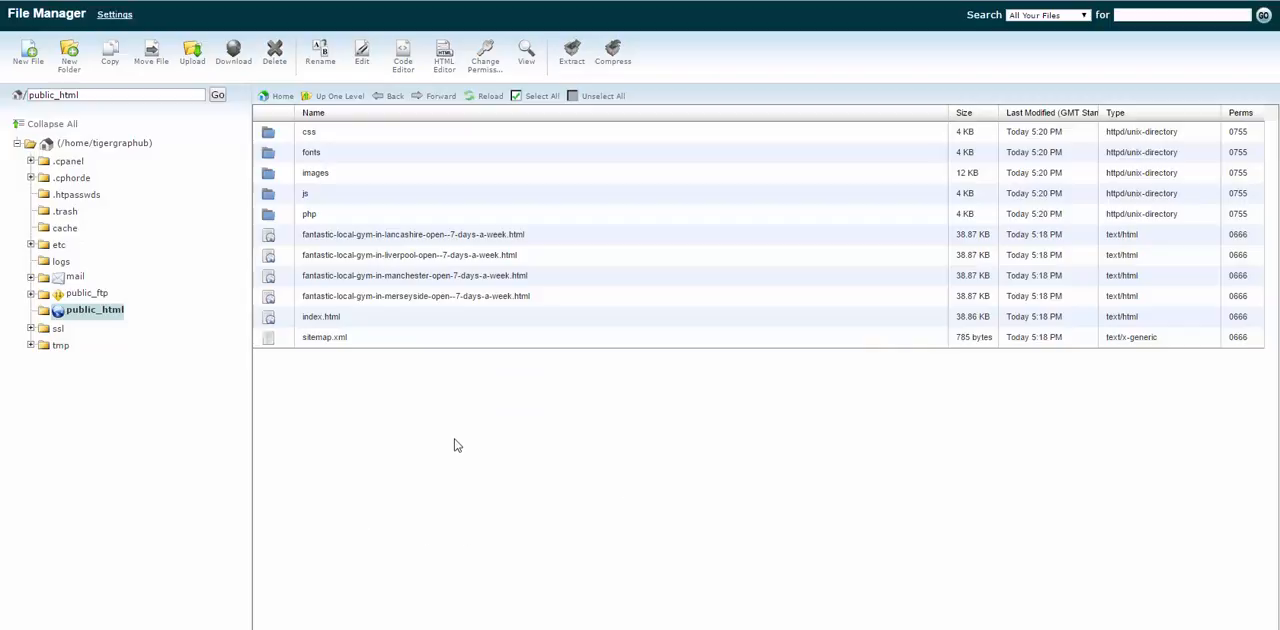
mouse_move(304, 316)
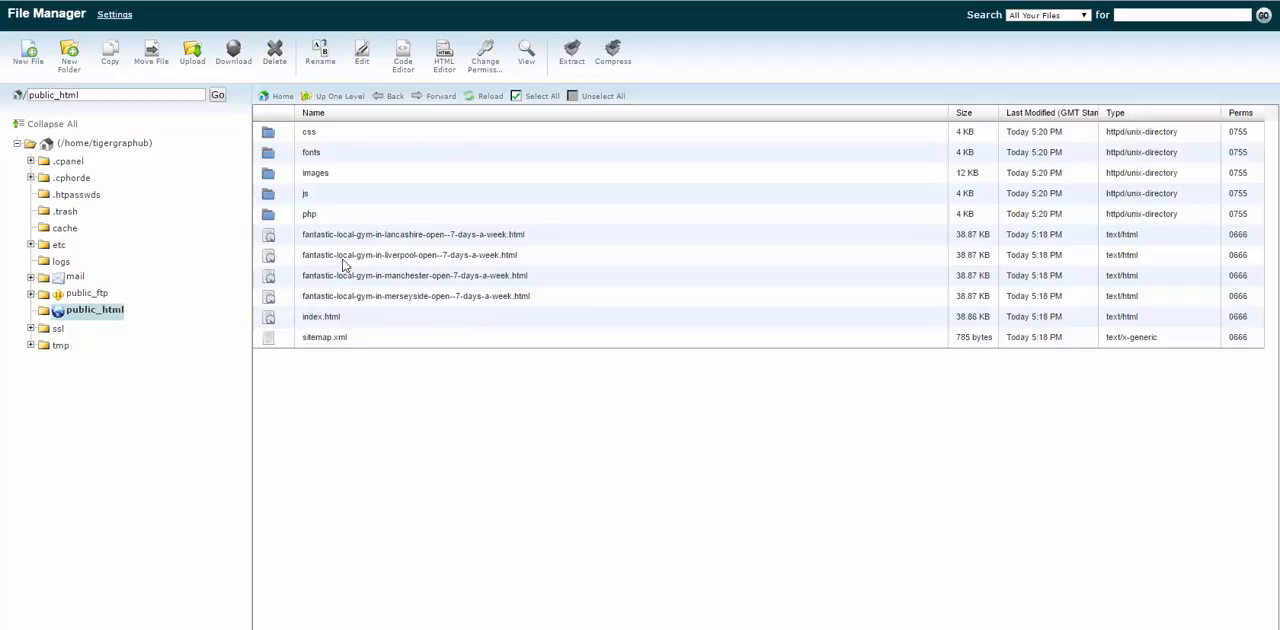
mouse_move(390, 308)
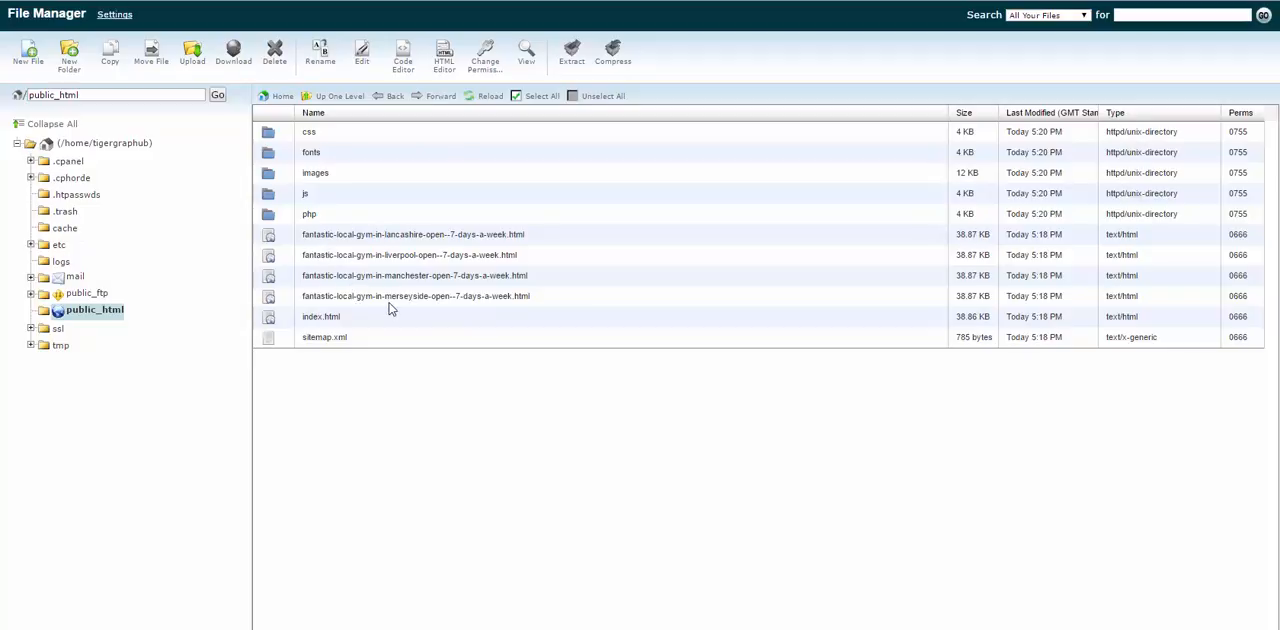
mouse_move(416, 408)
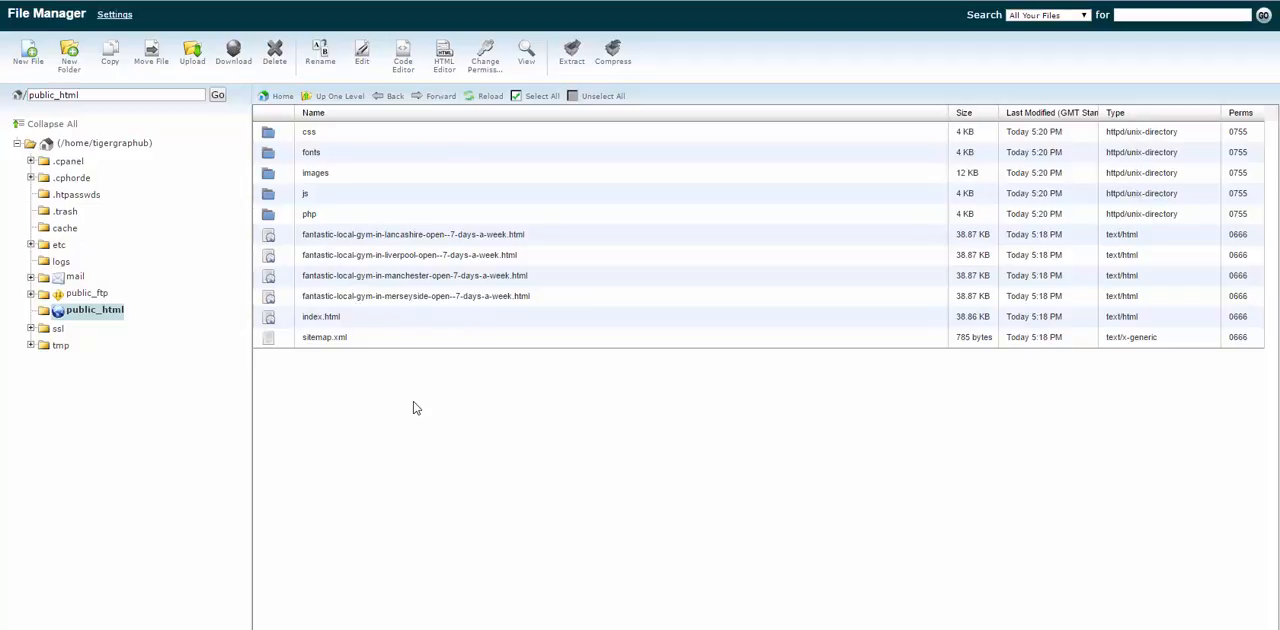
mouse_move(426, 392)
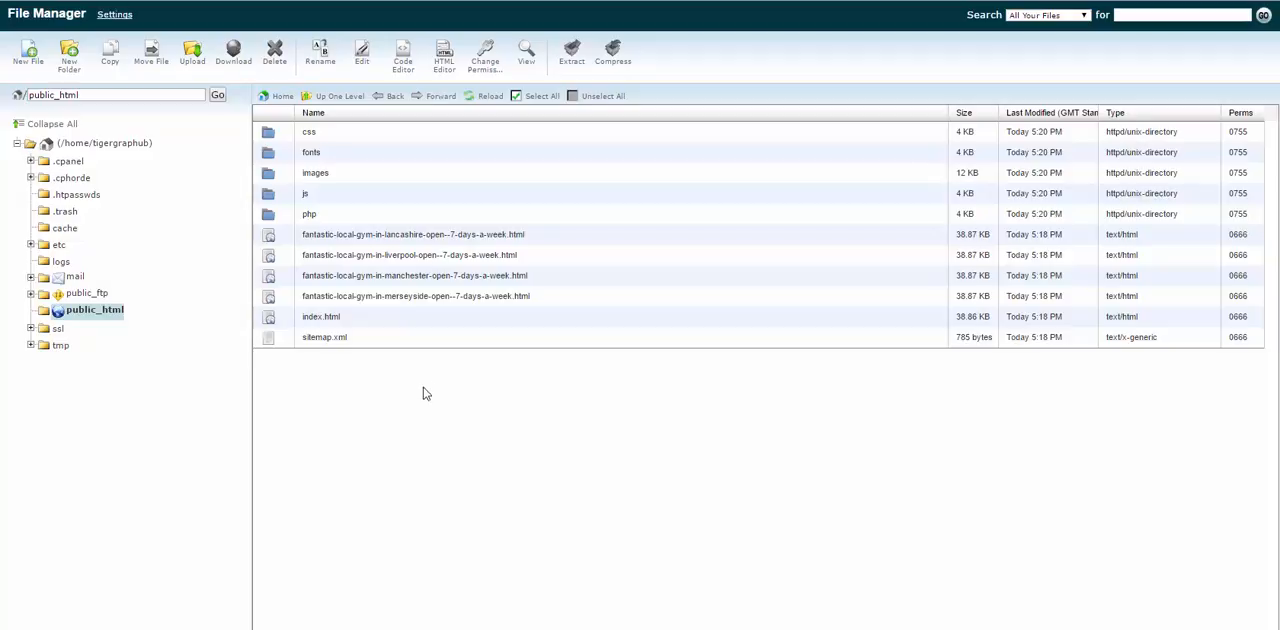
mouse_move(424, 382)
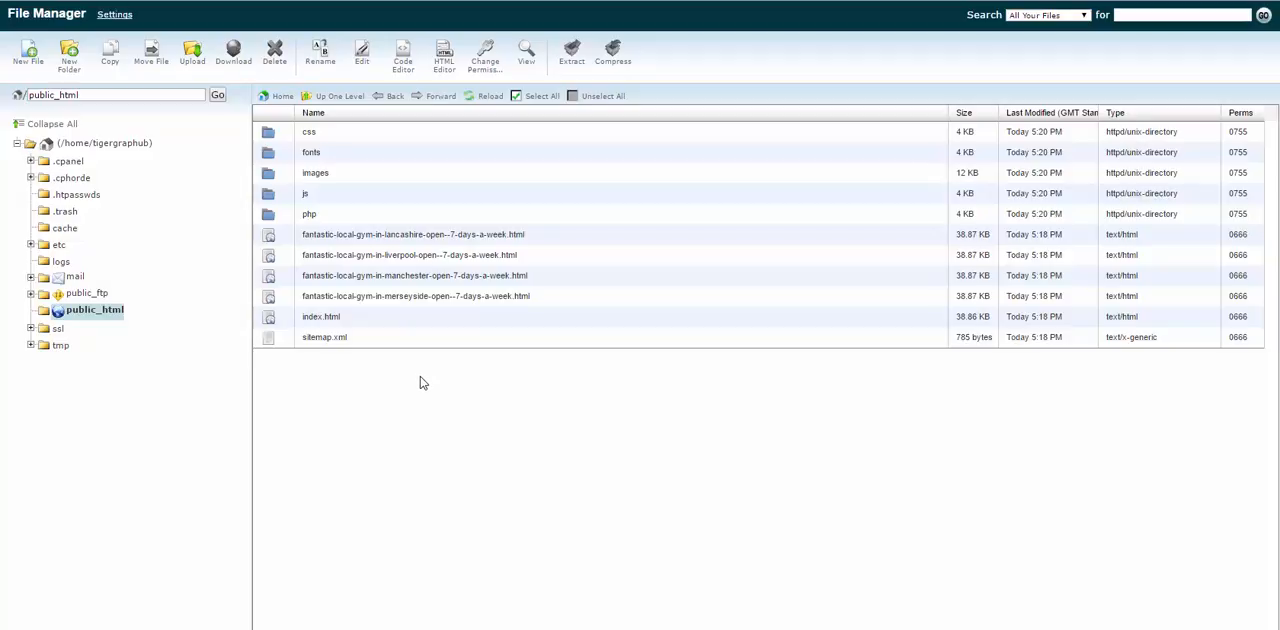
mouse_move(428, 362)
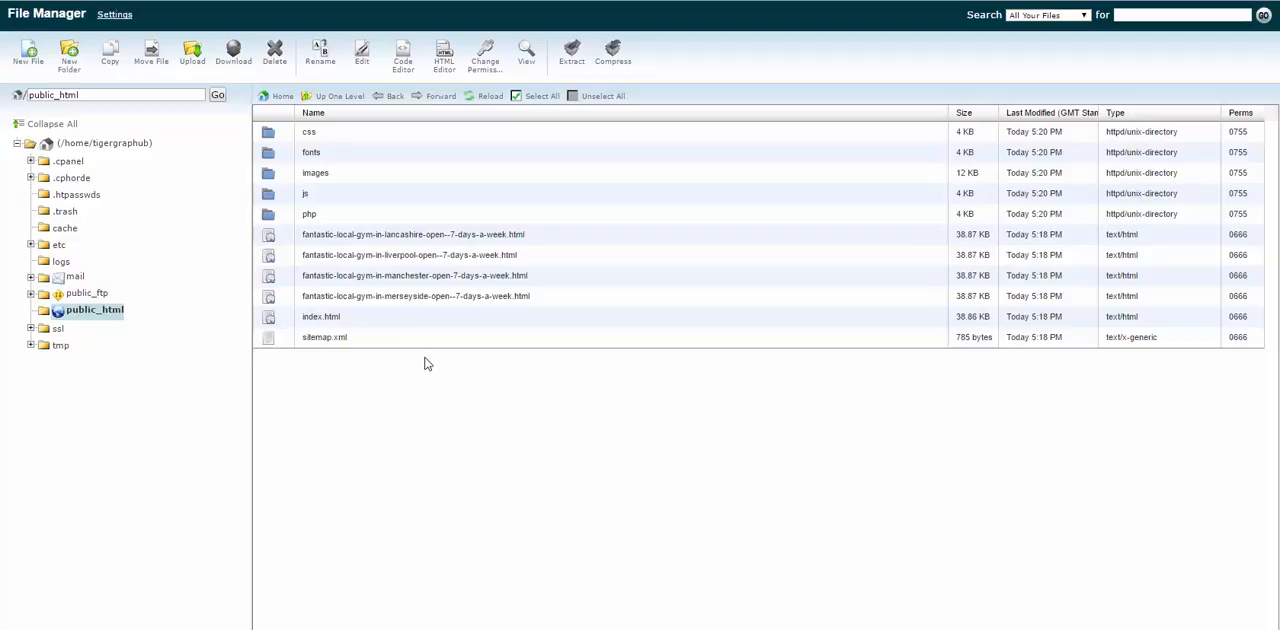
mouse_move(388, 248)
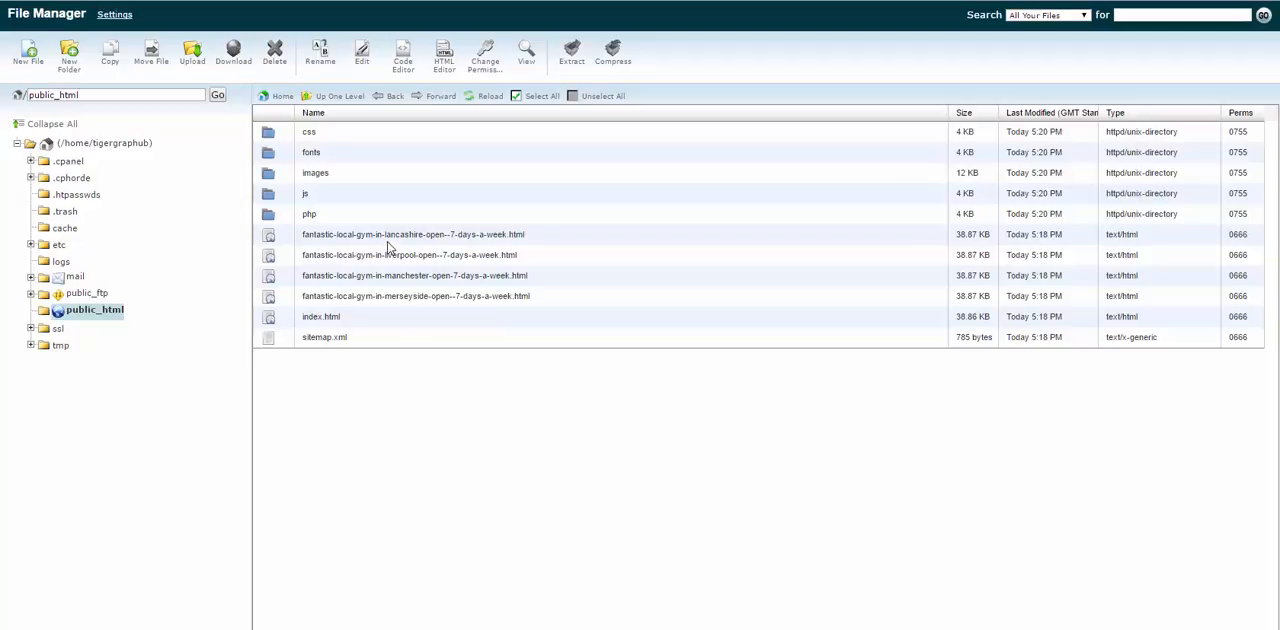
mouse_move(340, 316)
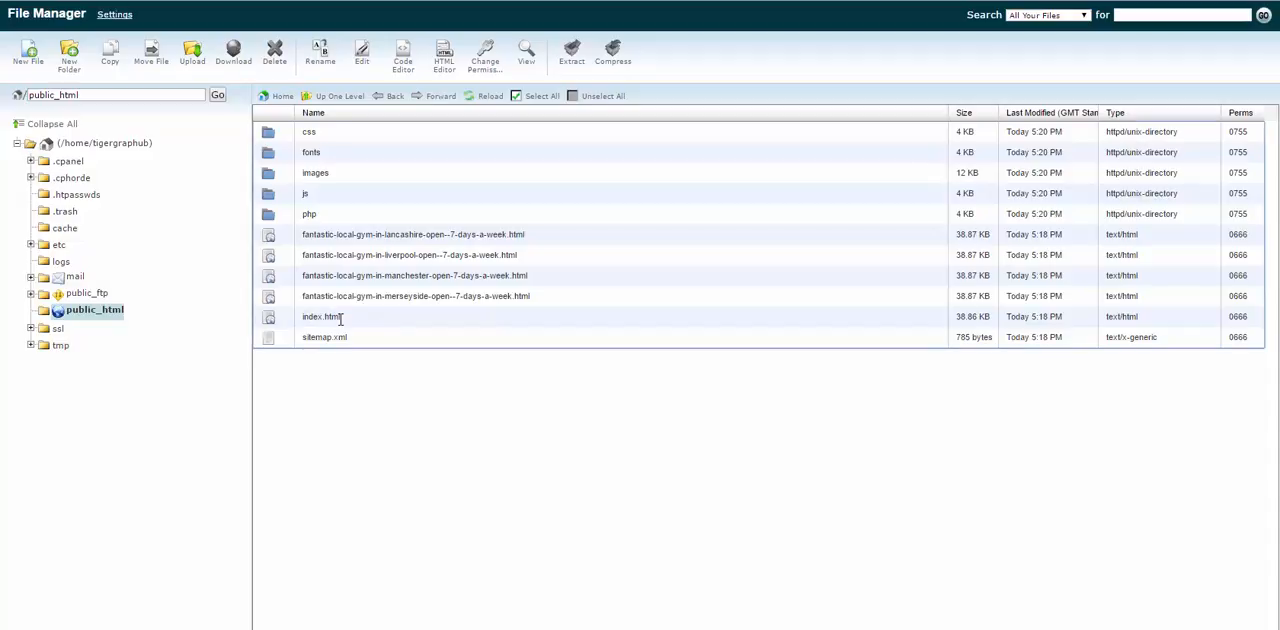
click(320, 316)
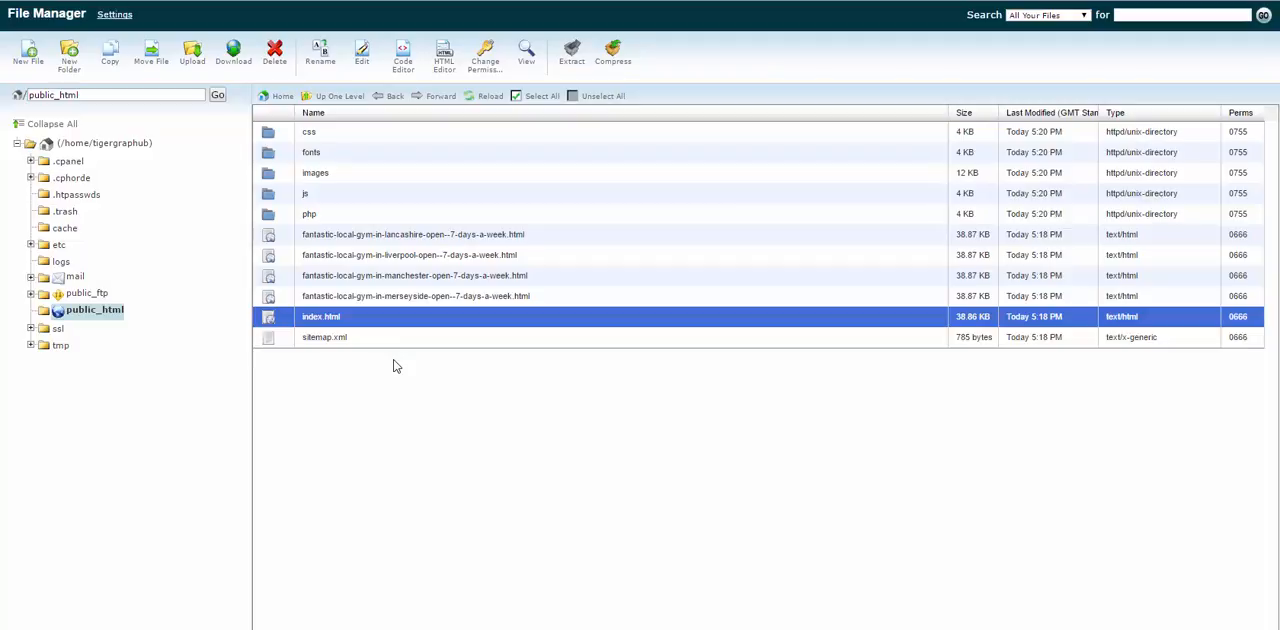
mouse_move(388, 296)
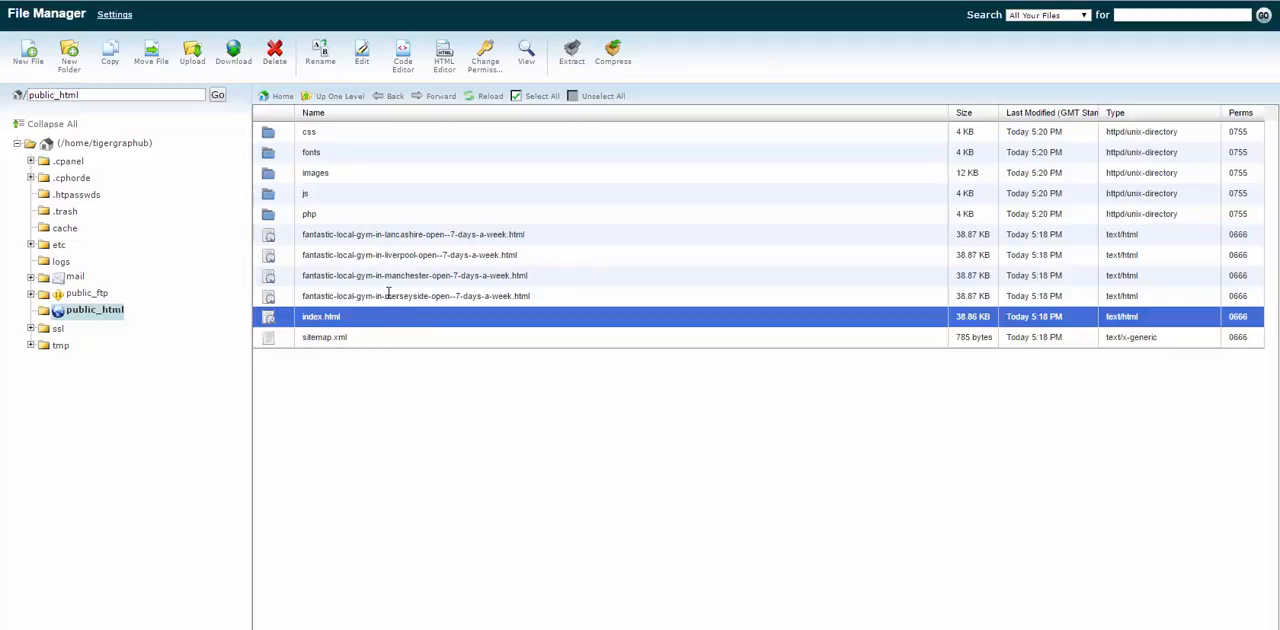
mouse_move(392, 296)
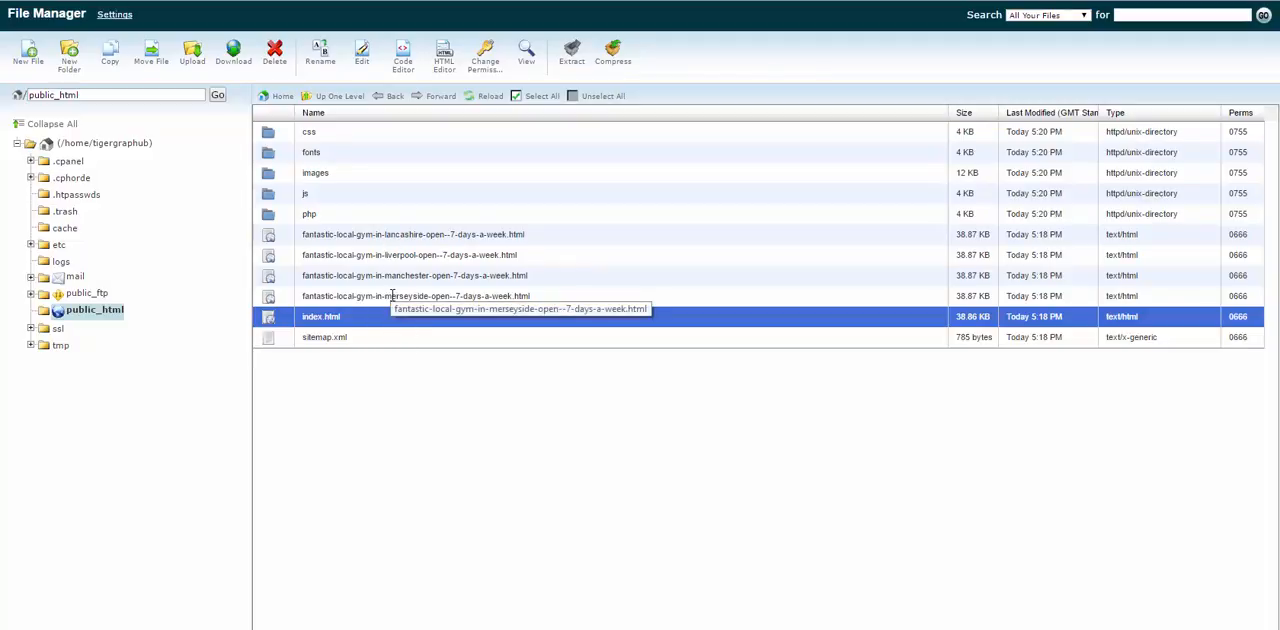
mouse_move(348, 316)
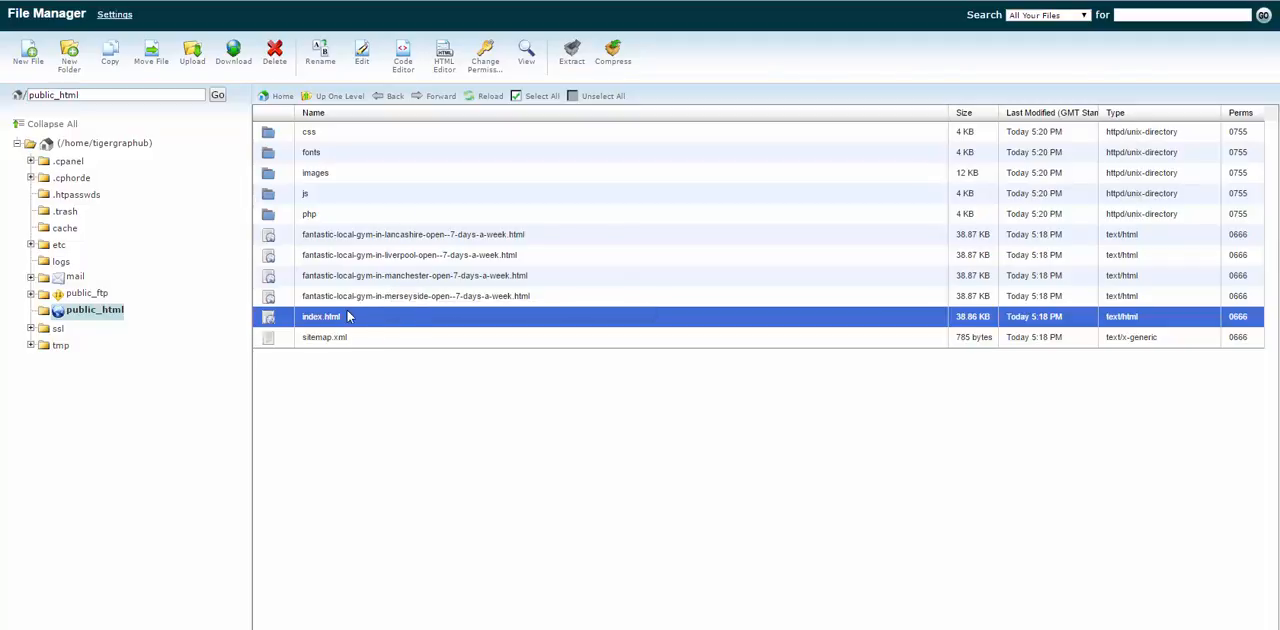
Select sitemap.xml in the public_html listing beside index.html and the gym pages
click(324, 336)
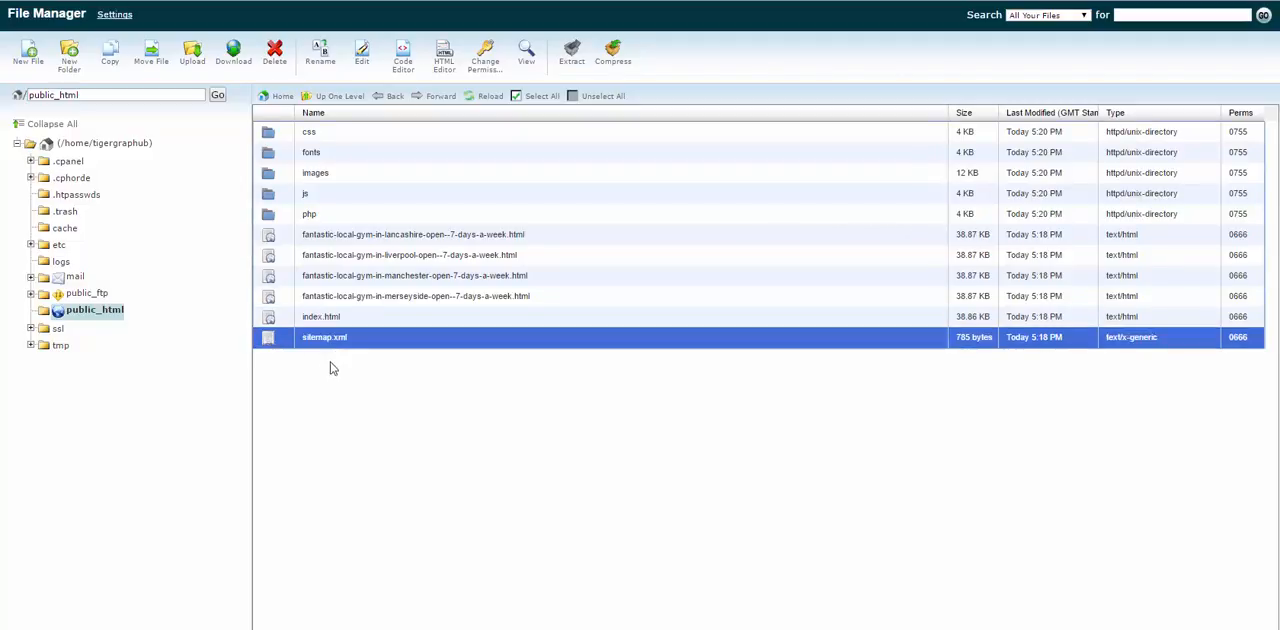
mouse_move(320, 350)
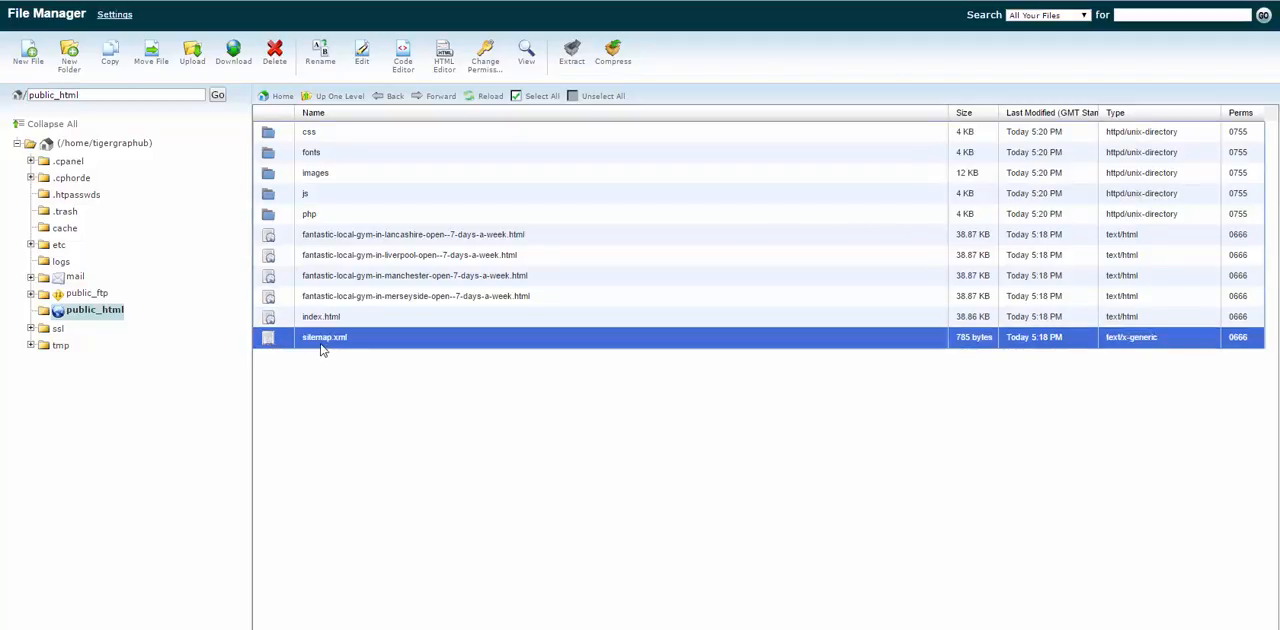
mouse_move(374, 376)
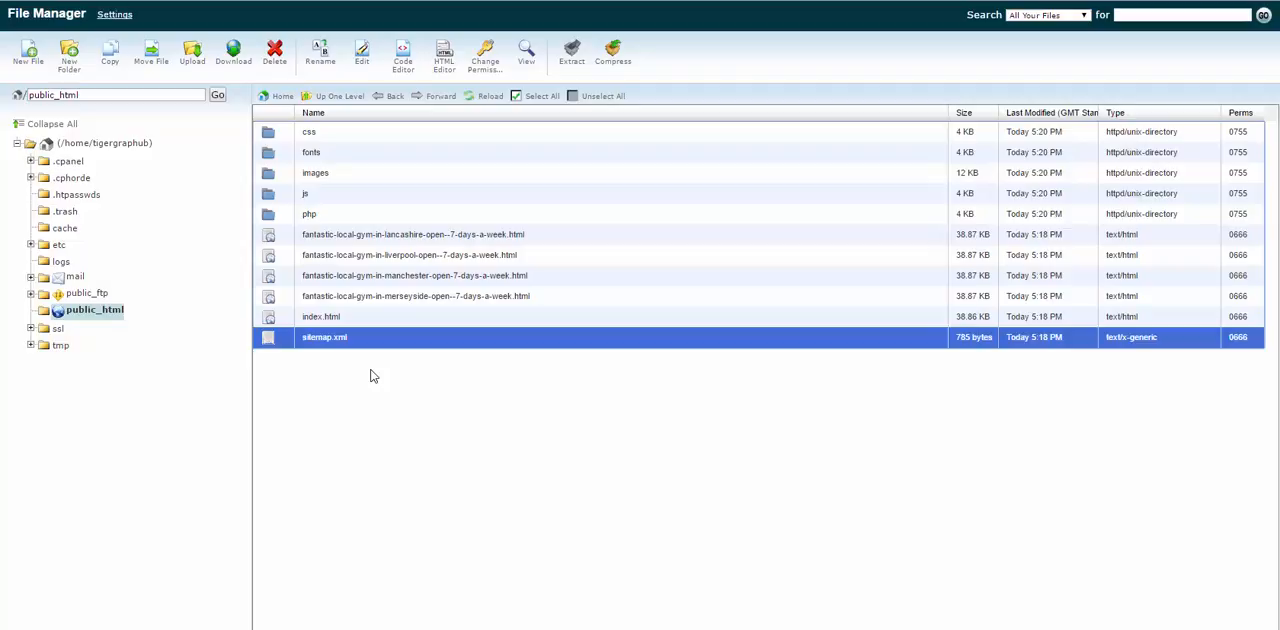
mouse_move(718, 528)
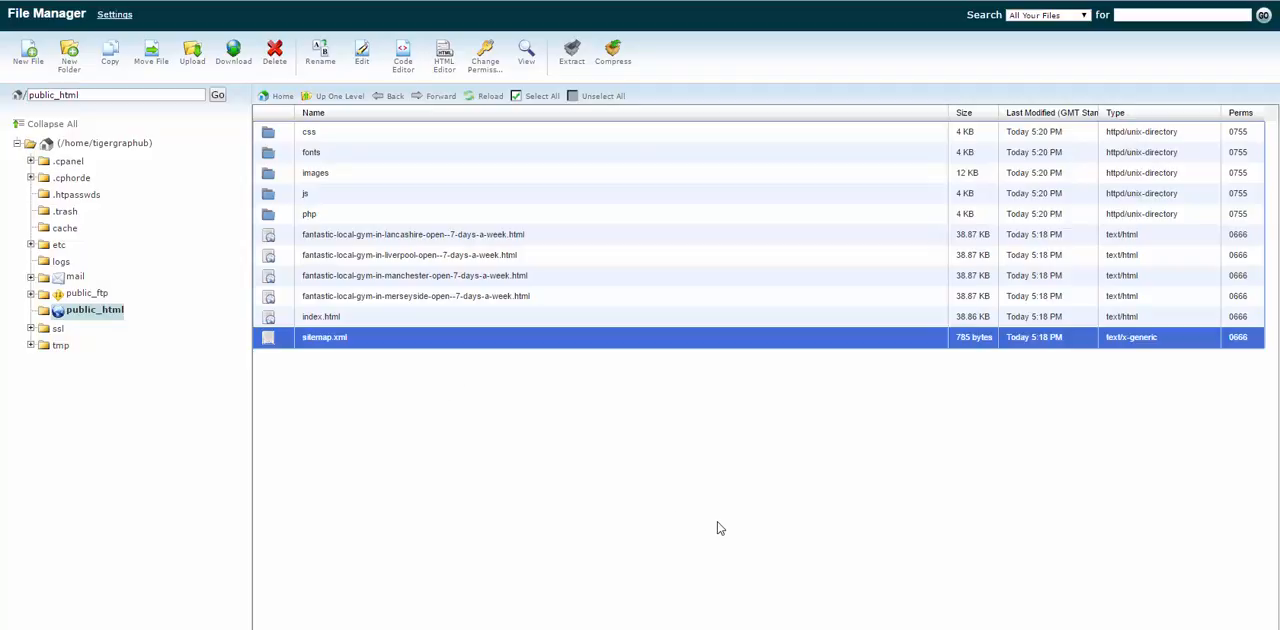
mouse_move(980, 580)
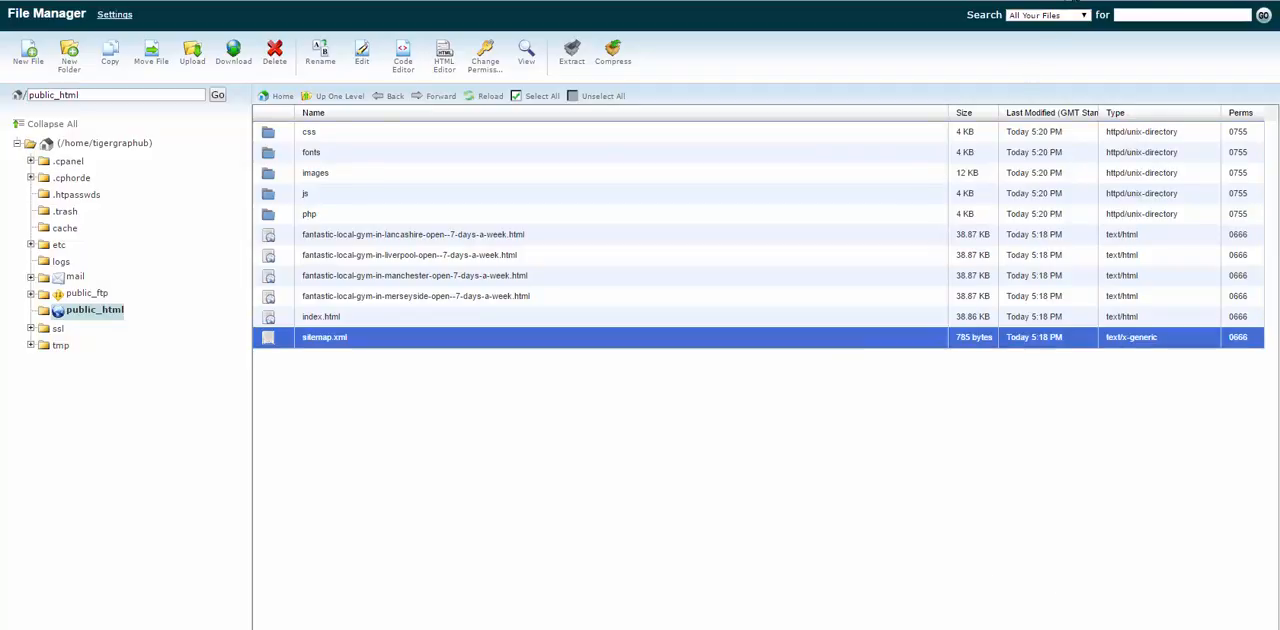
mouse_move(392, 62)
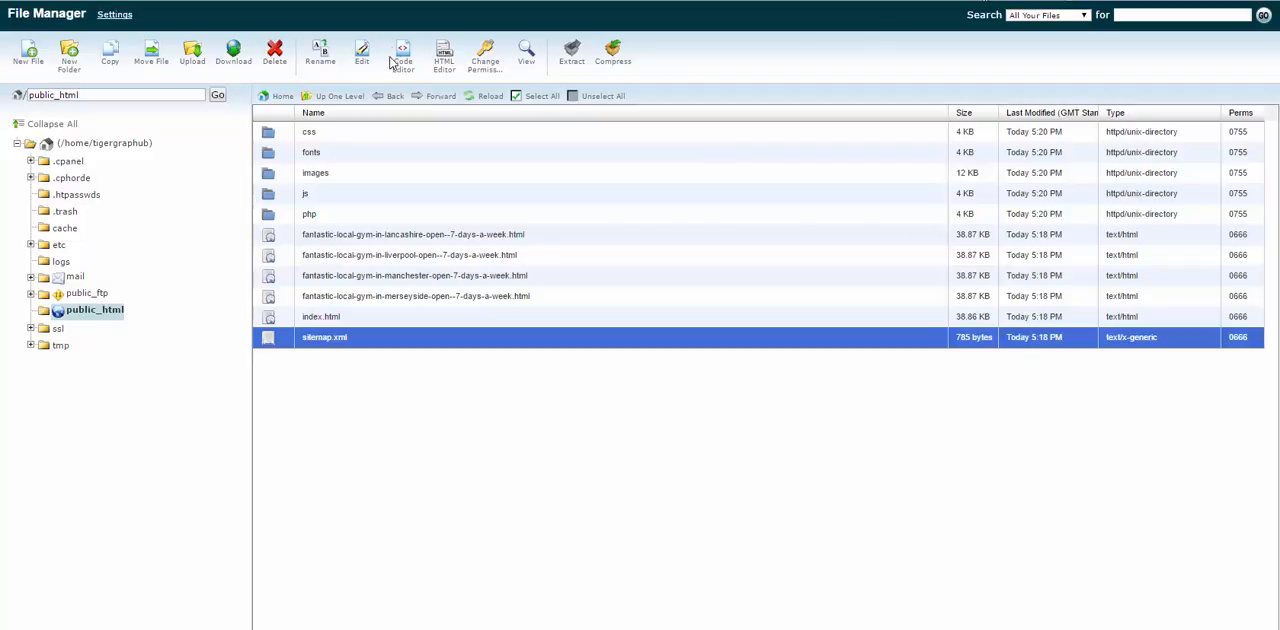
Open sitemap.xml in Chrome, listing the homepage and the four gym page URLs
double_click(324, 336)
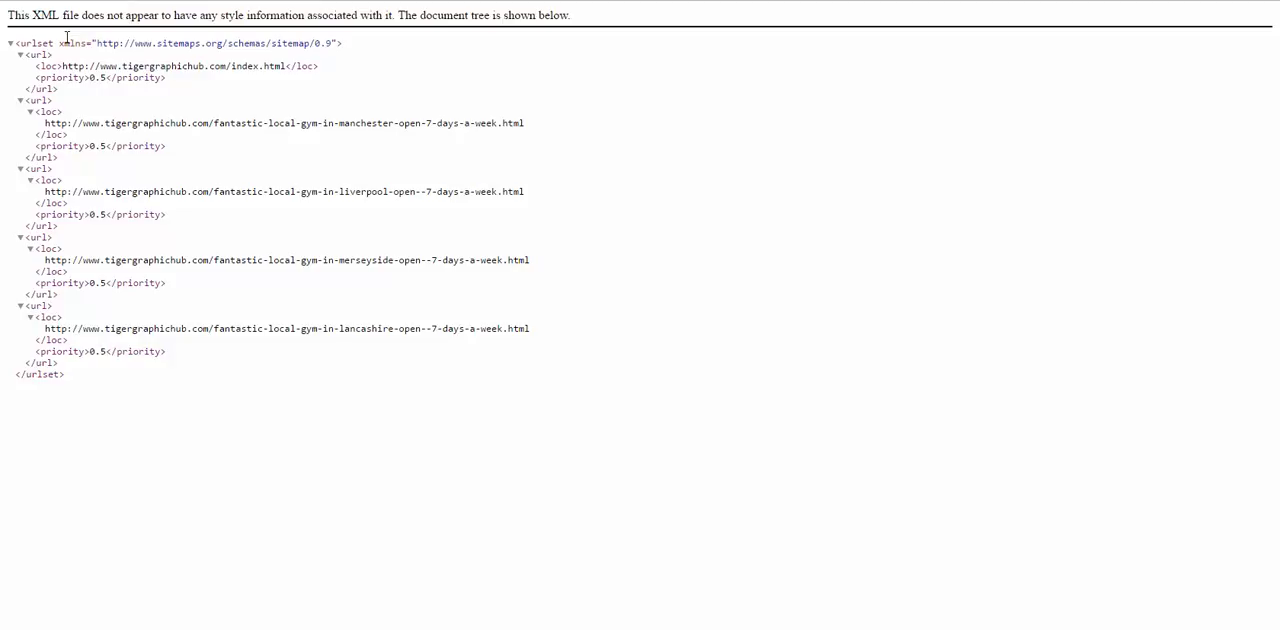
mouse_move(92, 78)
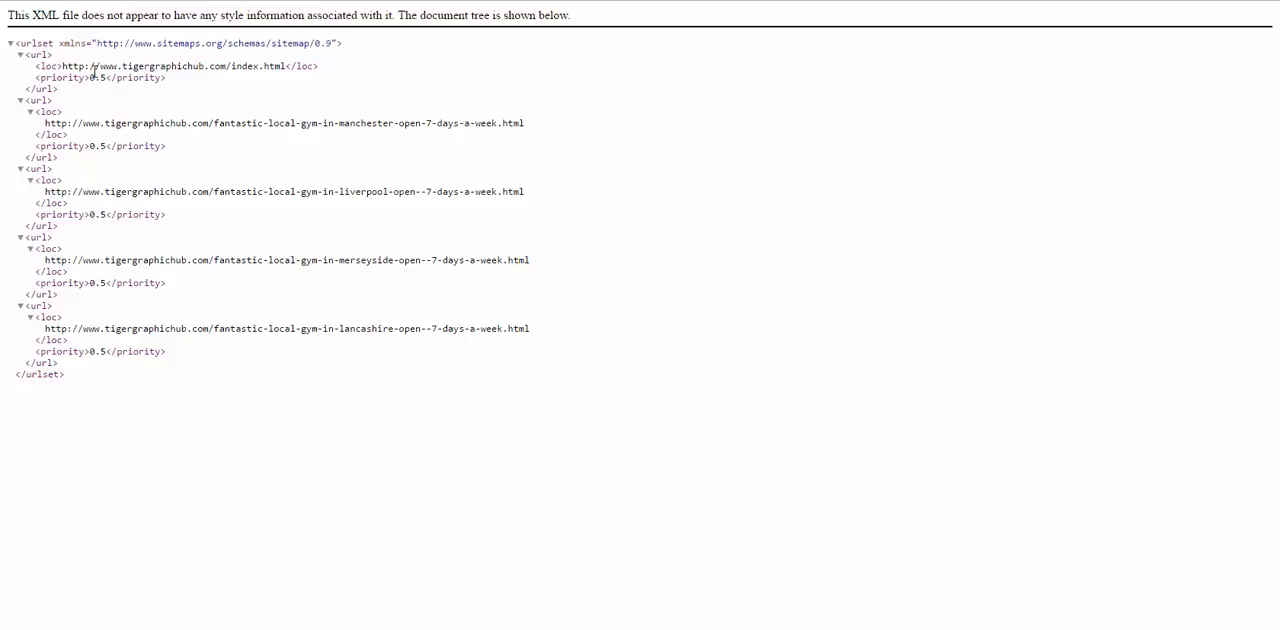
mouse_move(64, 68)
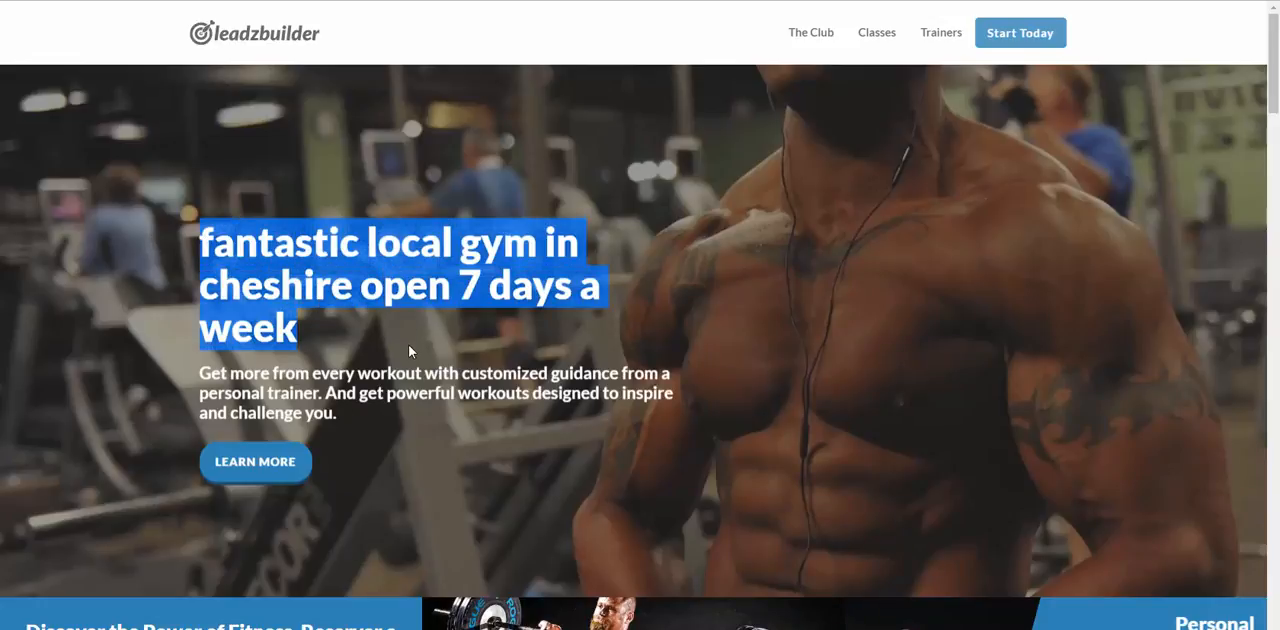
mouse_move(312, 340)
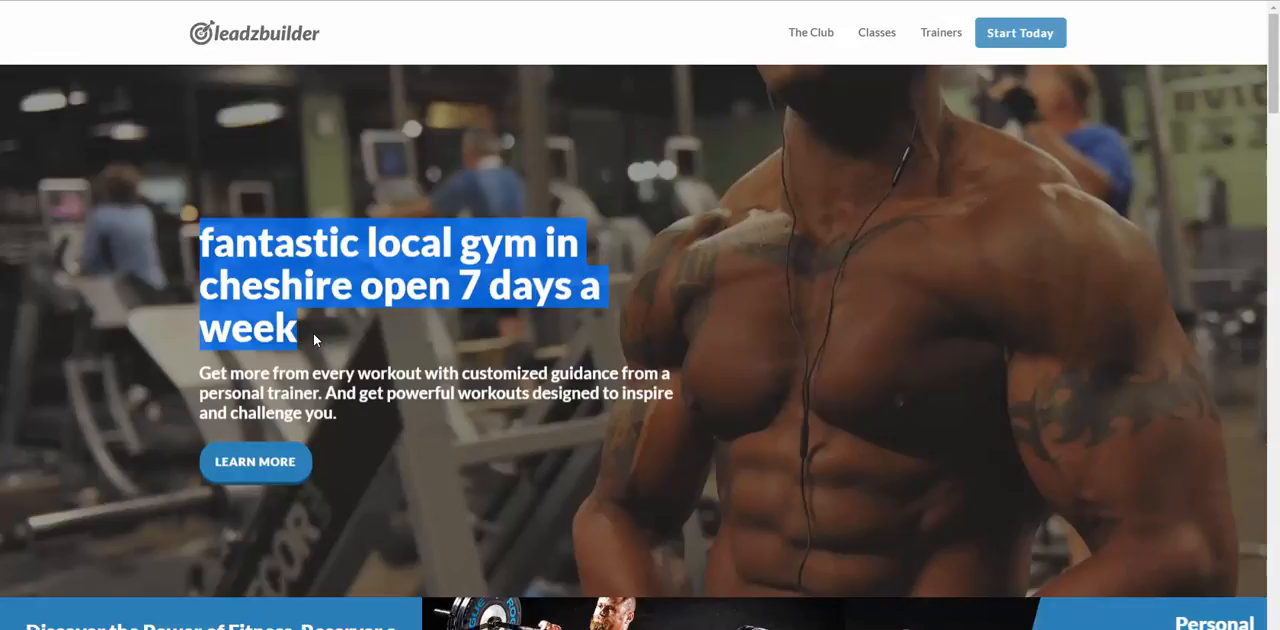
mouse_move(452, 336)
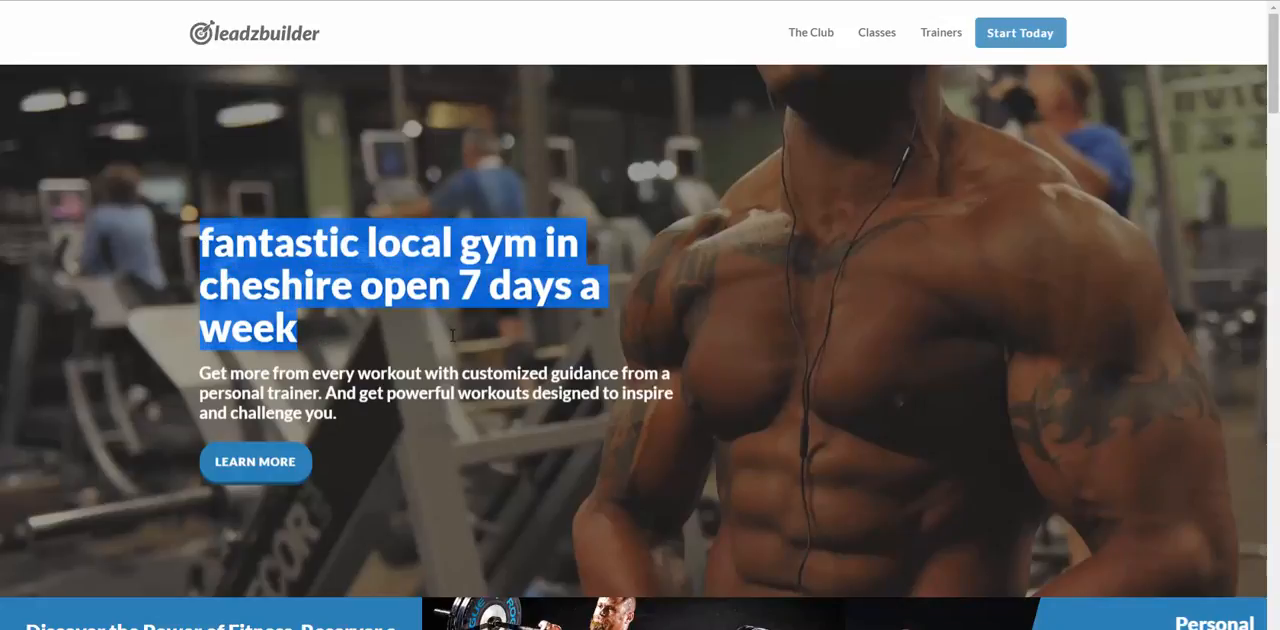
Deselect the highlighted headline on the live Cheshire gym page
click(508, 516)
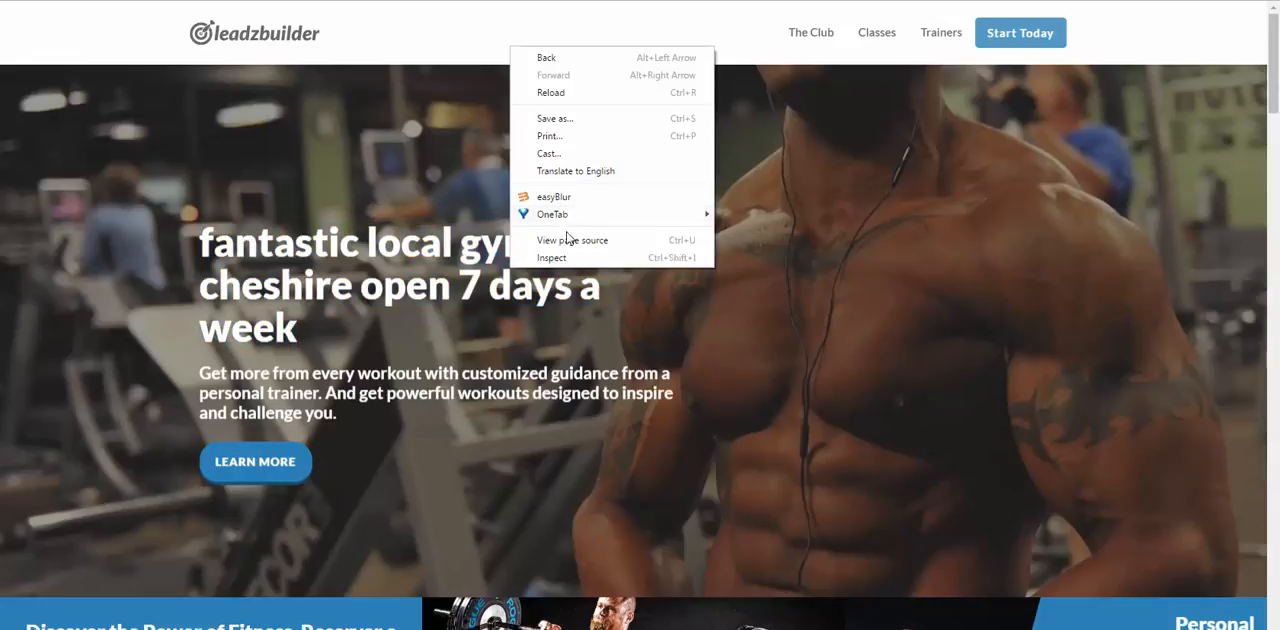
View the Cheshire gym page's source and highlight its title, meta description and keywords lines
click(620, 244)
text(meta)
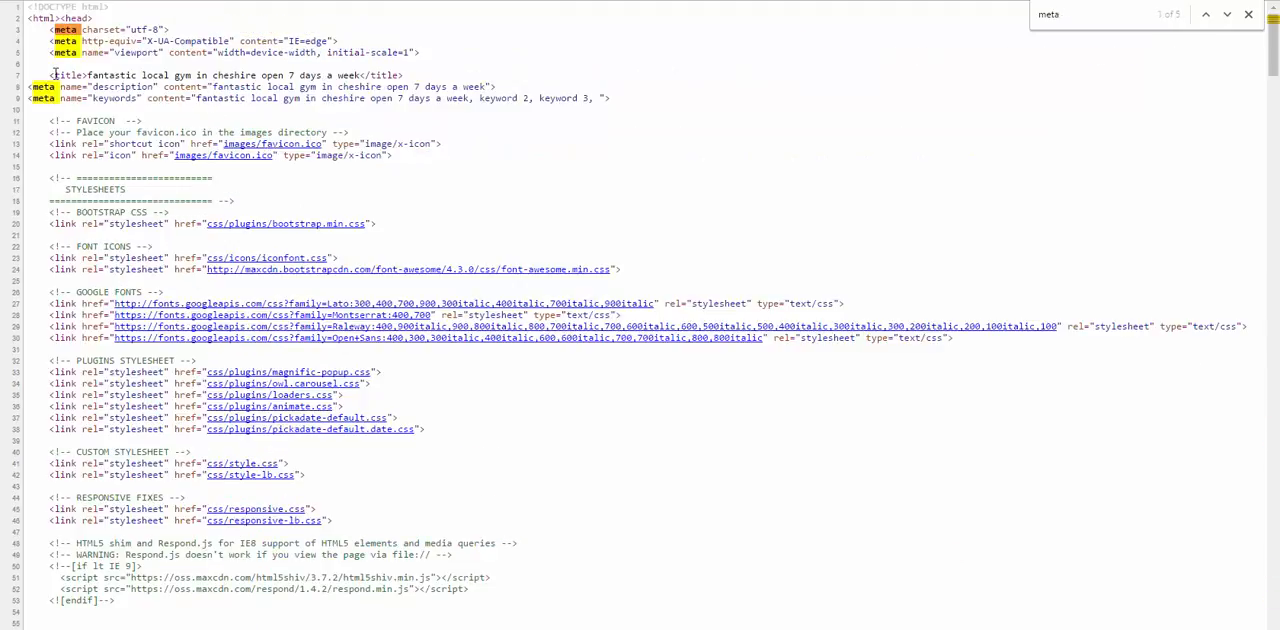
double_click(68, 80)
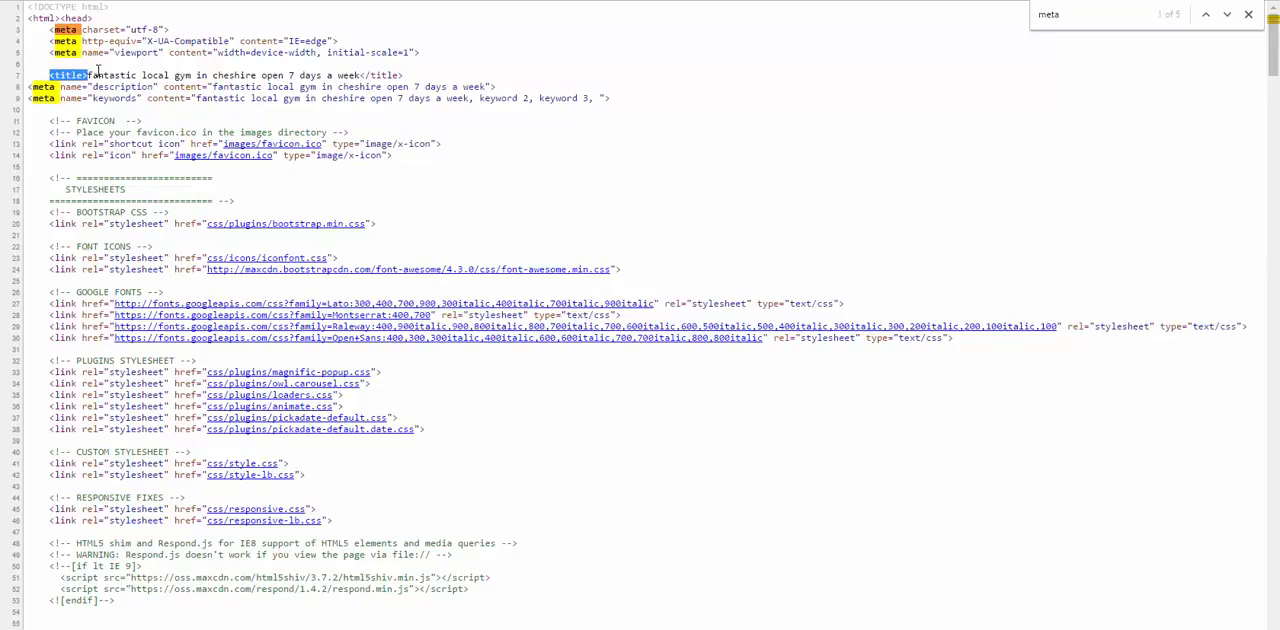
double_click(108, 76)
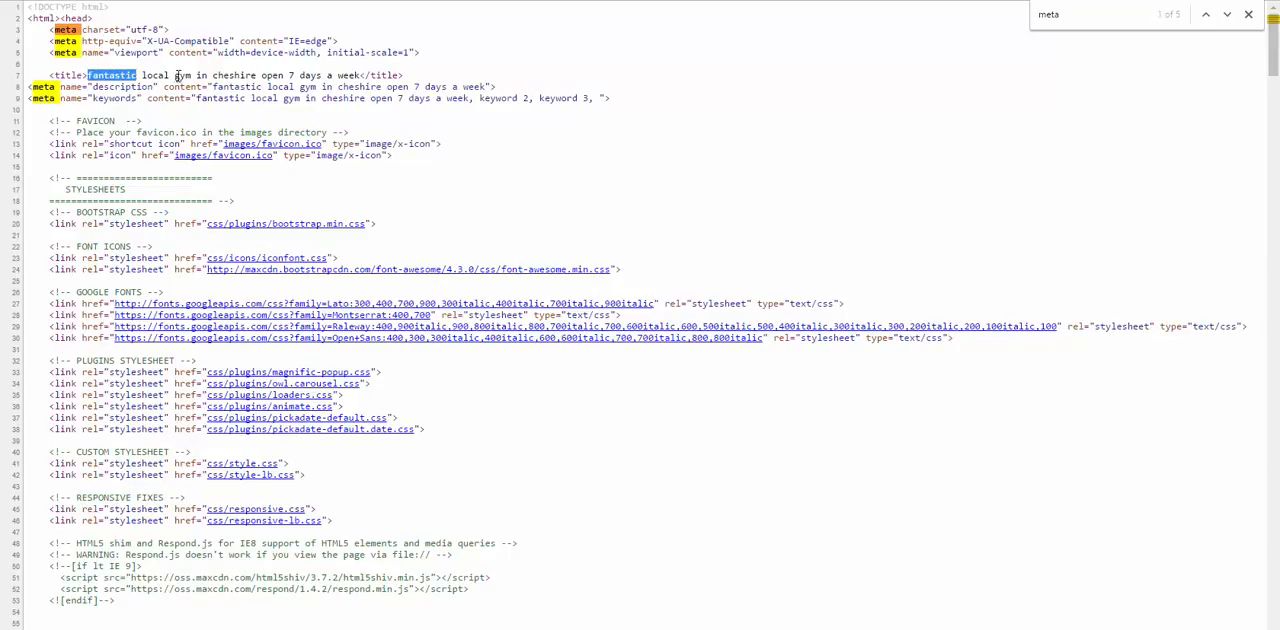
drag(88, 76, 340, 76)
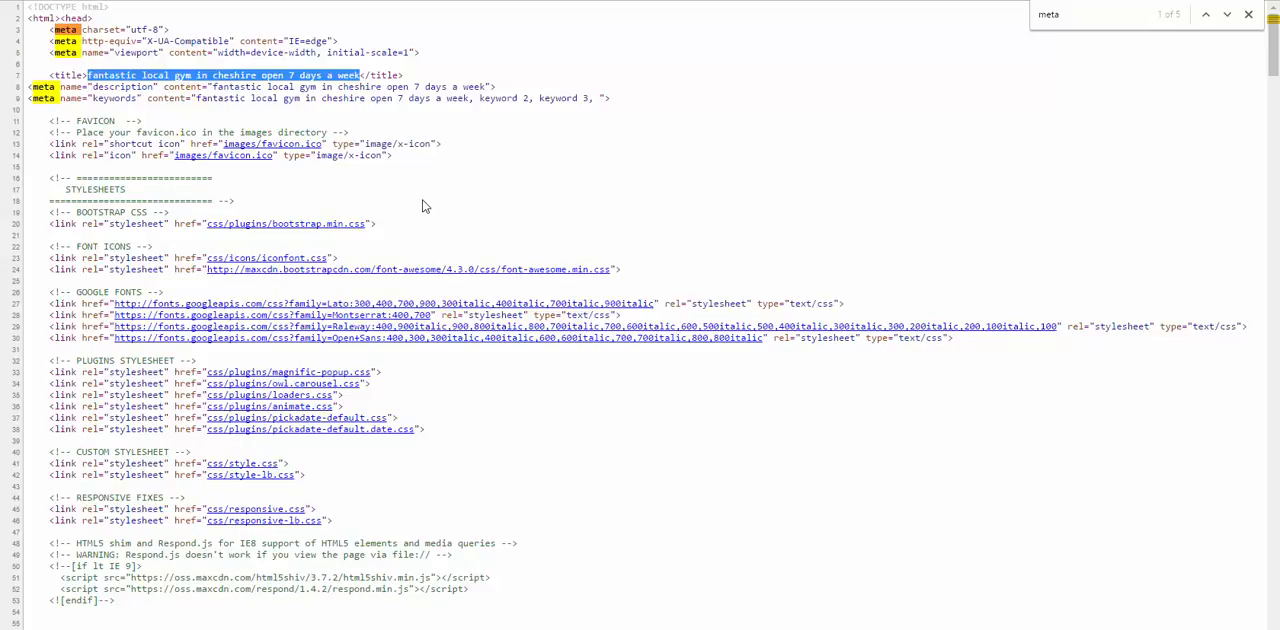
mouse_move(168, 112)
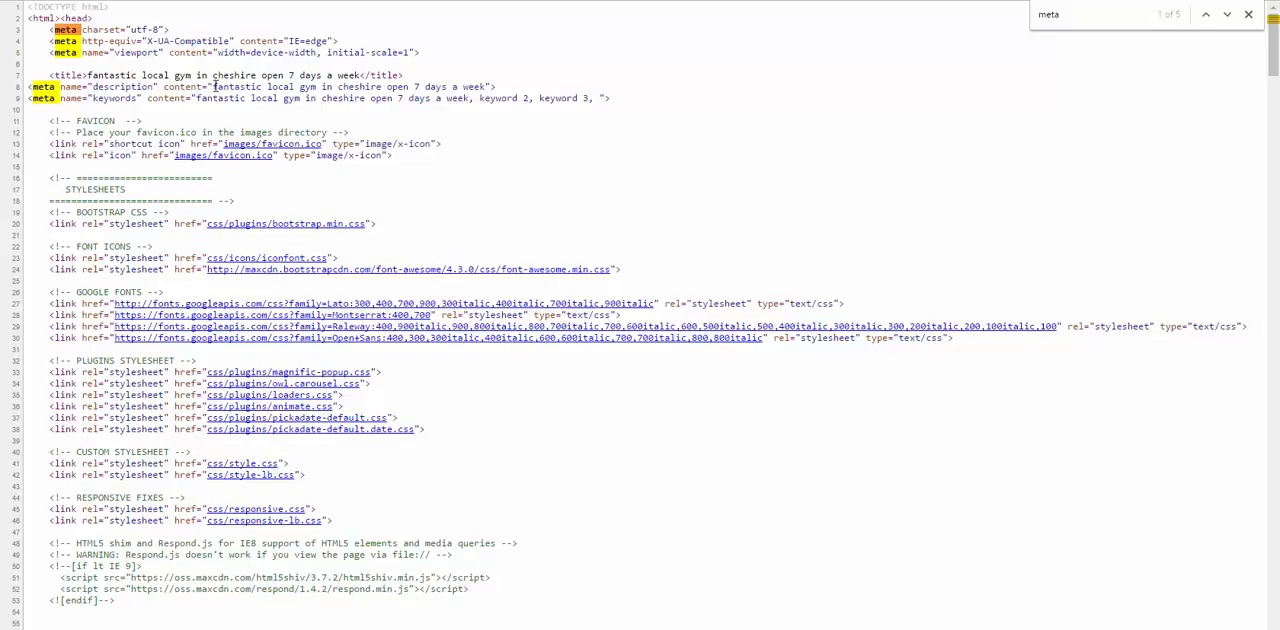
drag(212, 88, 398, 88)
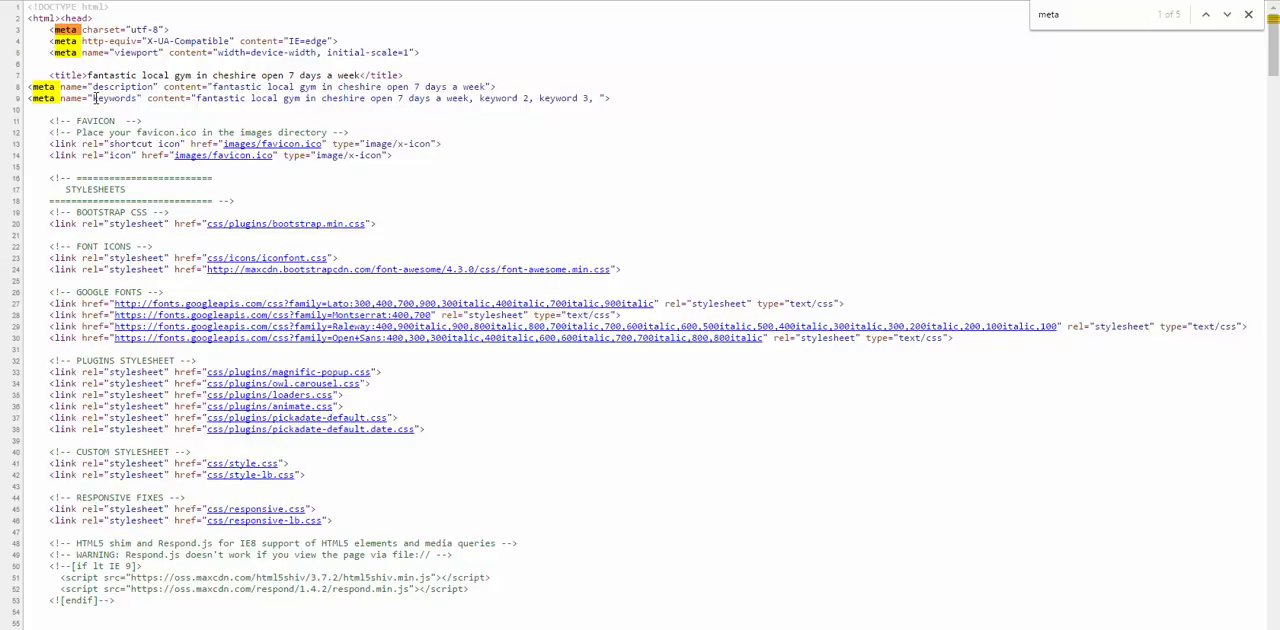
double_click(114, 100)
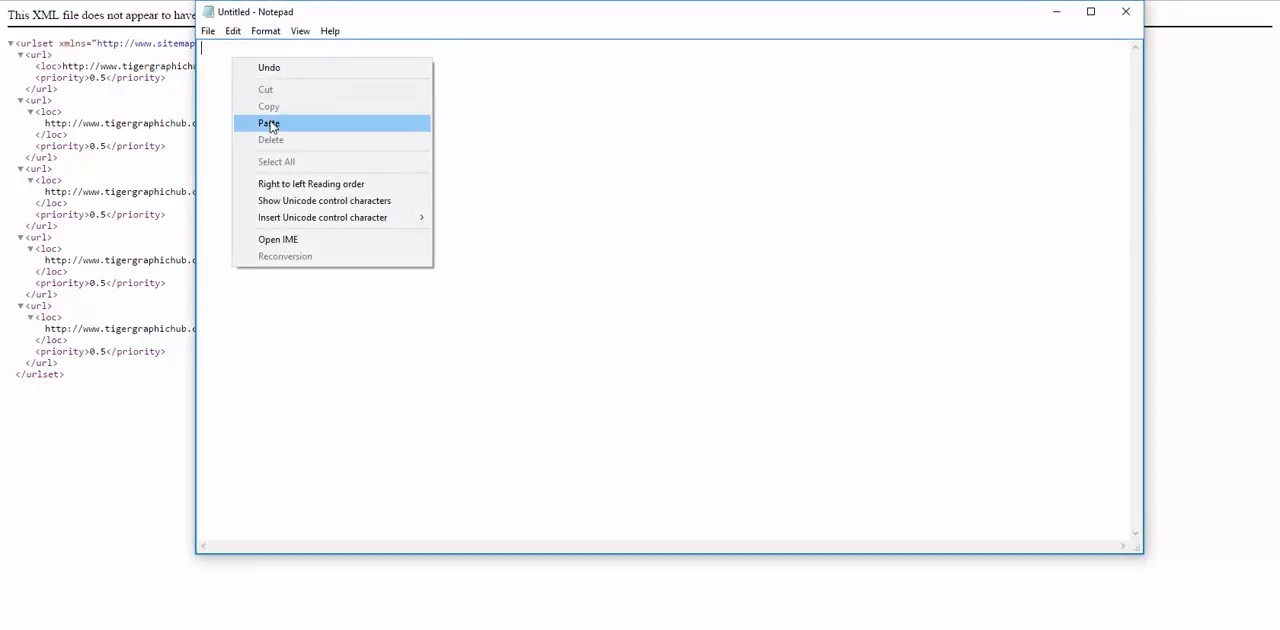
click(268, 124)
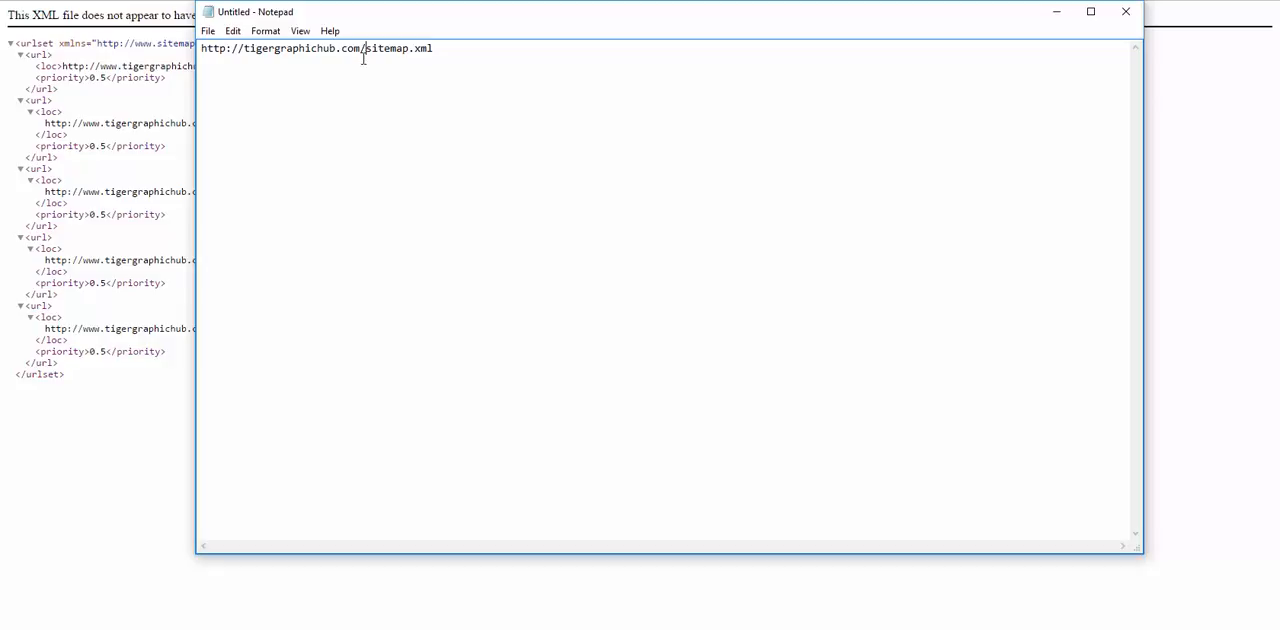
mouse_move(368, 60)
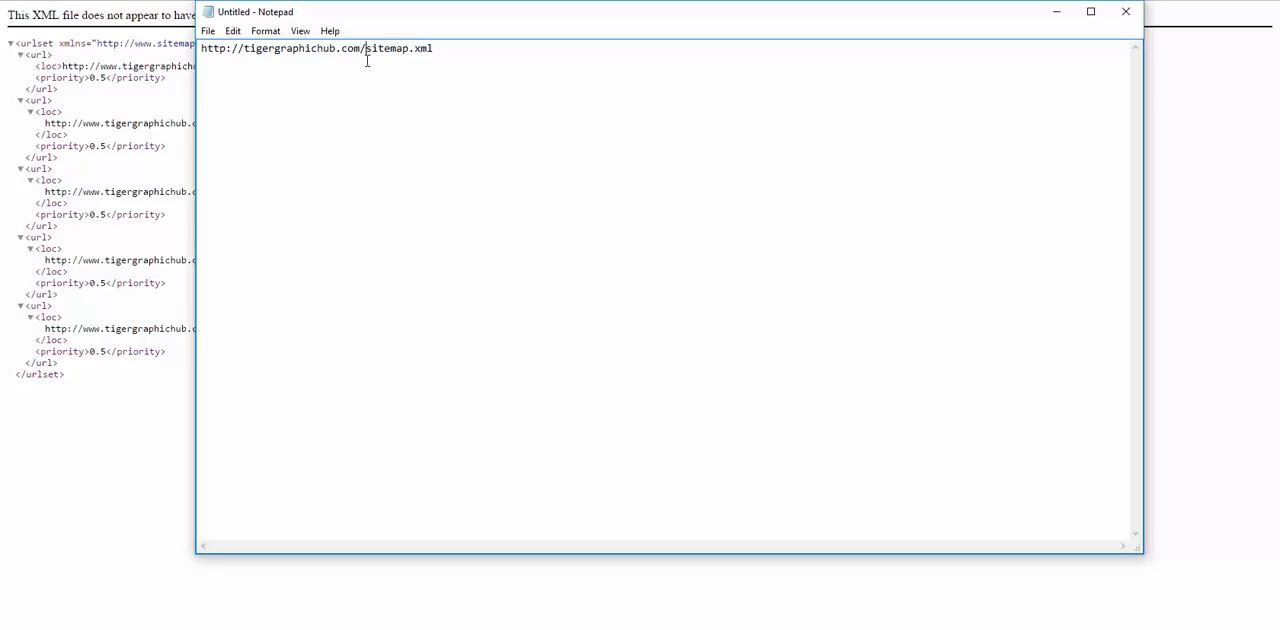
click(444, 48)
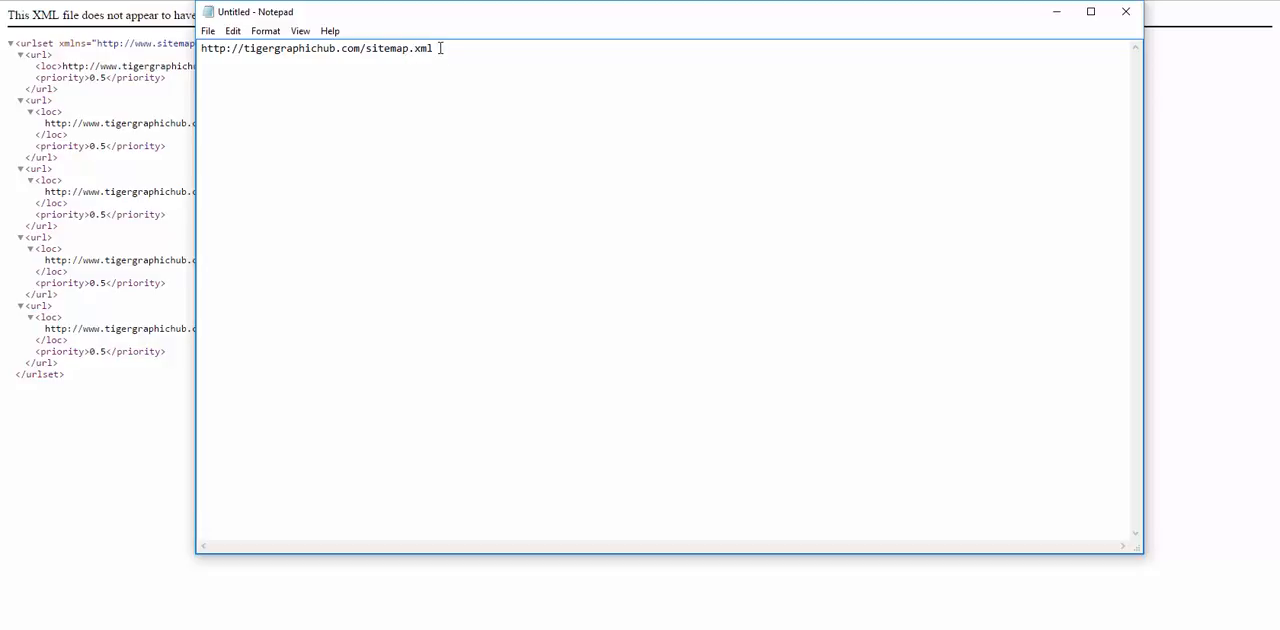
triple_click(330, 50)
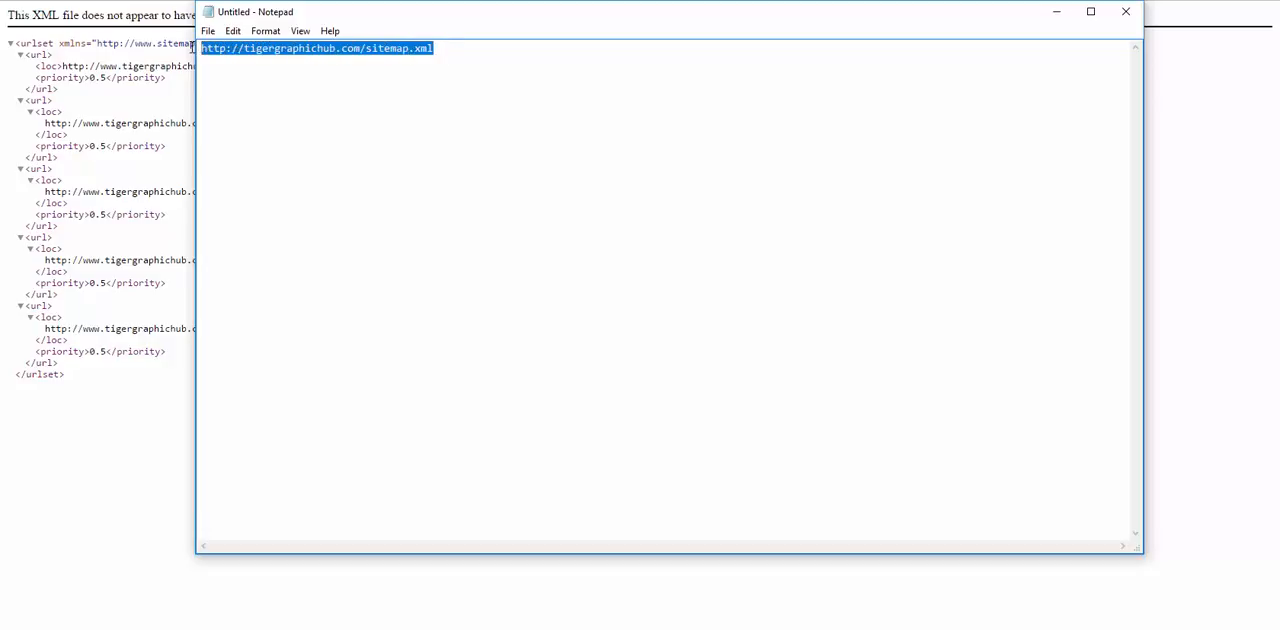
mouse_move(290, 112)
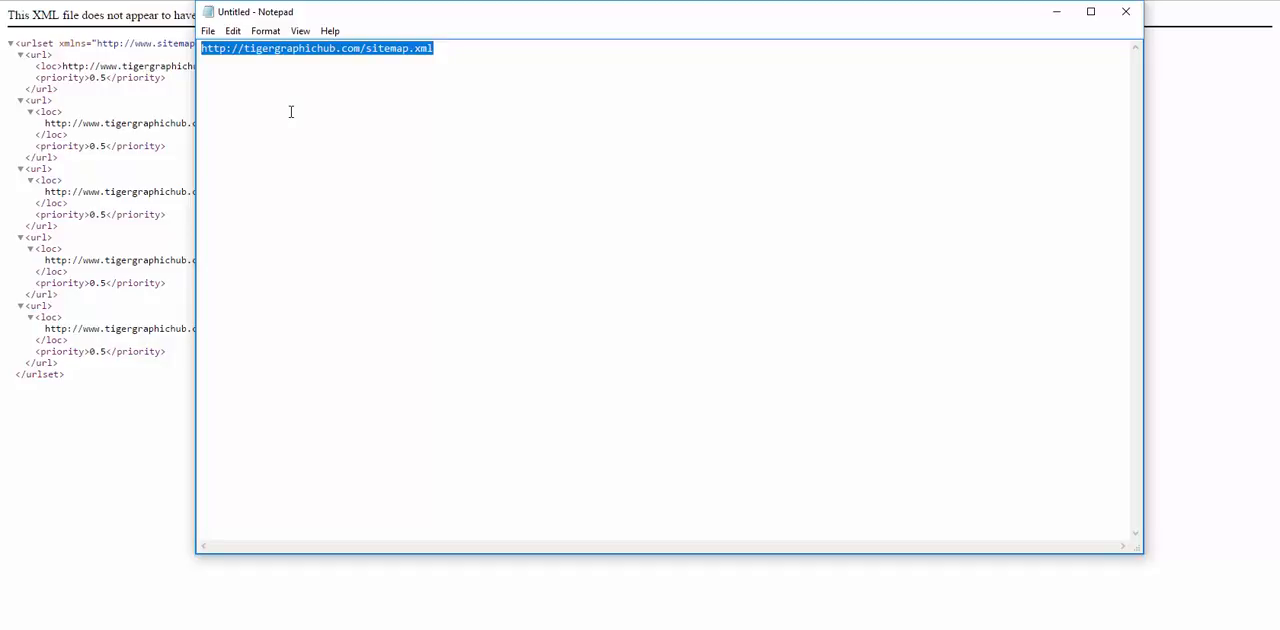
click(690, 104)
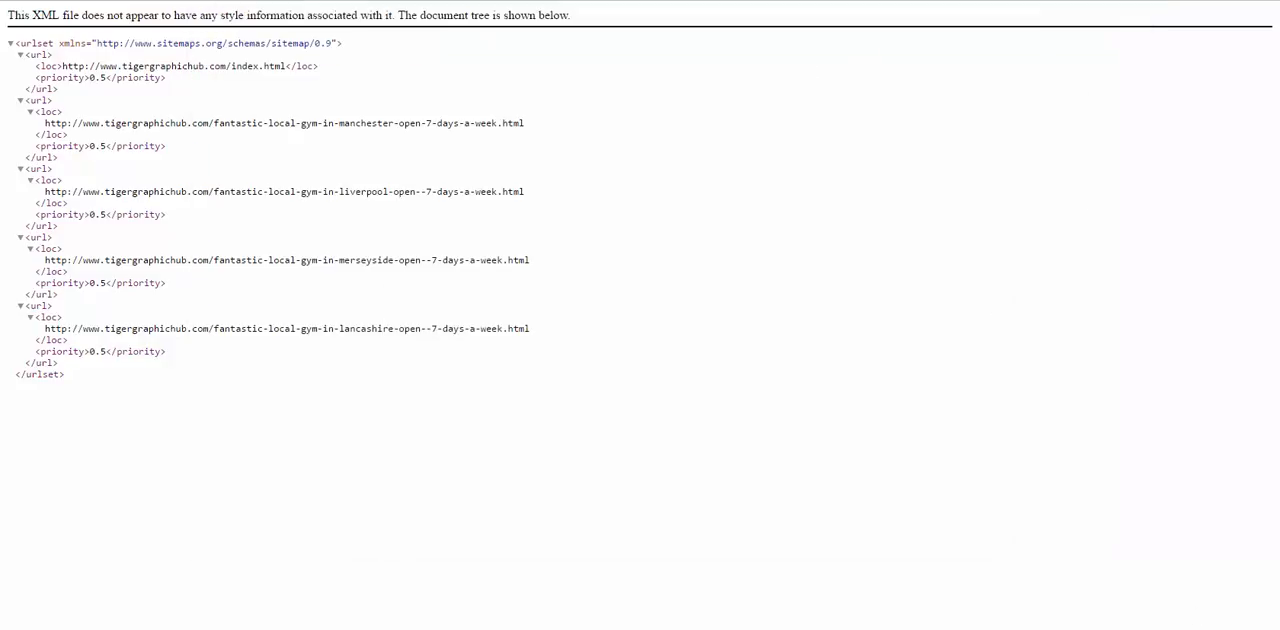
mouse_move(120, 162)
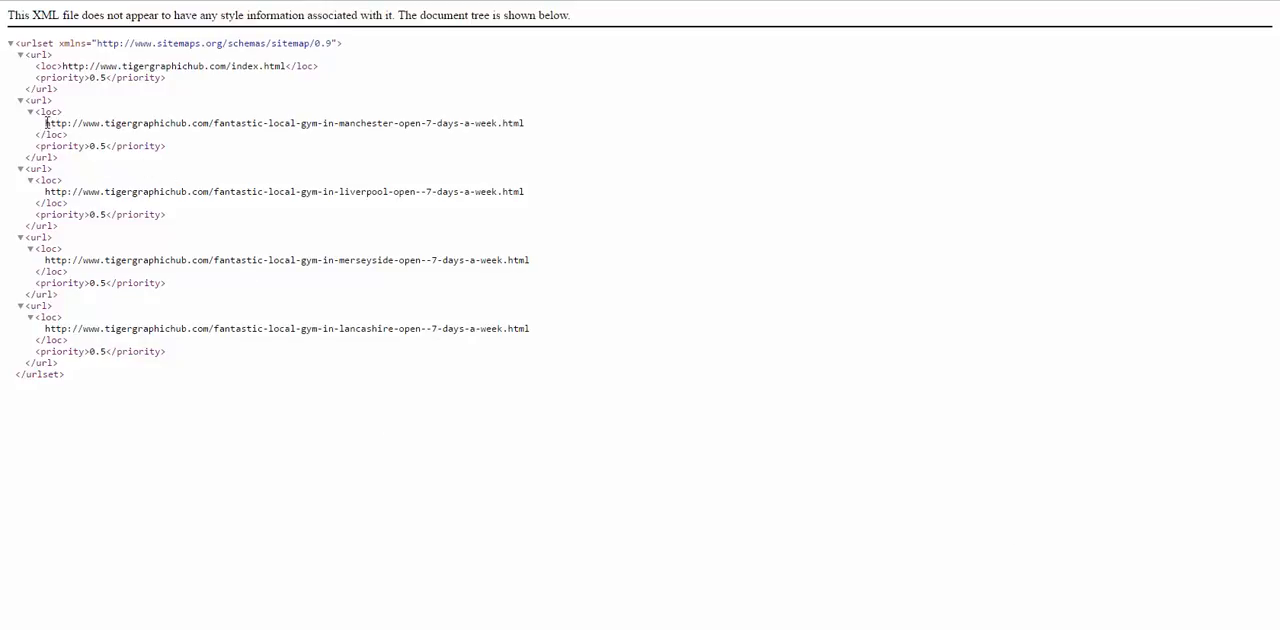
Copy the Manchester gym URL from the sitemap and load it in the address bar
drag(44, 124, 524, 124)
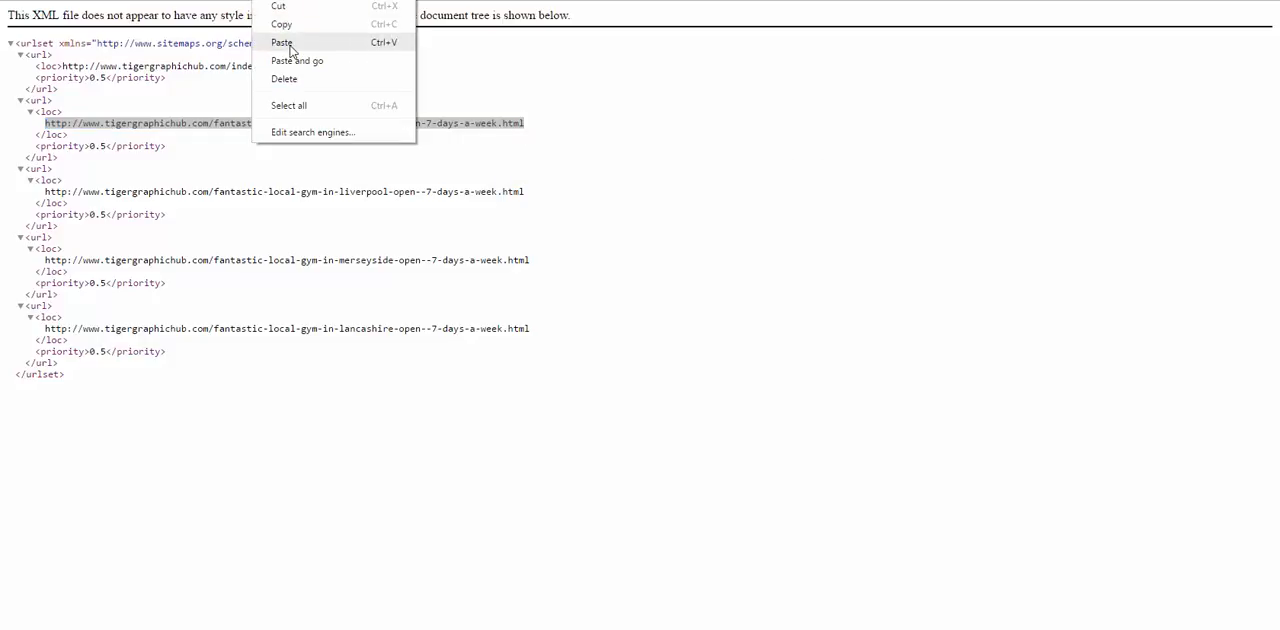
mouse_move(314, 64)
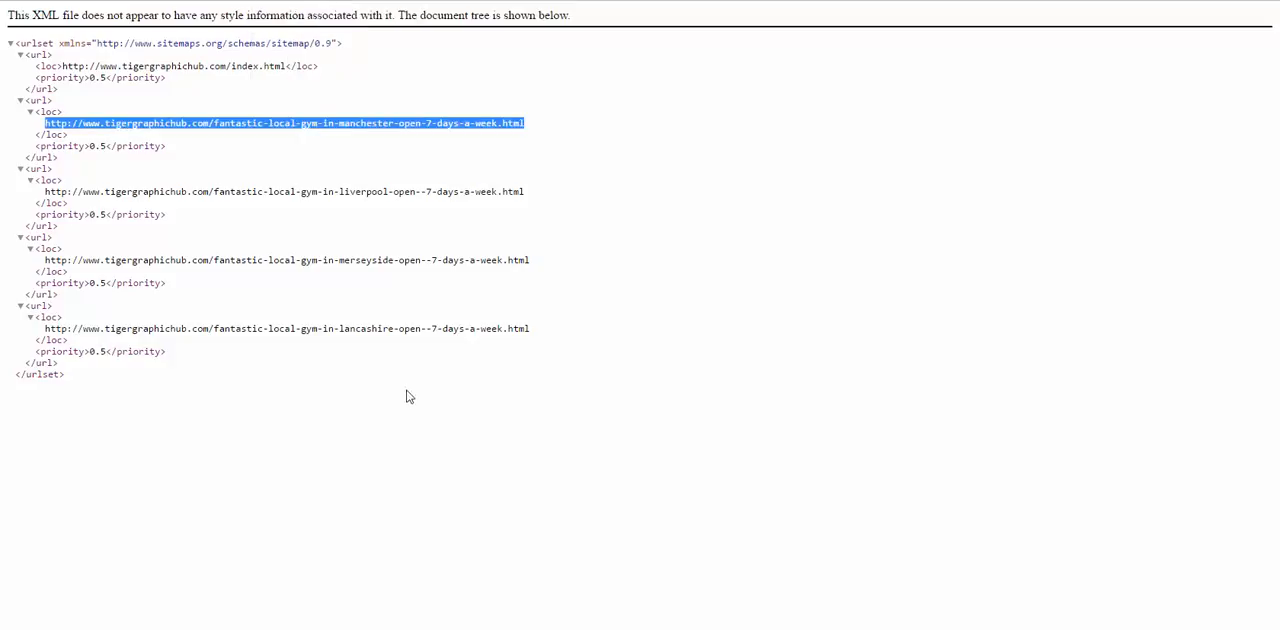
click(284, 124)
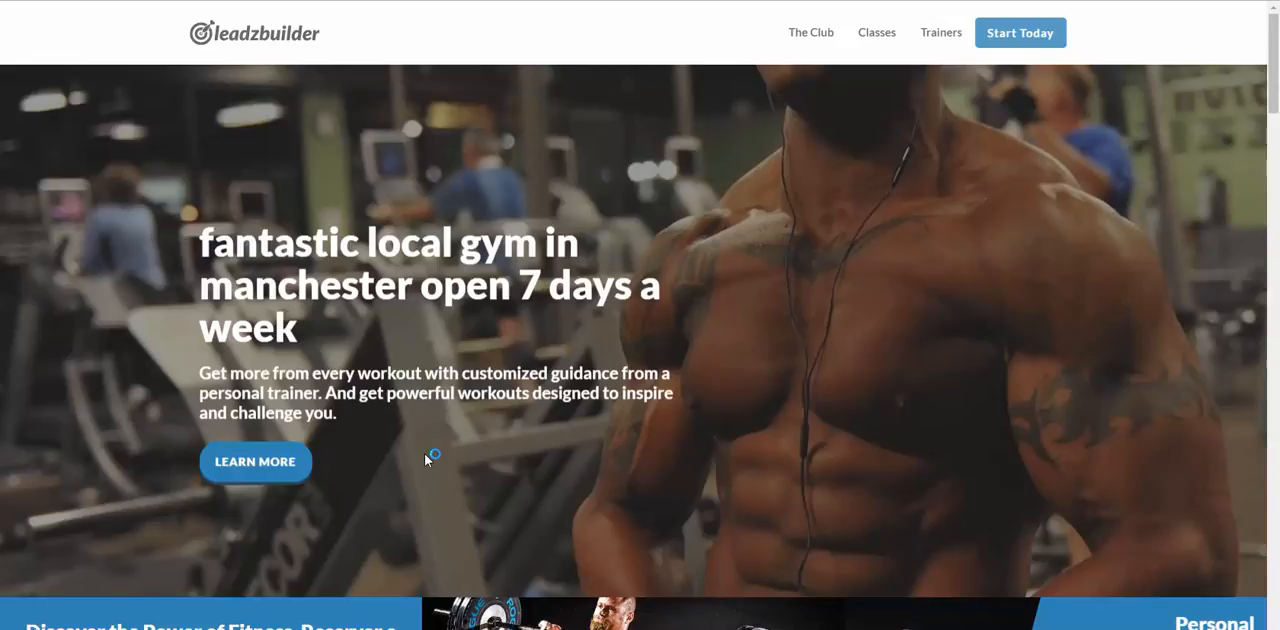
Review the Manchester gym page, select its headline and view the page's HTML source
scroll(down, 3)
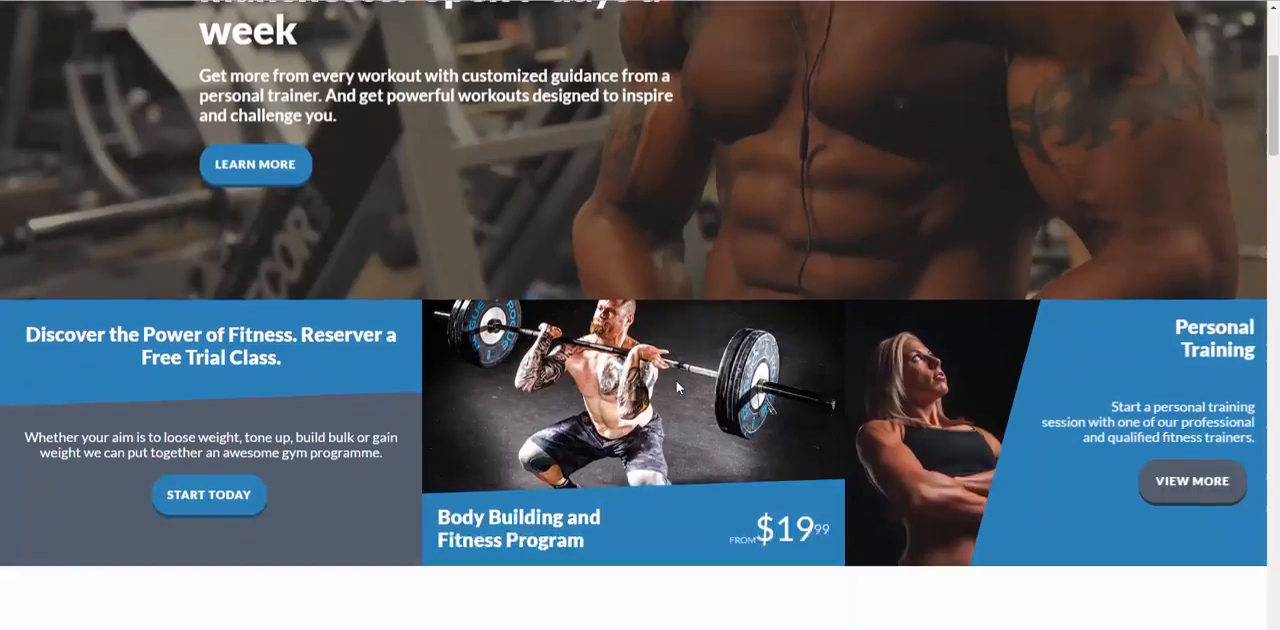
scroll(down, 3)
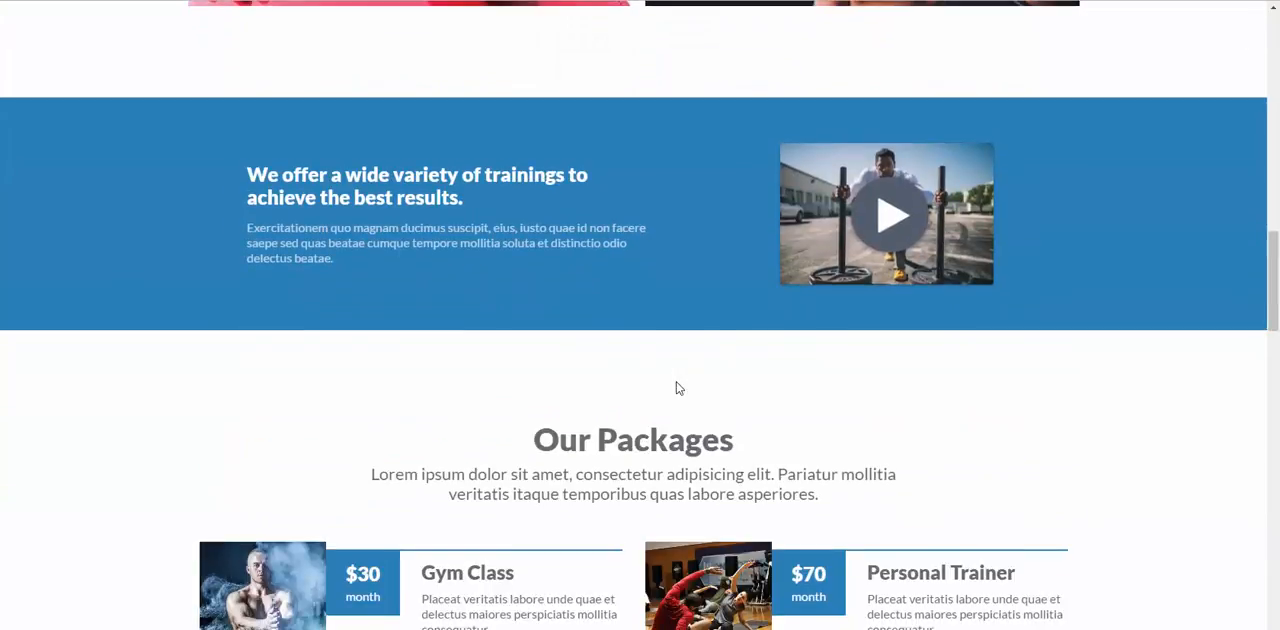
scroll(up, 3)
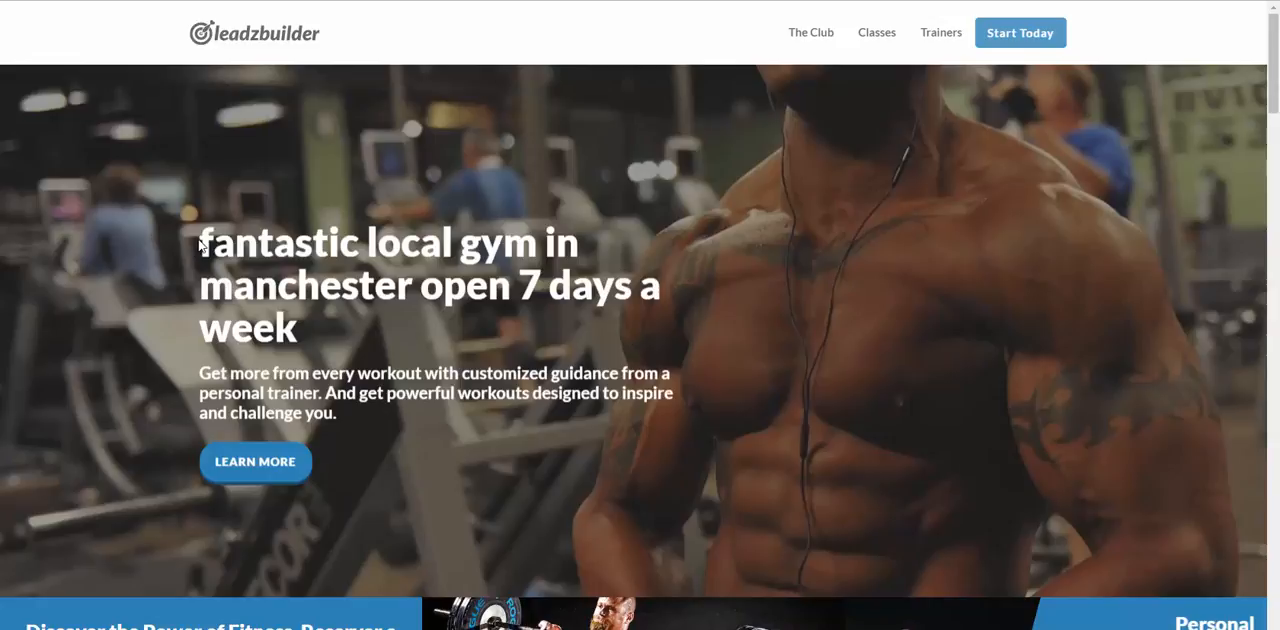
drag(200, 242, 300, 328)
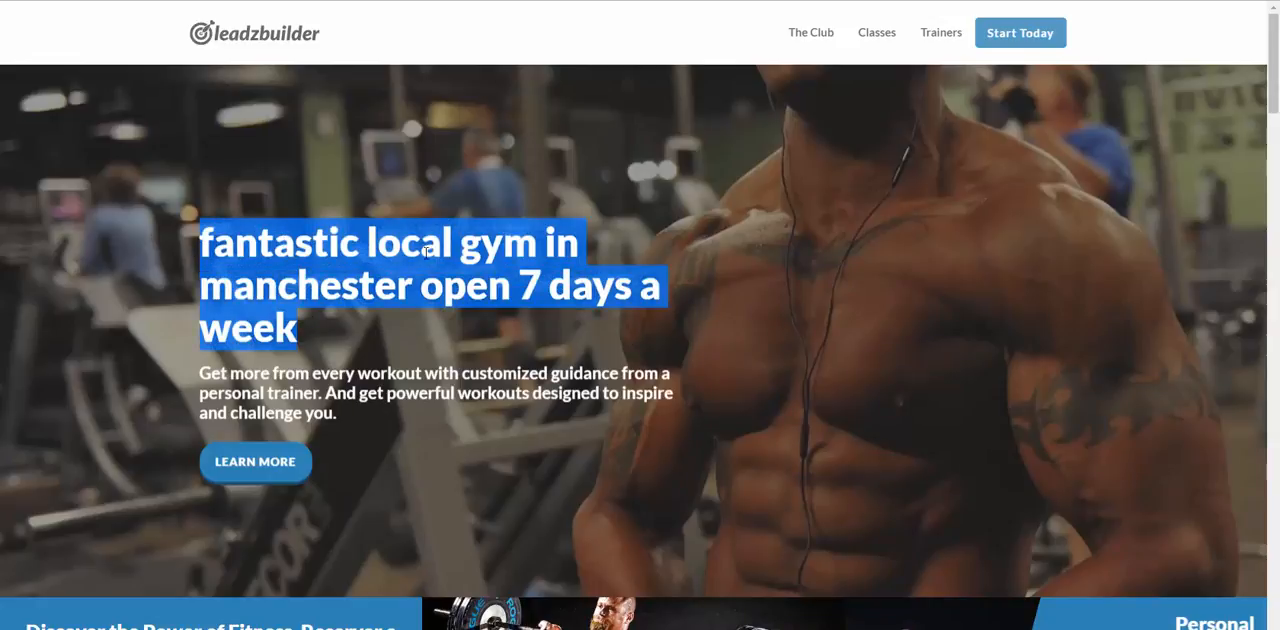
mouse_move(380, 290)
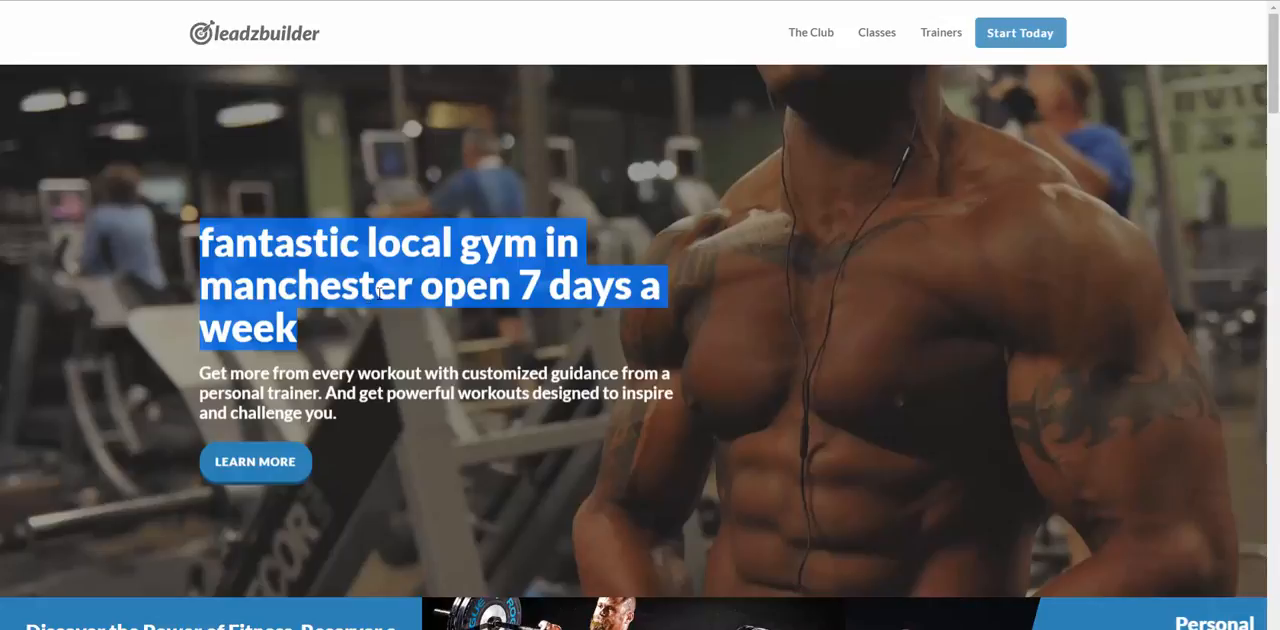
mouse_move(532, 340)
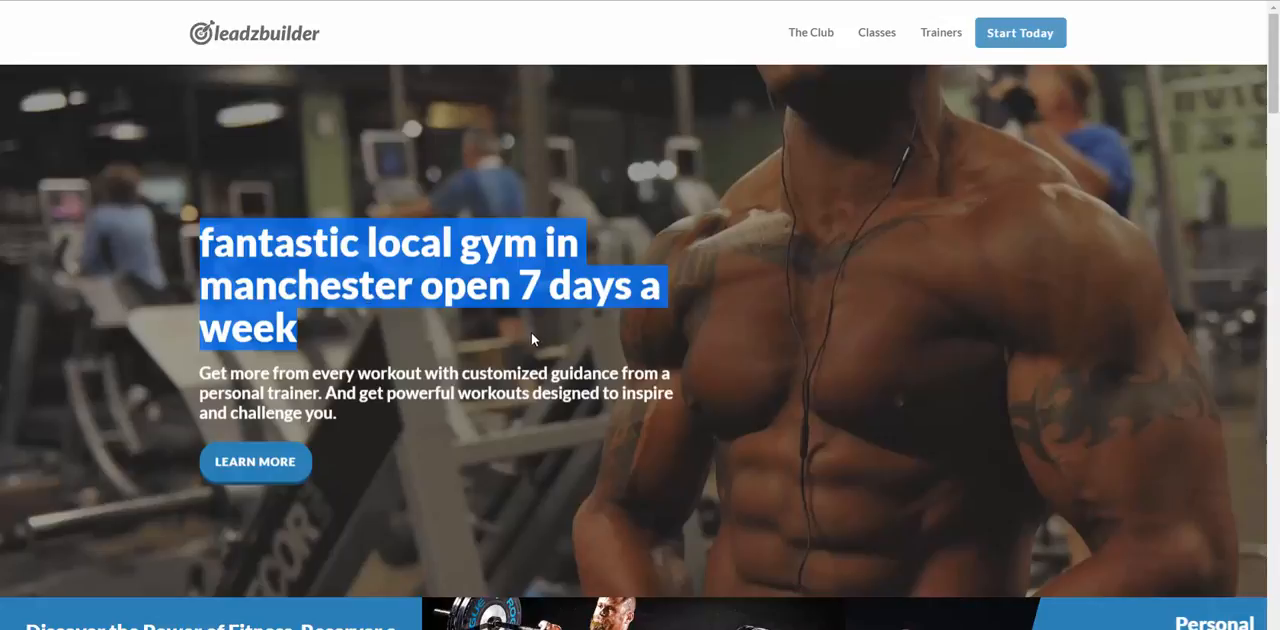
right_click(532, 338)
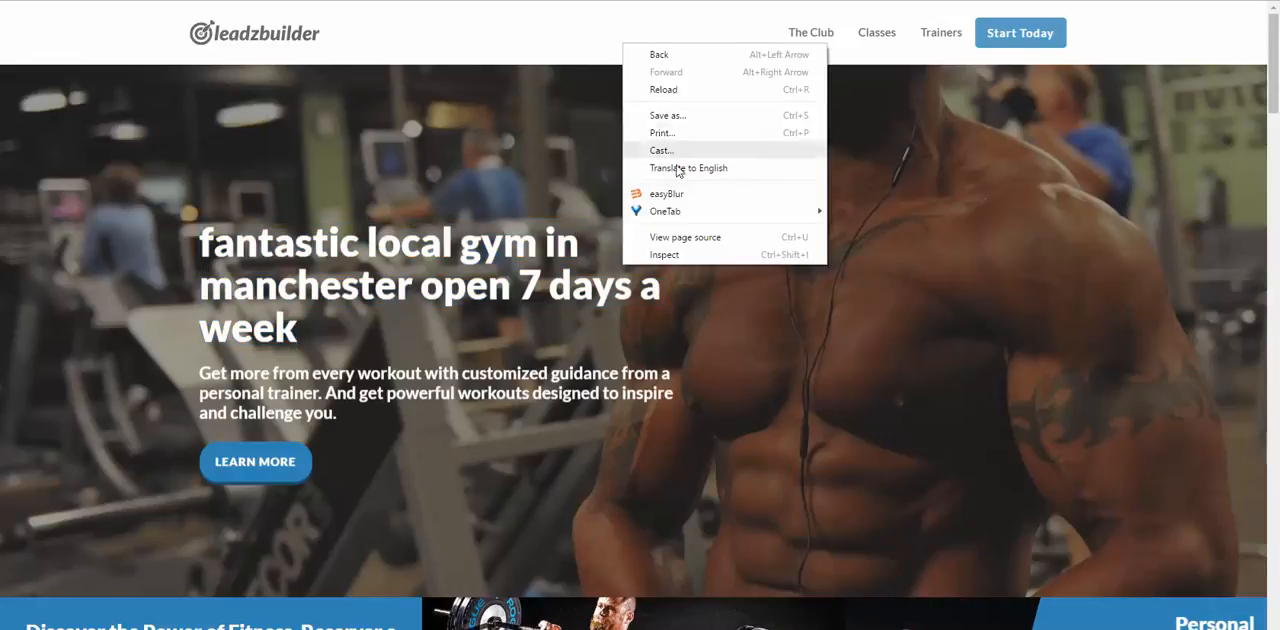
mouse_move(696, 236)
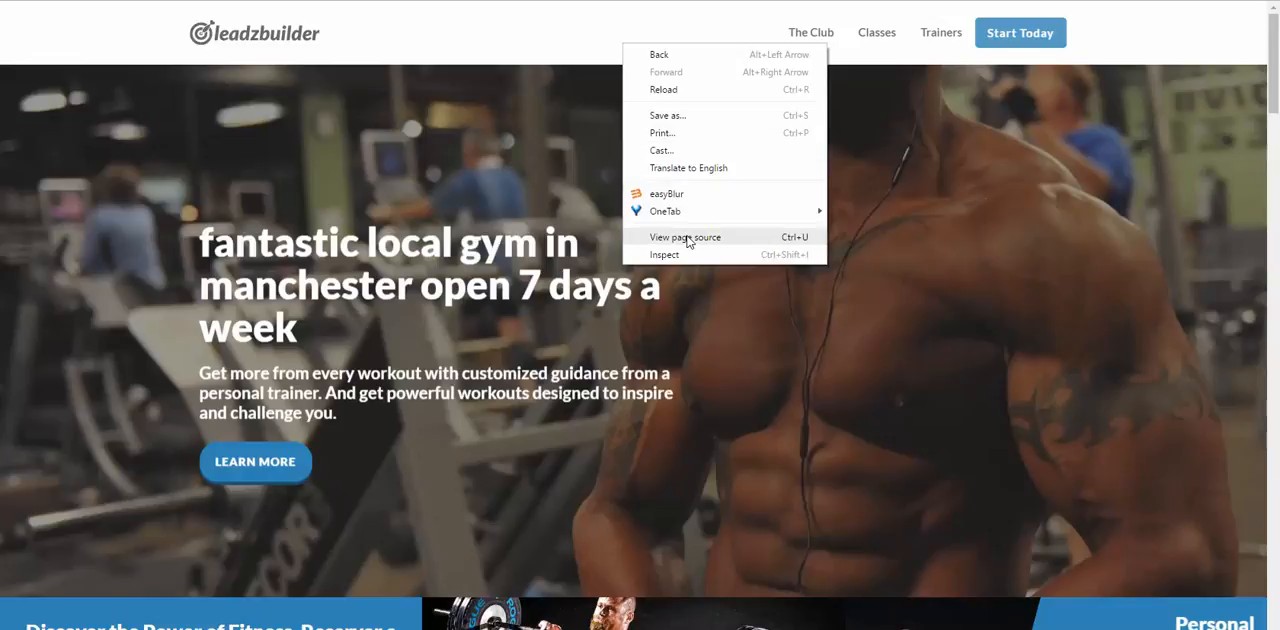
click(684, 236)
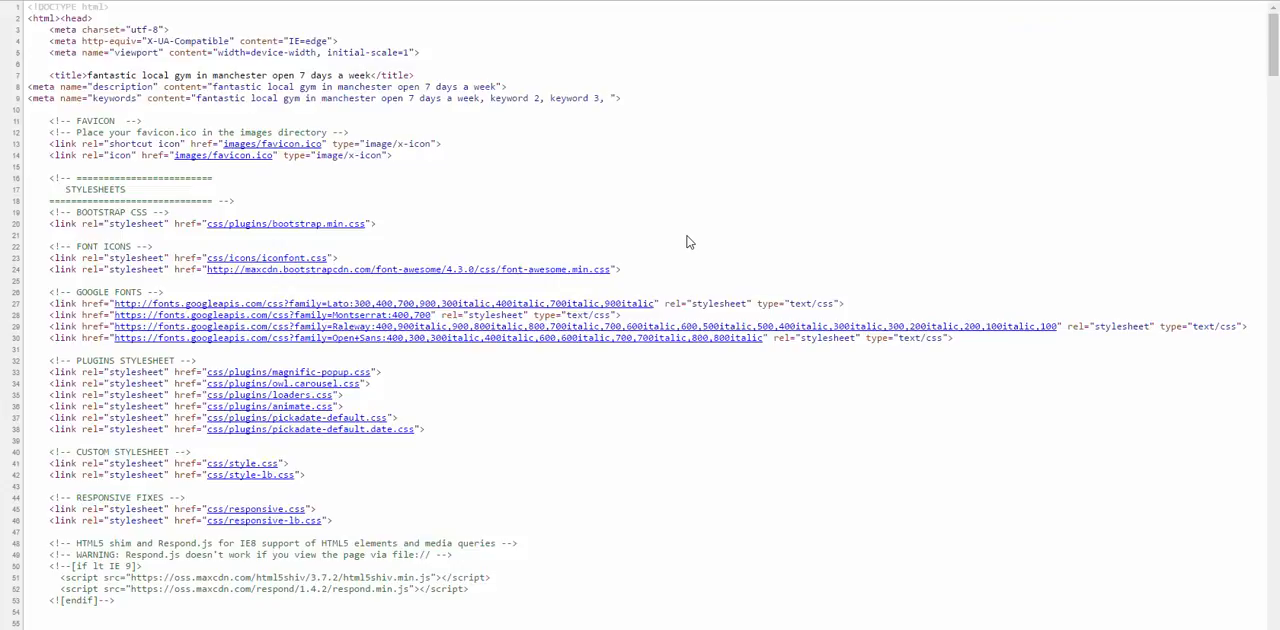
mouse_move(776, 136)
text(meta)
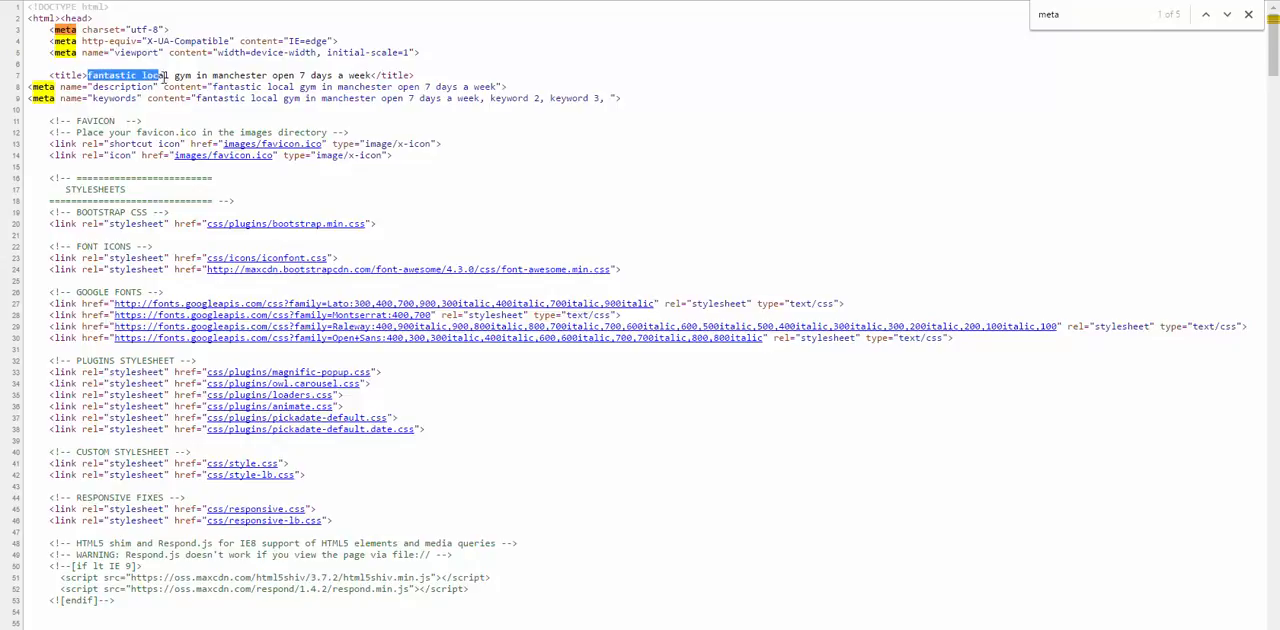
drag(88, 76, 356, 76)
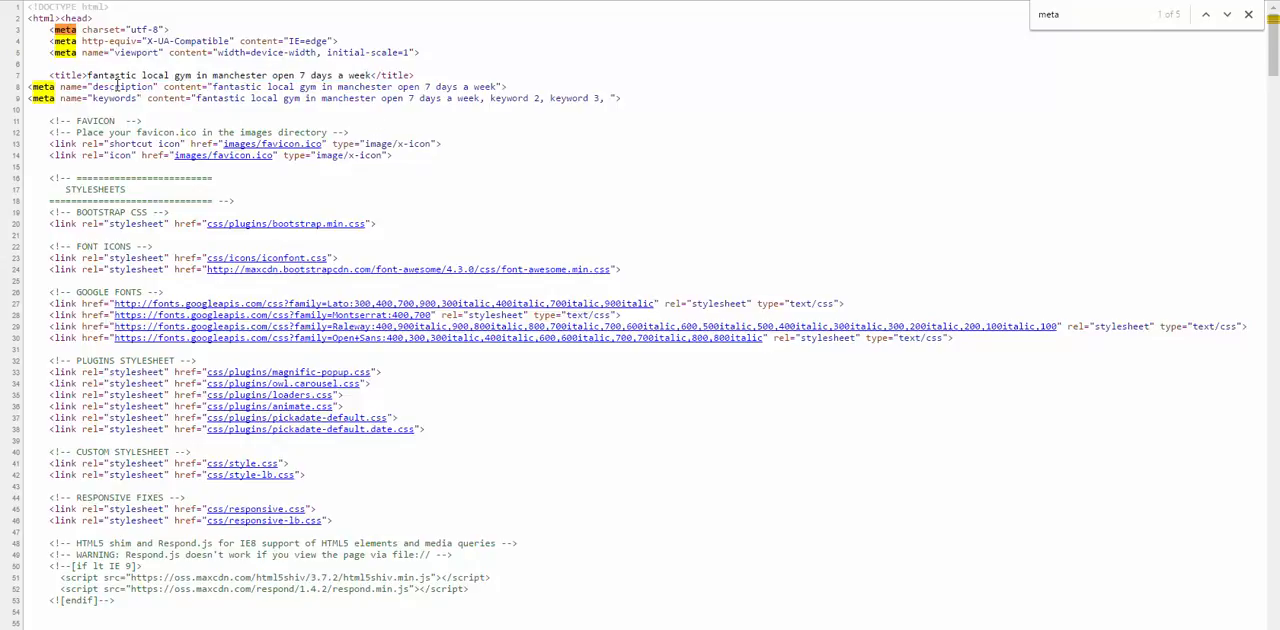
double_click(126, 100)
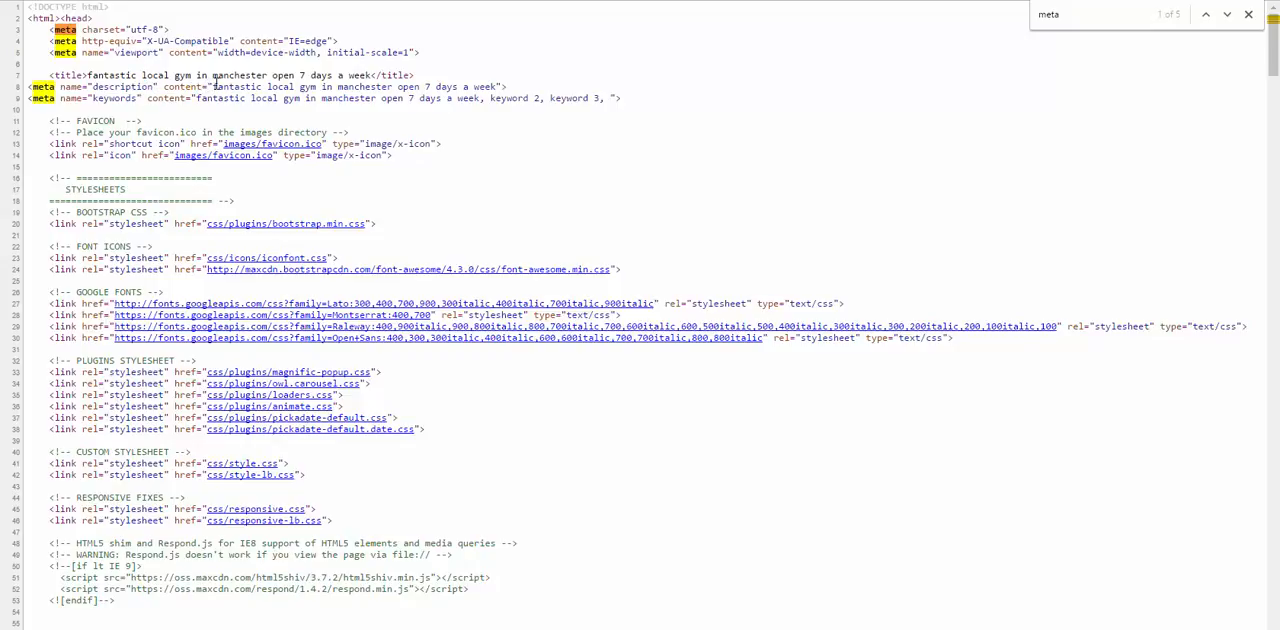
drag(212, 86, 368, 86)
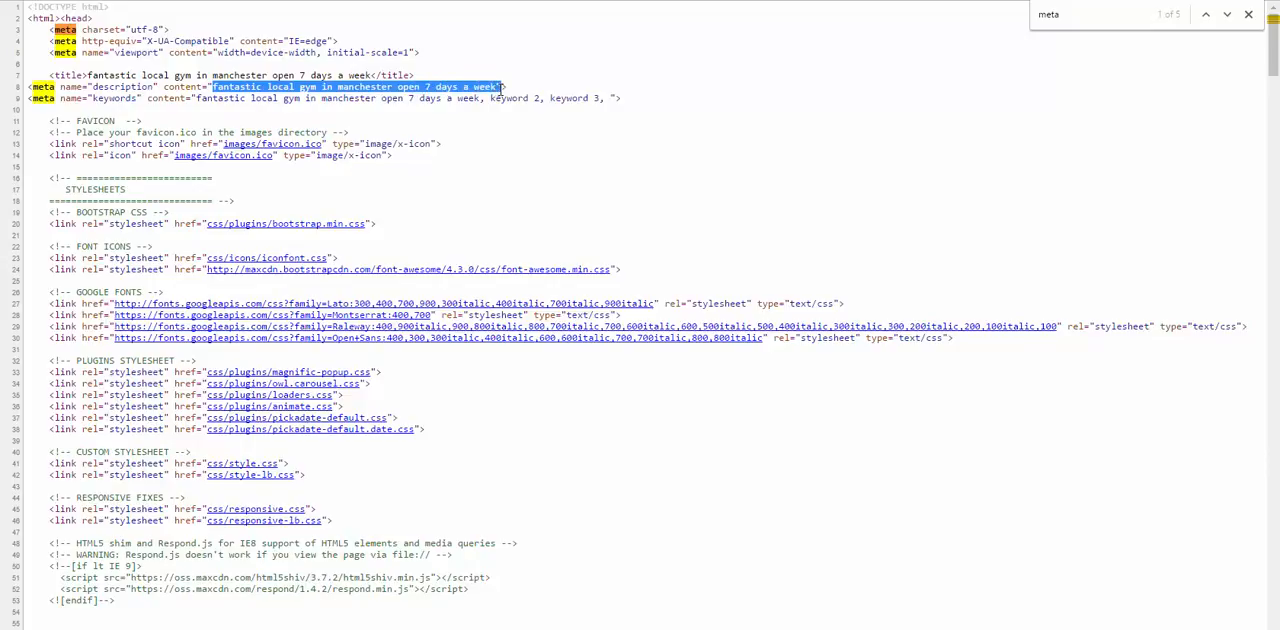
click(136, 100)
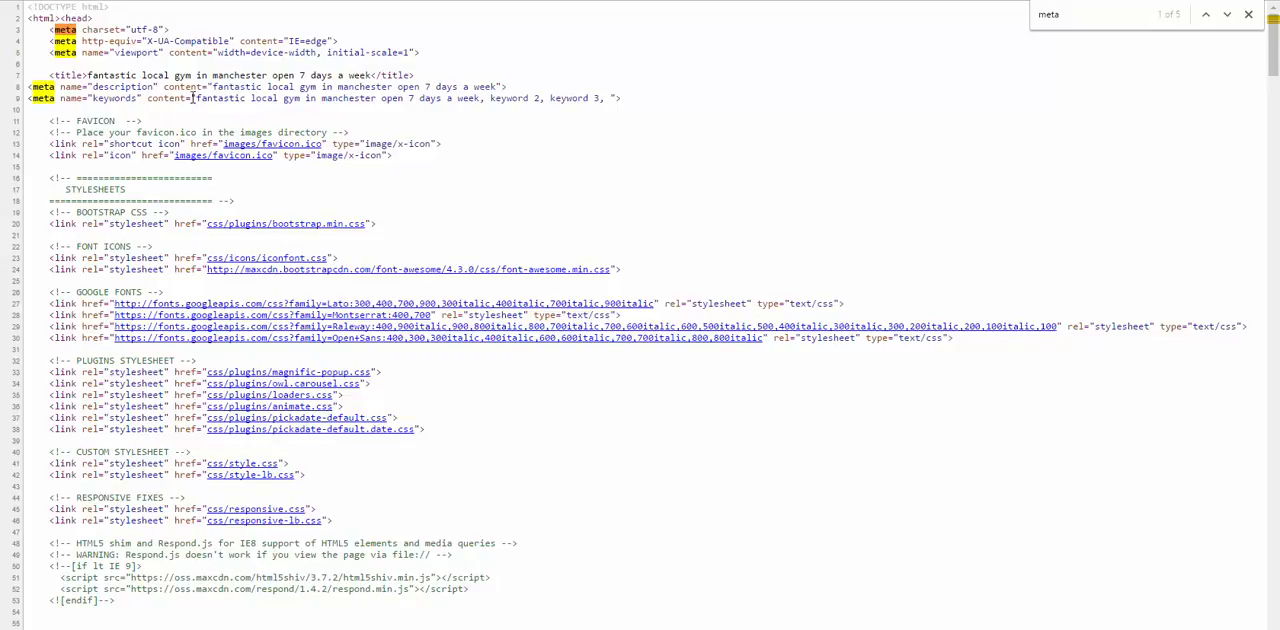
drag(196, 98, 318, 98)
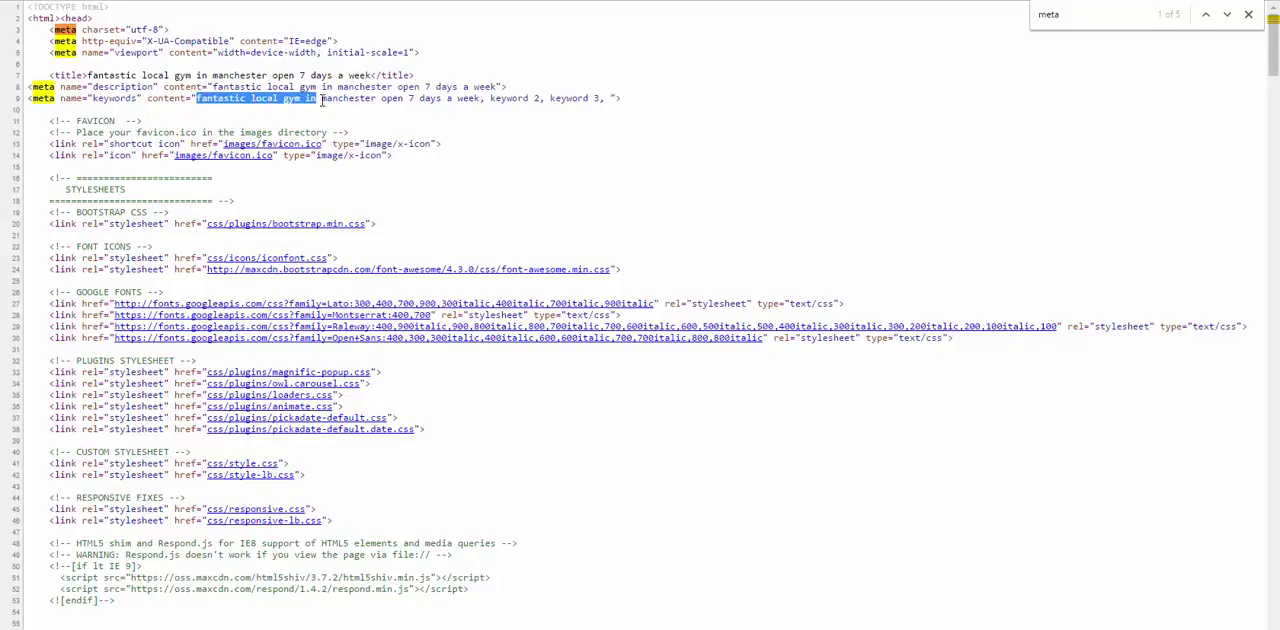
drag(316, 98, 484, 98)
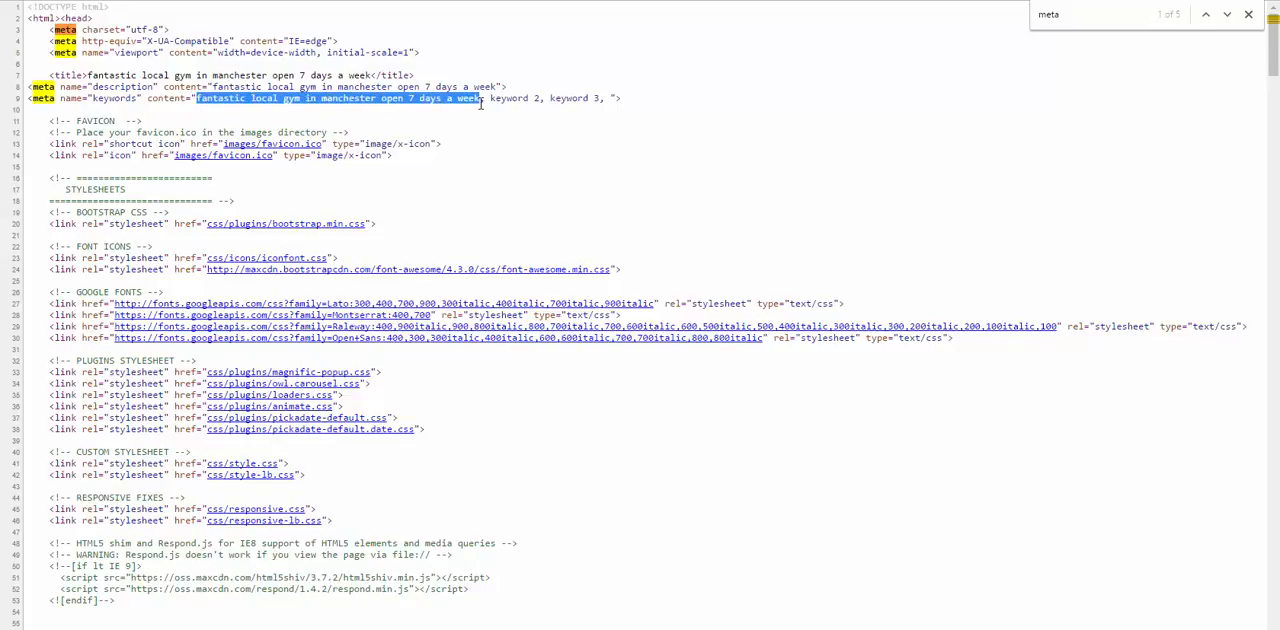
double_click(516, 98)
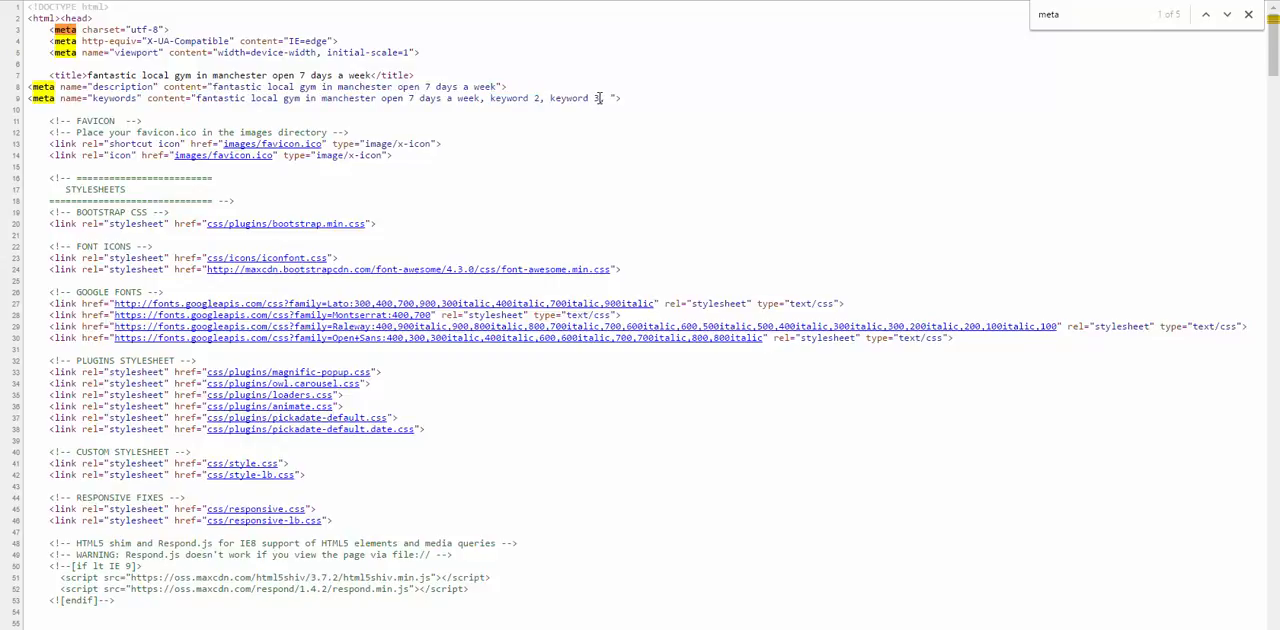
text(3)
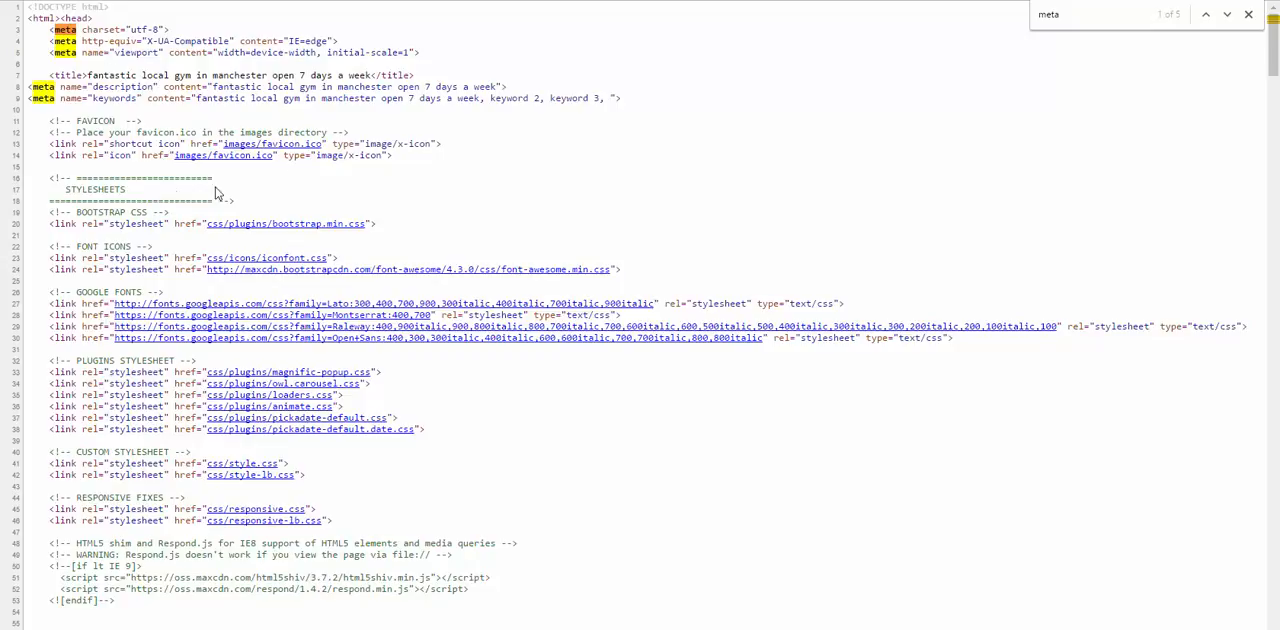
mouse_move(304, 276)
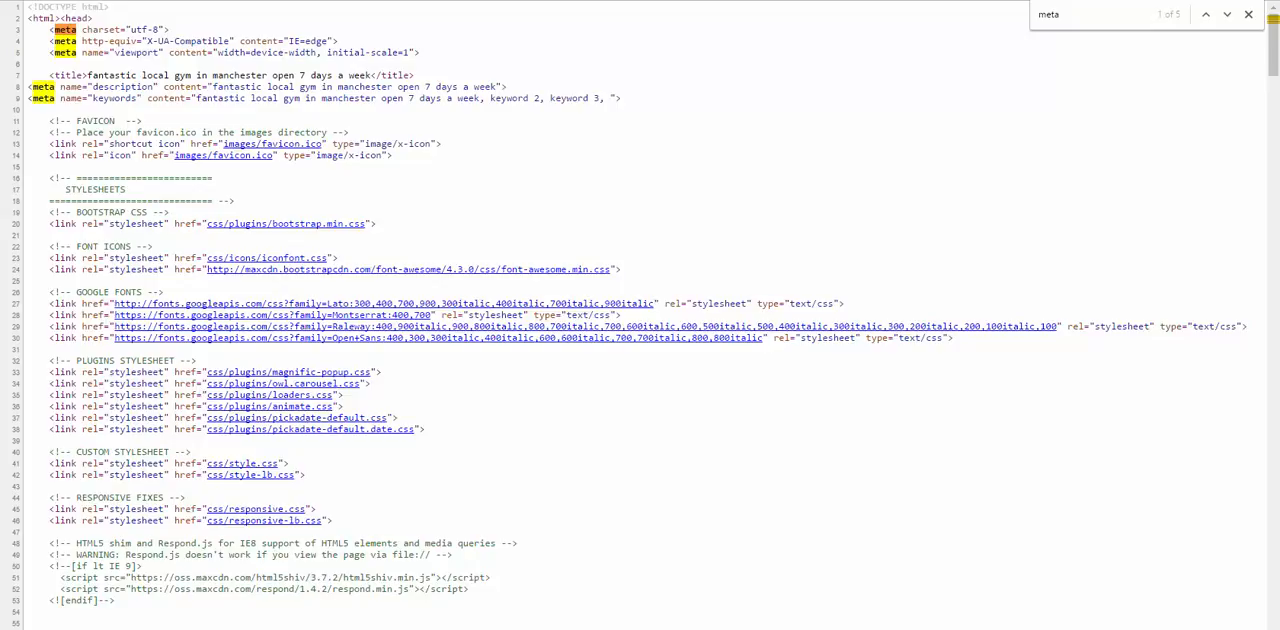
mouse_move(494, 168)
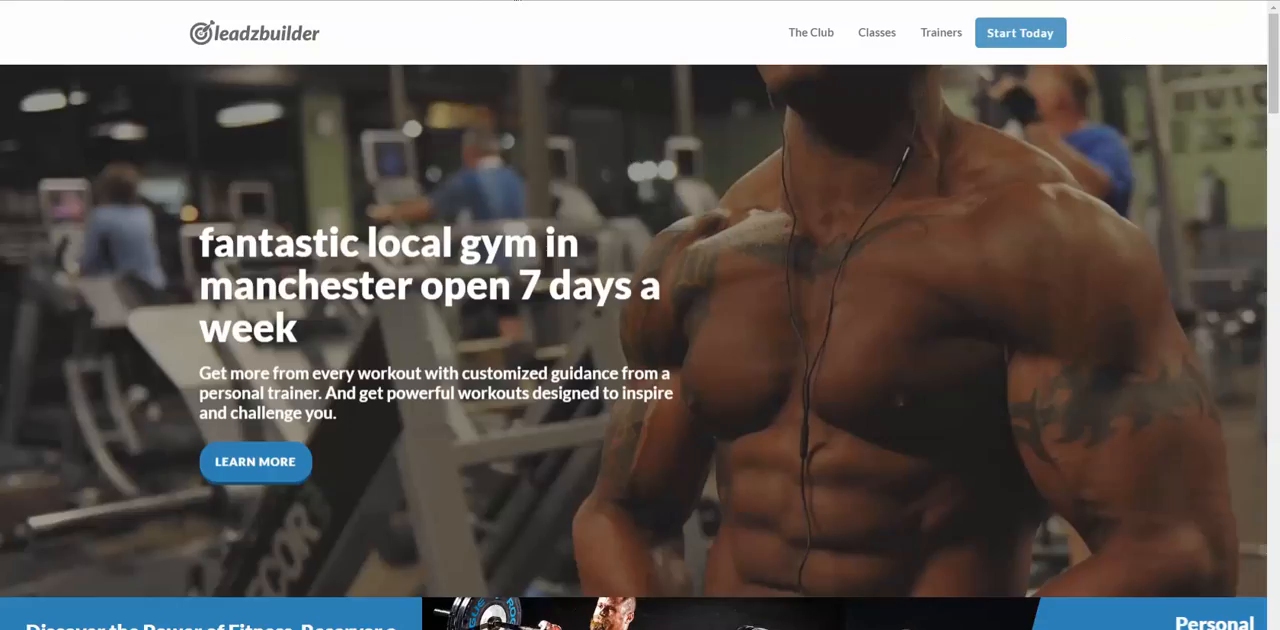
mouse_move(516, 28)
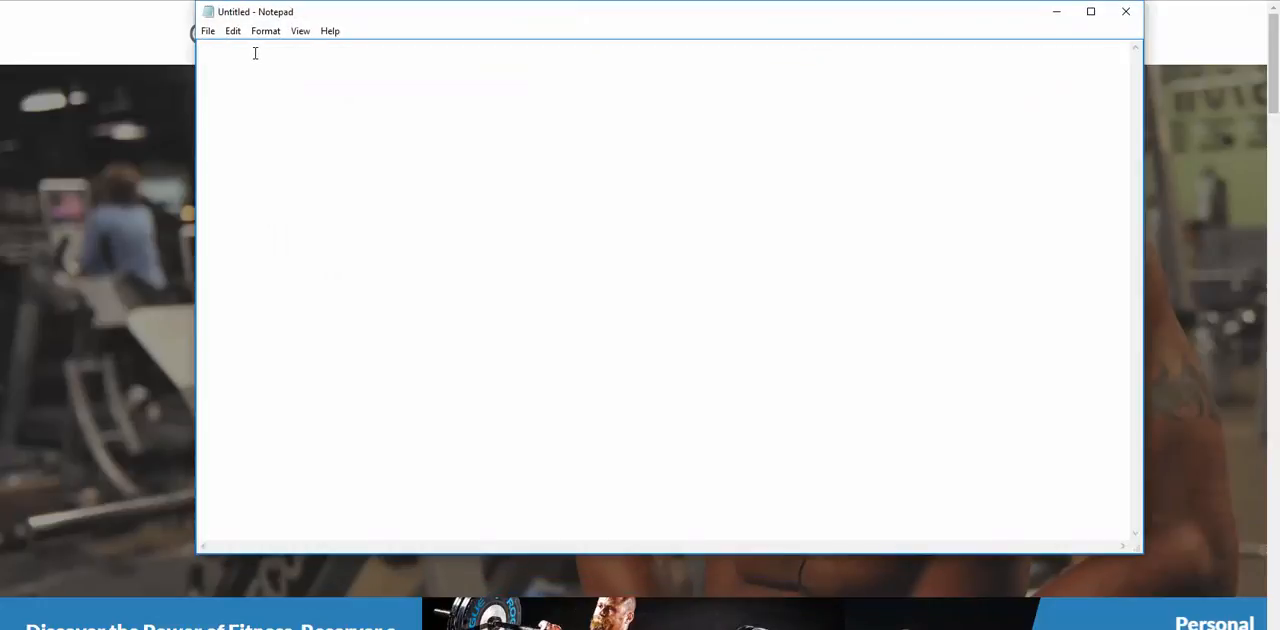
text(http://www.tigergraphichub.com/fantastic-local-gym-in-manchester-open-7-days-a-week.html)
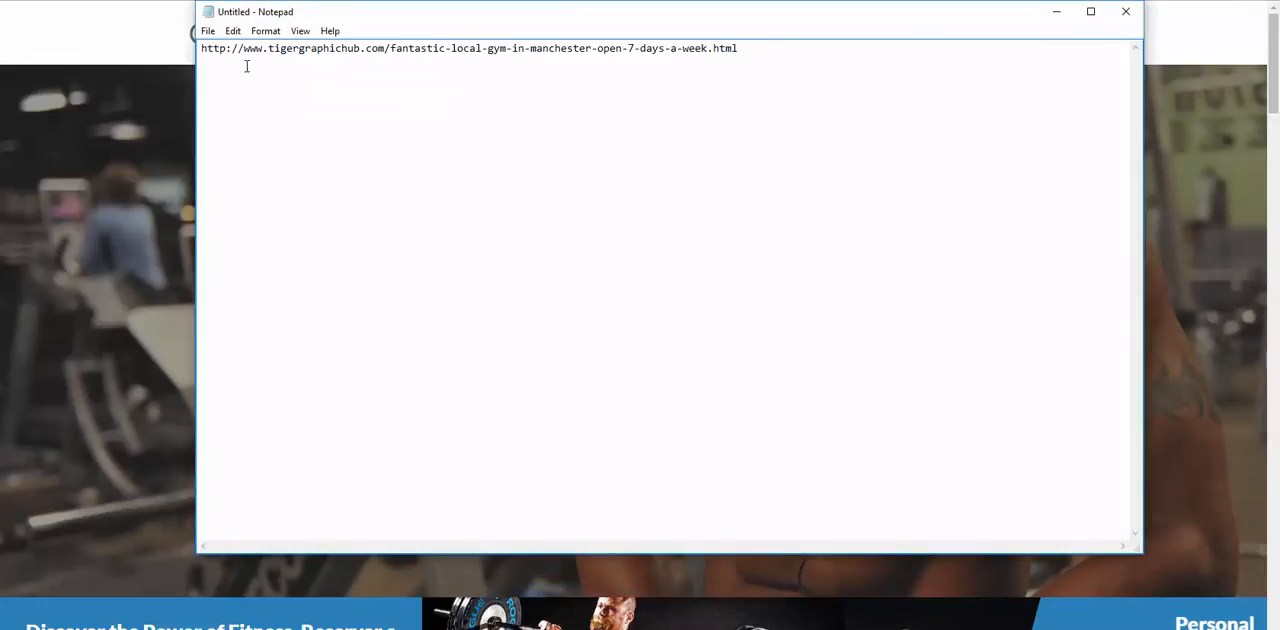
mouse_move(392, 68)
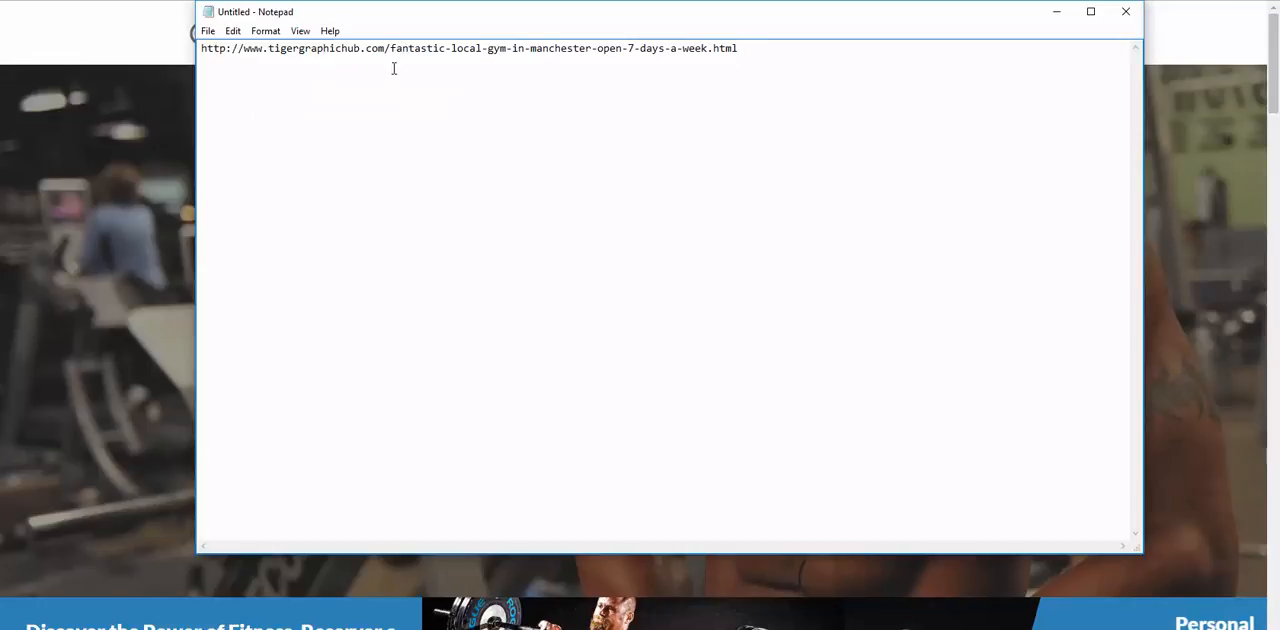
mouse_move(576, 48)
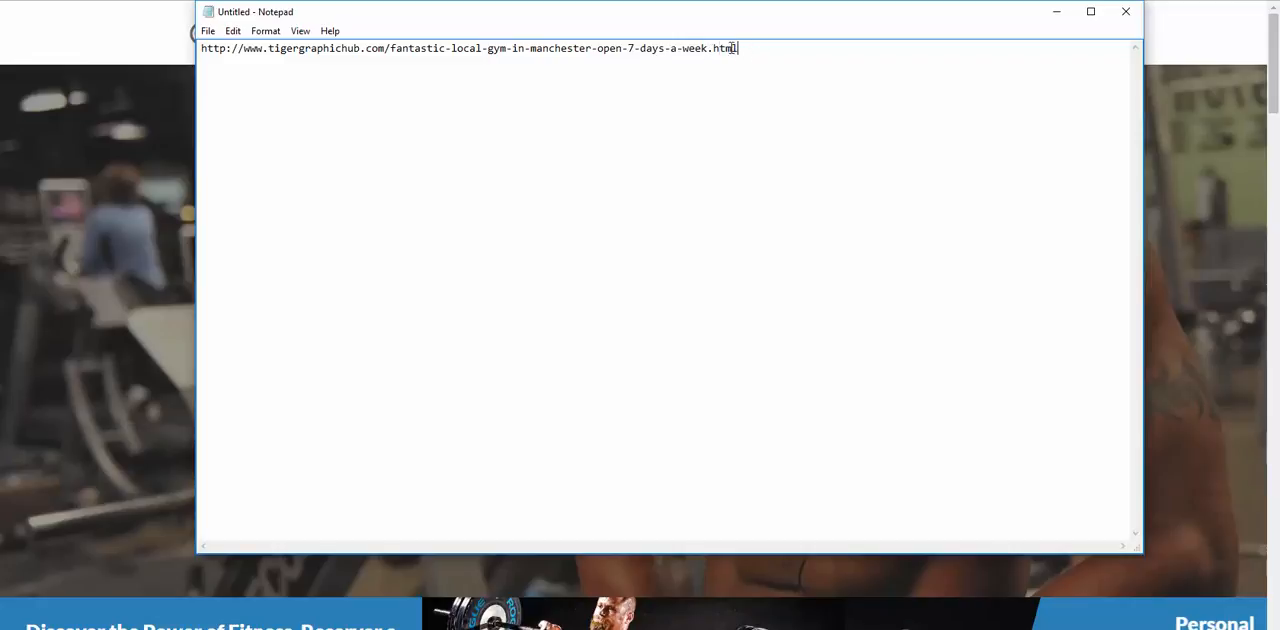
key(ctrl+a)
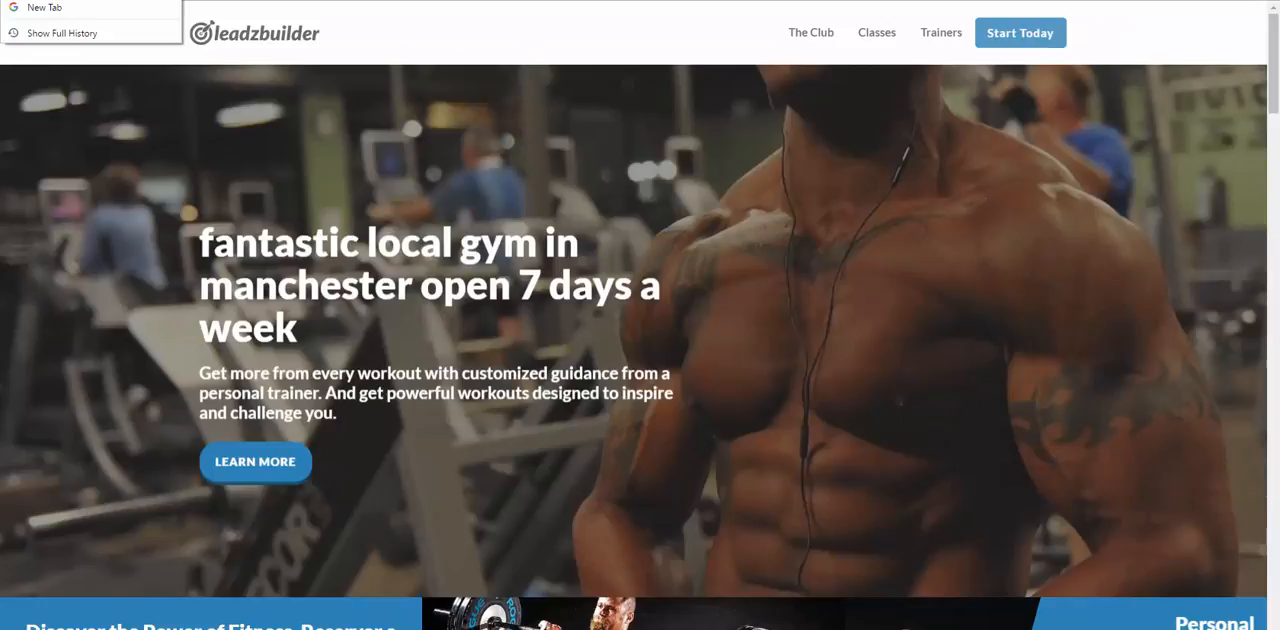
click(118, 164)
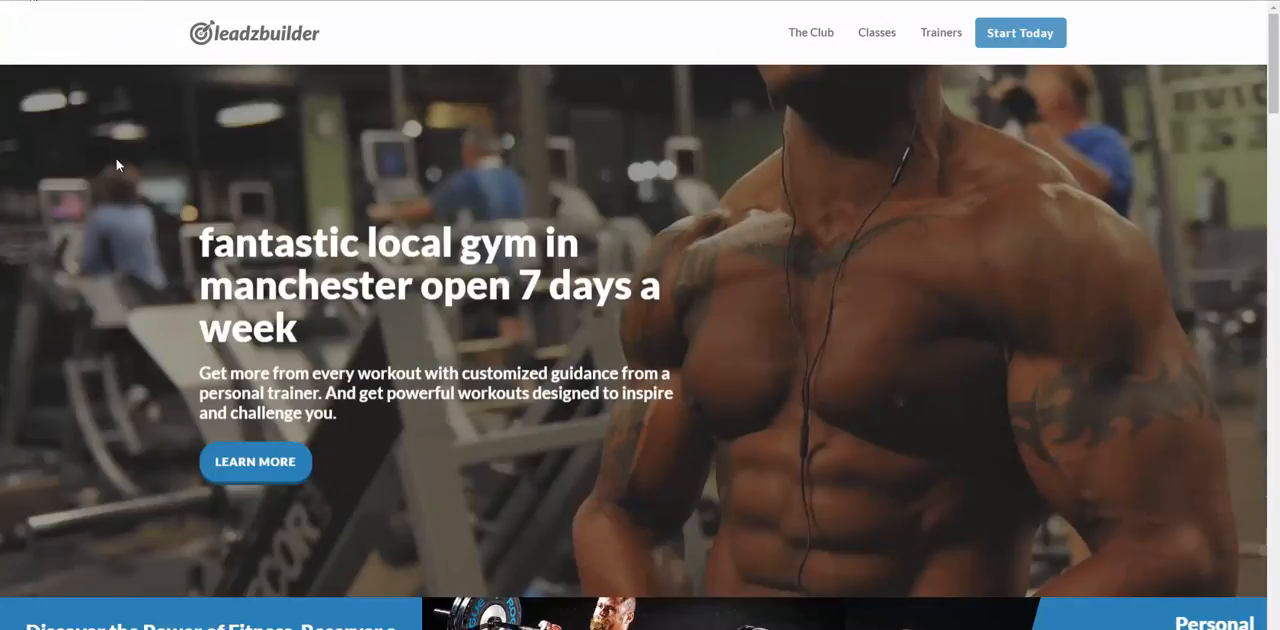